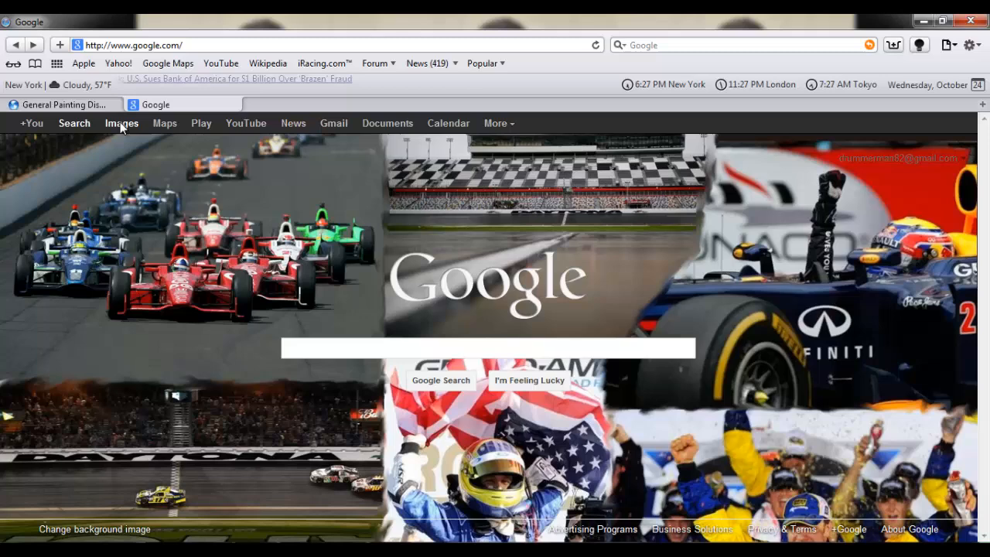
# - Switch to Google Images and search for 'target logo' using the suggested query
pyautogui.click(120, 123)
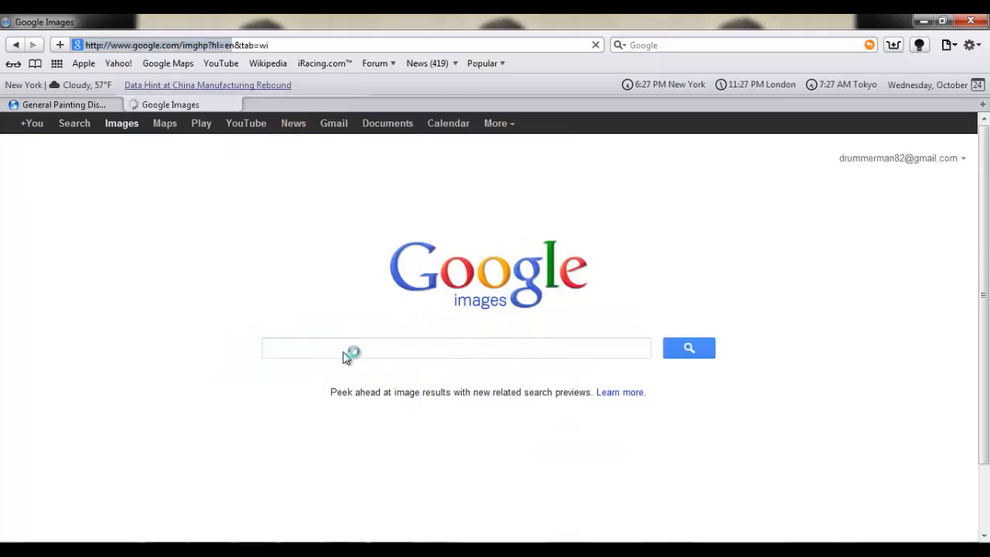
pyautogui.write('target logo')
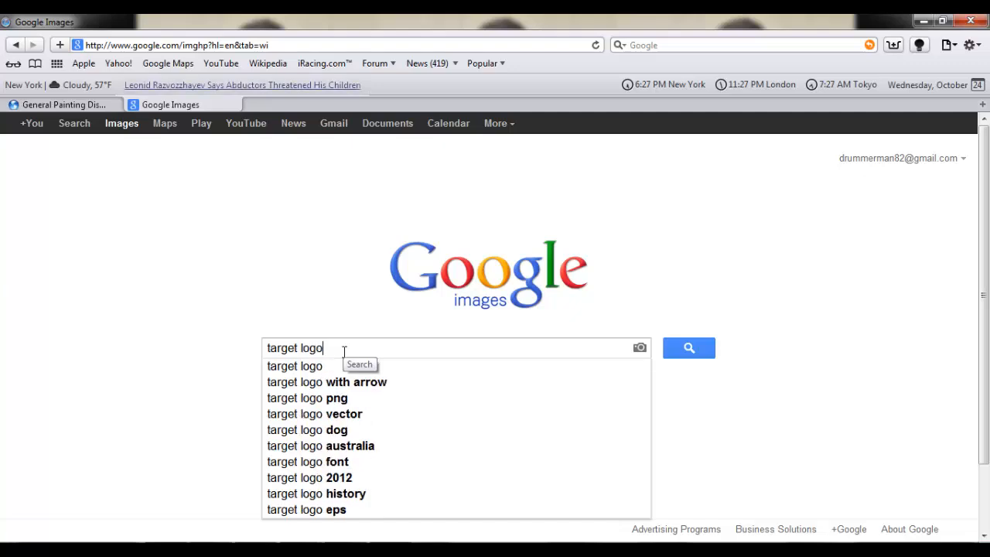
pyautogui.moveTo(331, 397)
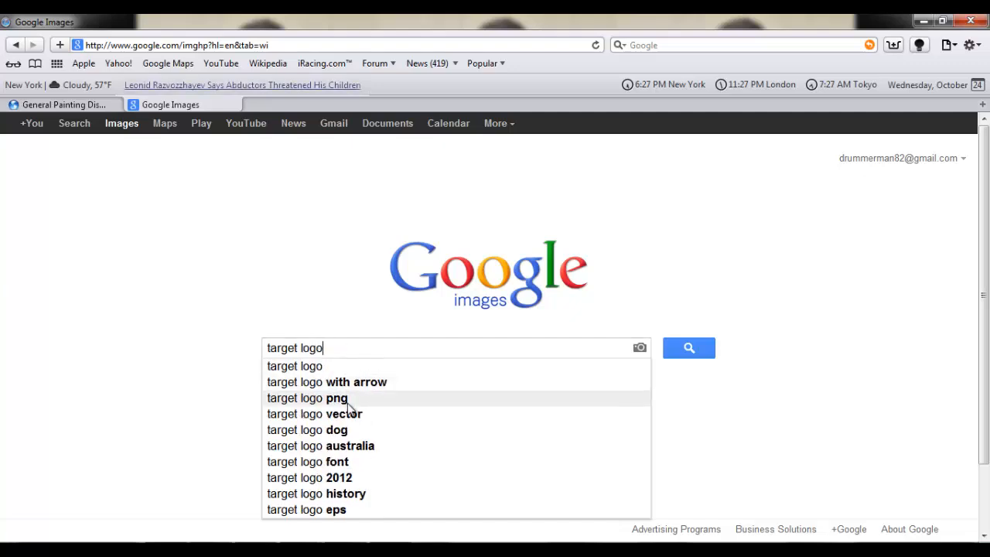
pyautogui.moveTo(276, 402)
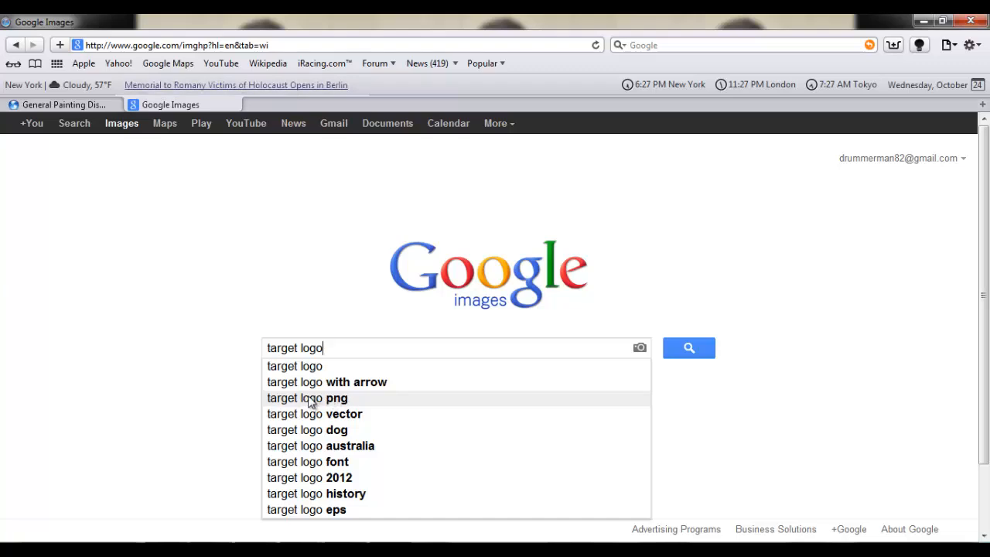
pyautogui.click(686, 346)
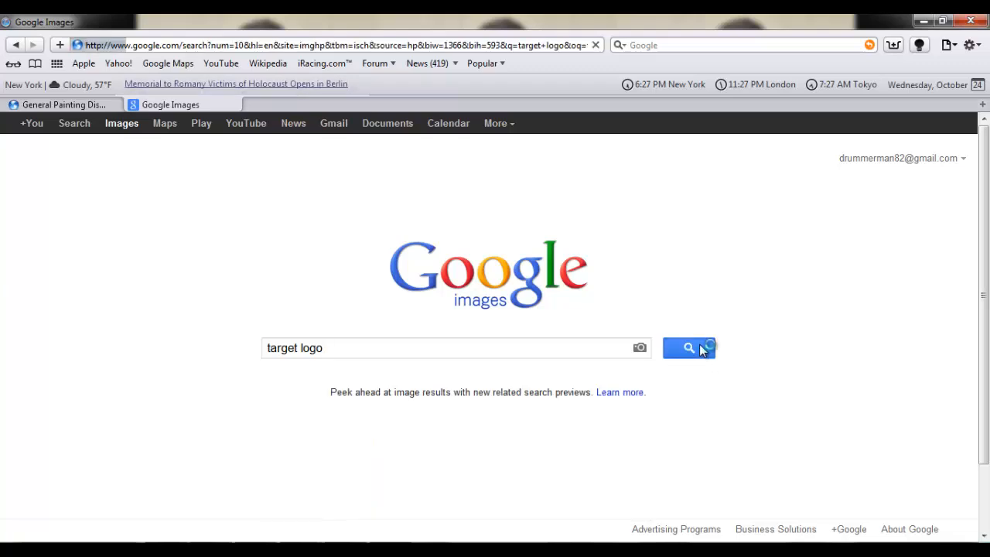
pyautogui.click(689, 347)
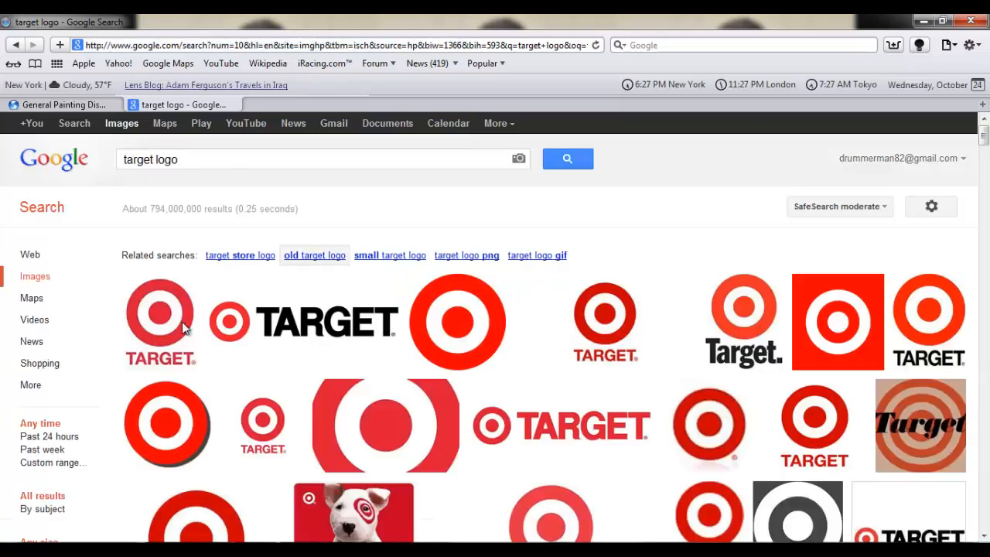
pyautogui.moveTo(161, 320)
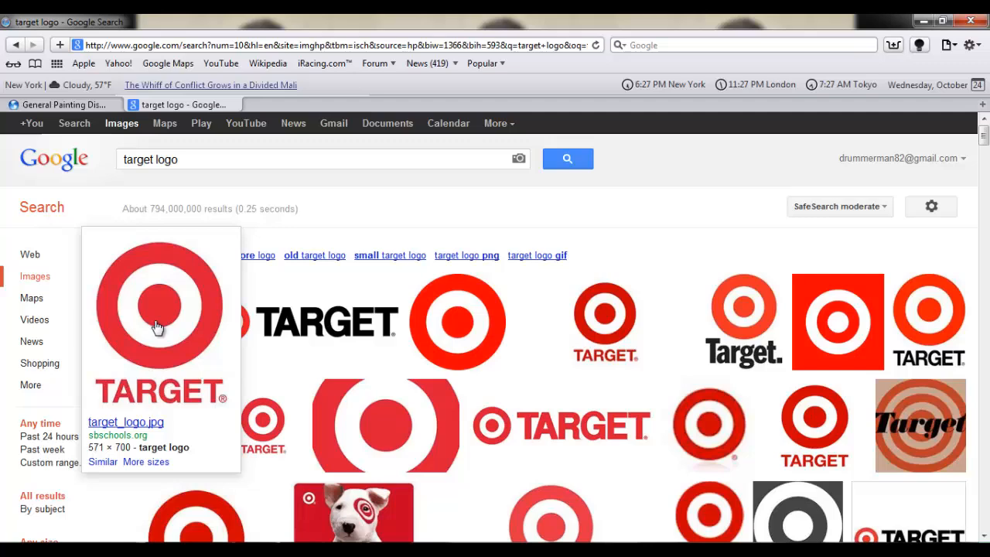
# - Open the full-size red target_logo.jpg picture from the results
pyautogui.click(158, 309)
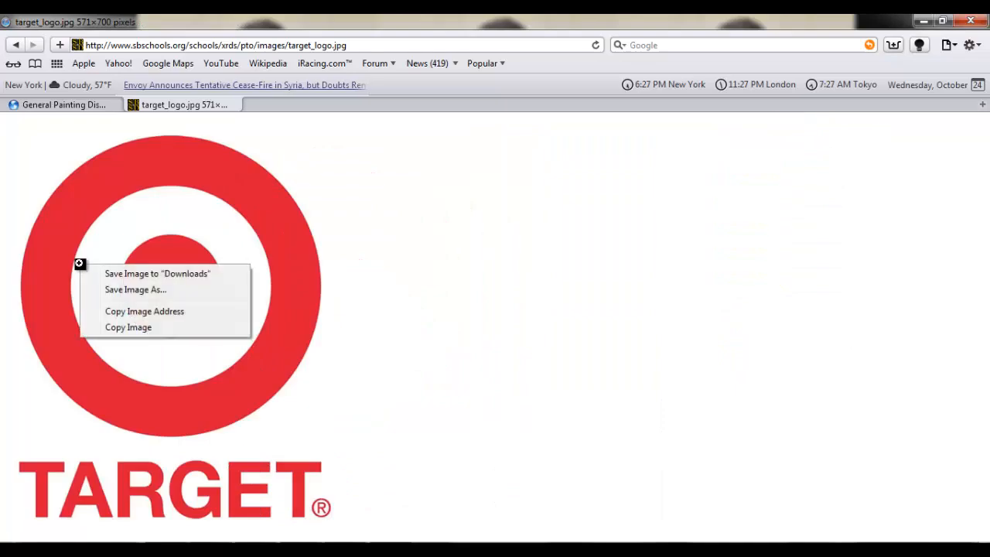
pyautogui.moveTo(137, 289)
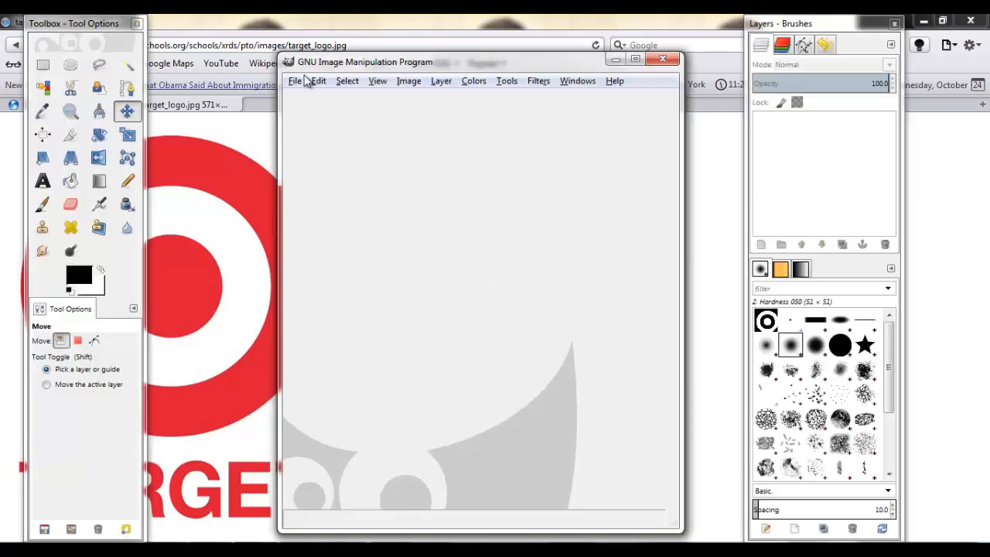
# - Open target_logo.jpg from the iRacing Logostuff folder as a 571×700 image in GIMP
pyautogui.click(294, 81)
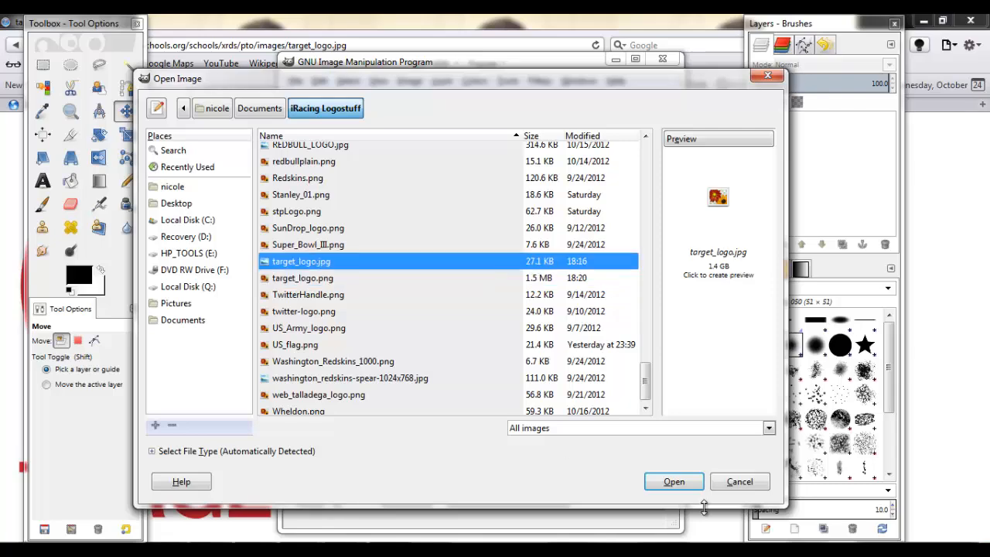
pyautogui.click(675, 481)
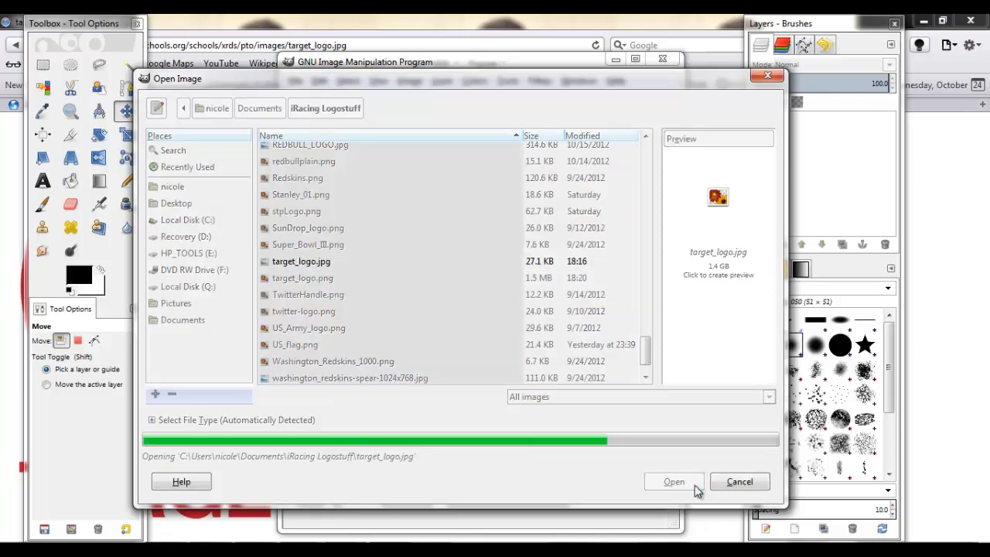
pyautogui.click(673, 481)
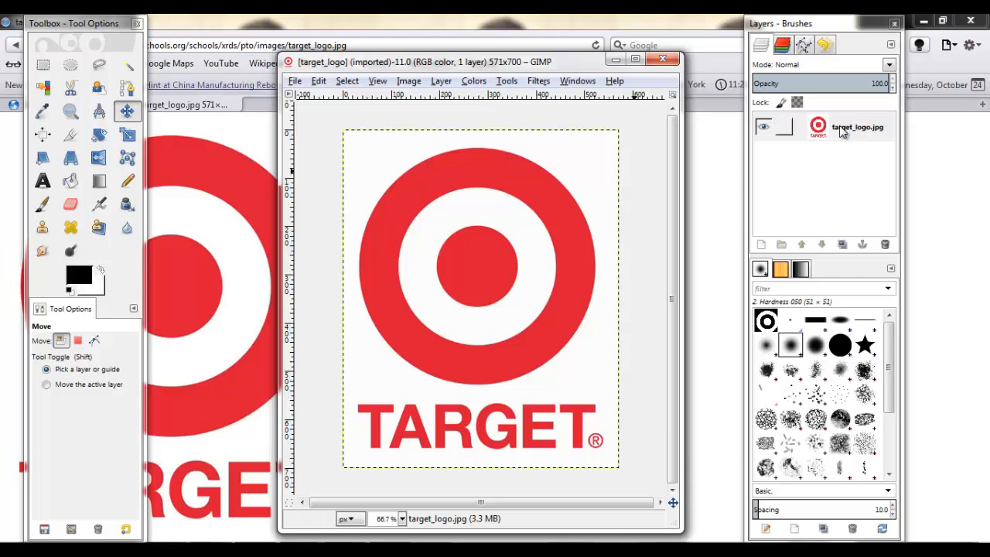
pyautogui.rightClick(843, 127)
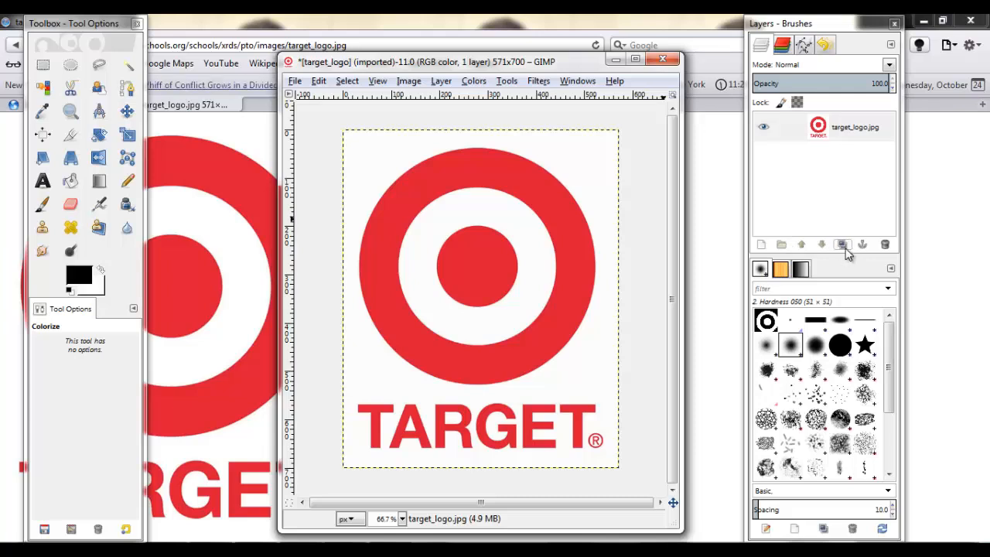
# - Duplicate the Target logo layer to create target_logo.jpg copy
pyautogui.click(843, 244)
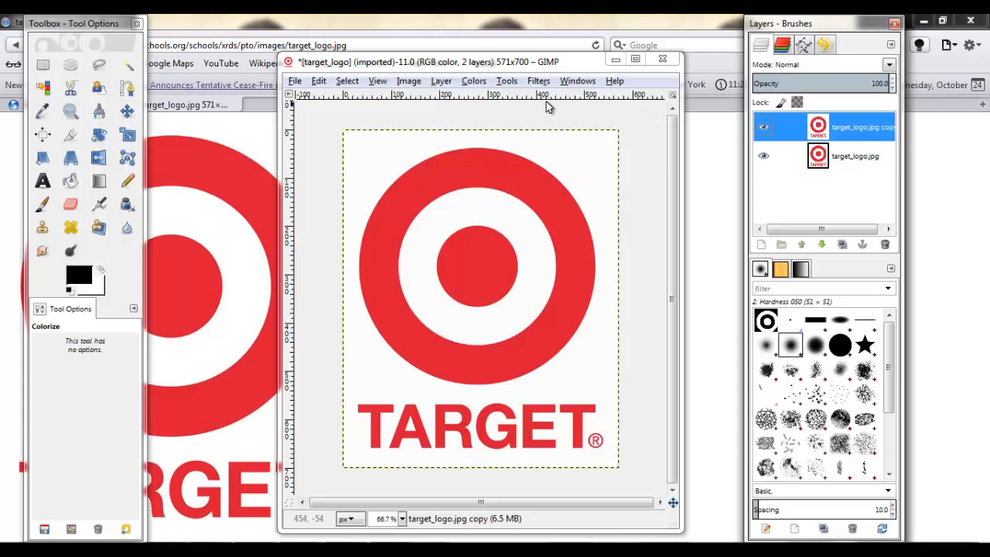
pyautogui.moveTo(532, 337)
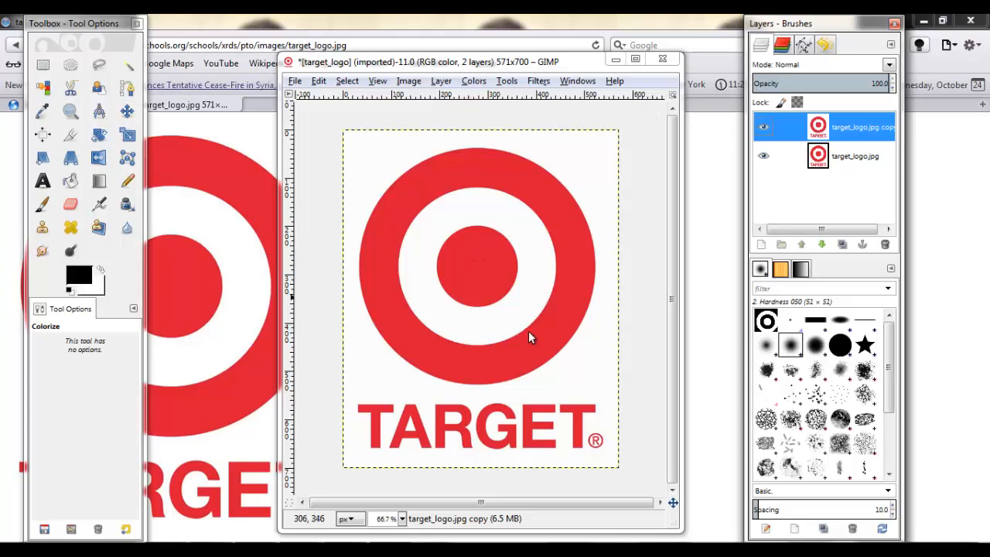
pyautogui.moveTo(539, 348)
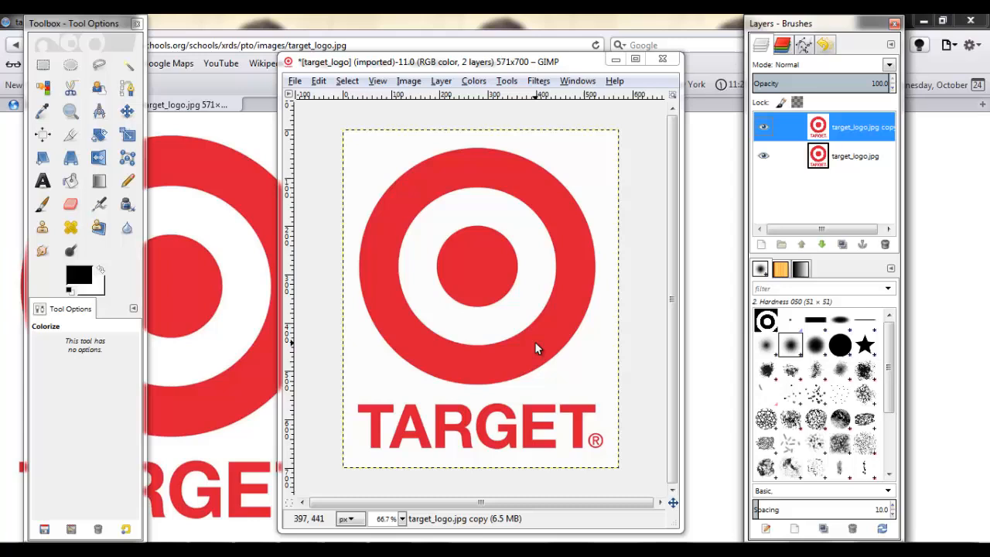
pyautogui.moveTo(432, 235)
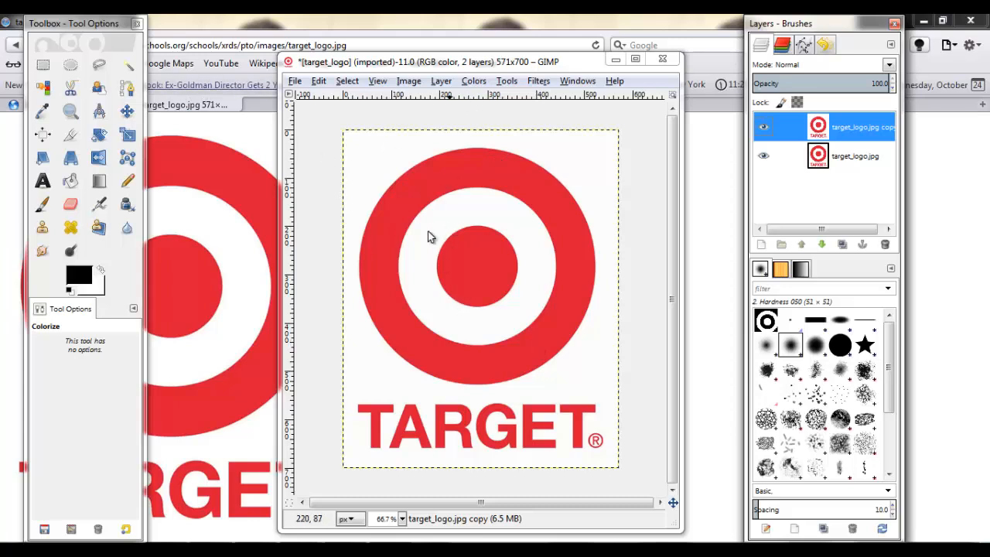
pyautogui.moveTo(452, 168)
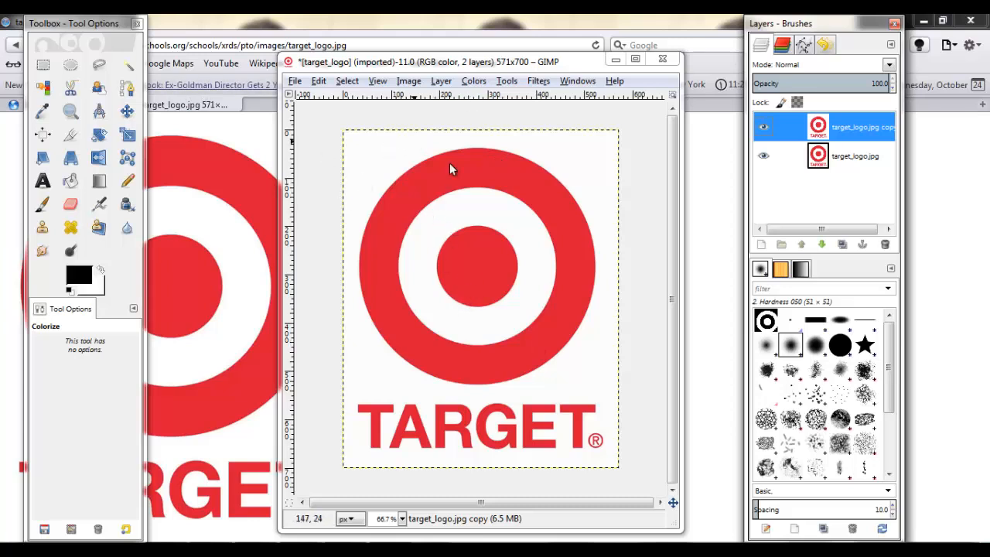
pyautogui.moveTo(573, 378)
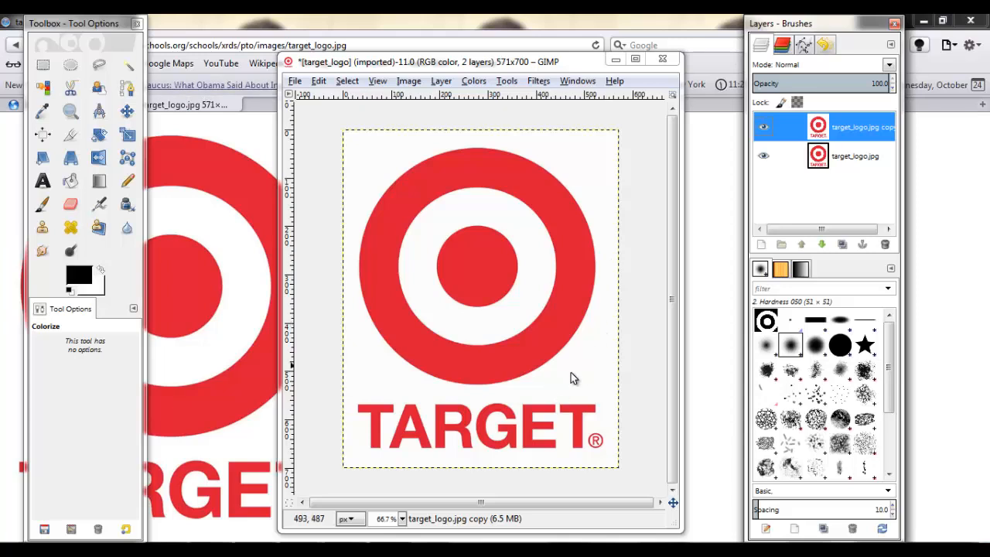
pyautogui.moveTo(544, 411)
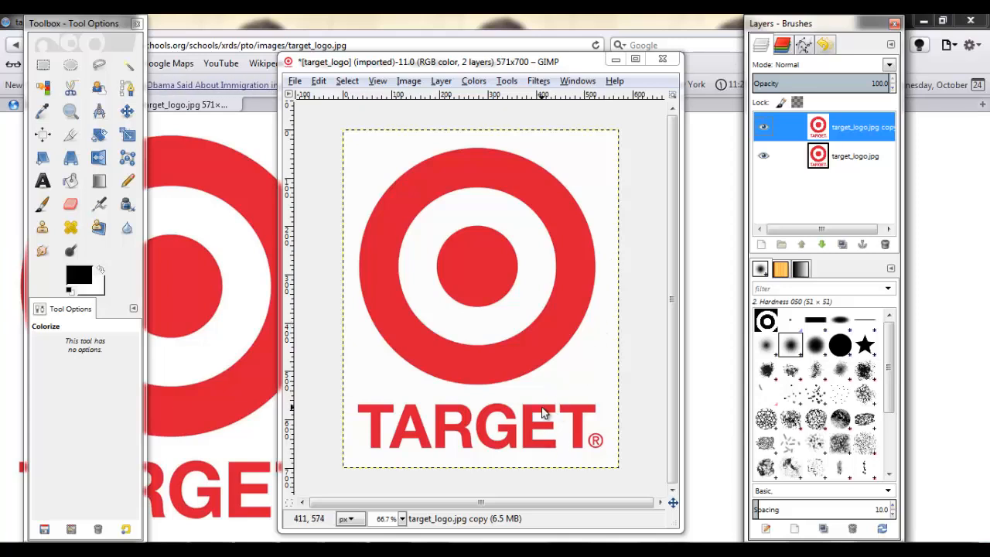
pyautogui.click(473, 81)
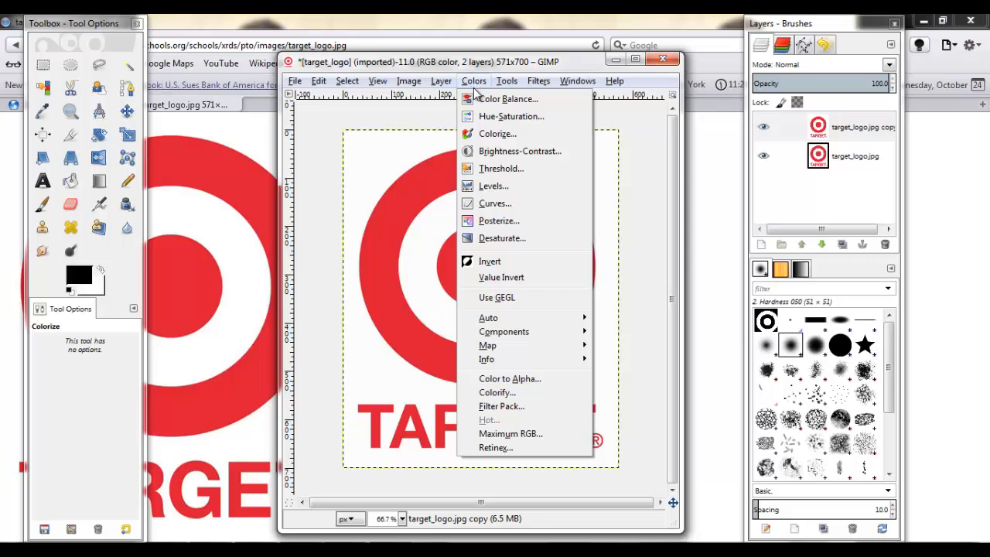
# - Colorize the copied logo layer with saturation 0 so it becomes grey
pyautogui.click(498, 133)
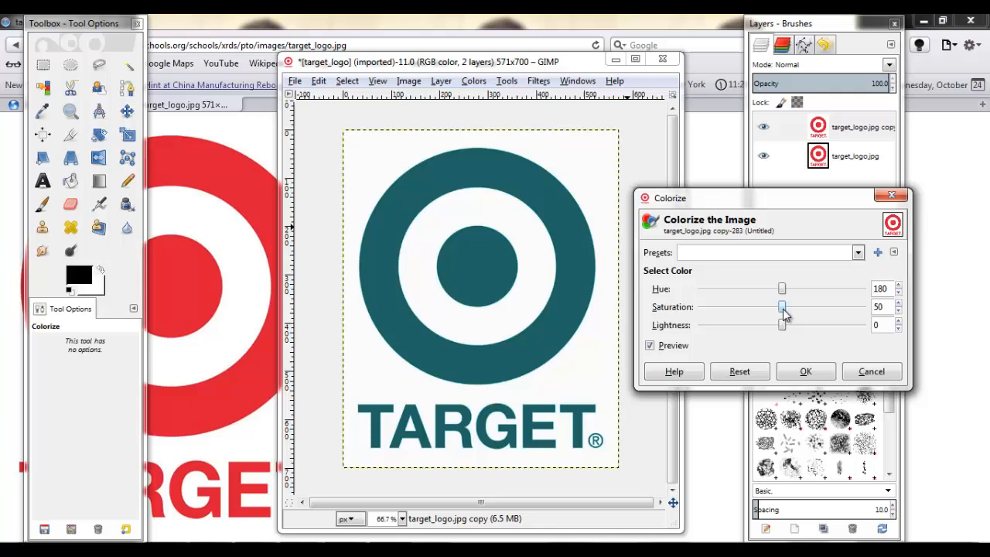
pyautogui.moveTo(783, 306); pyautogui.dragTo(699, 306)
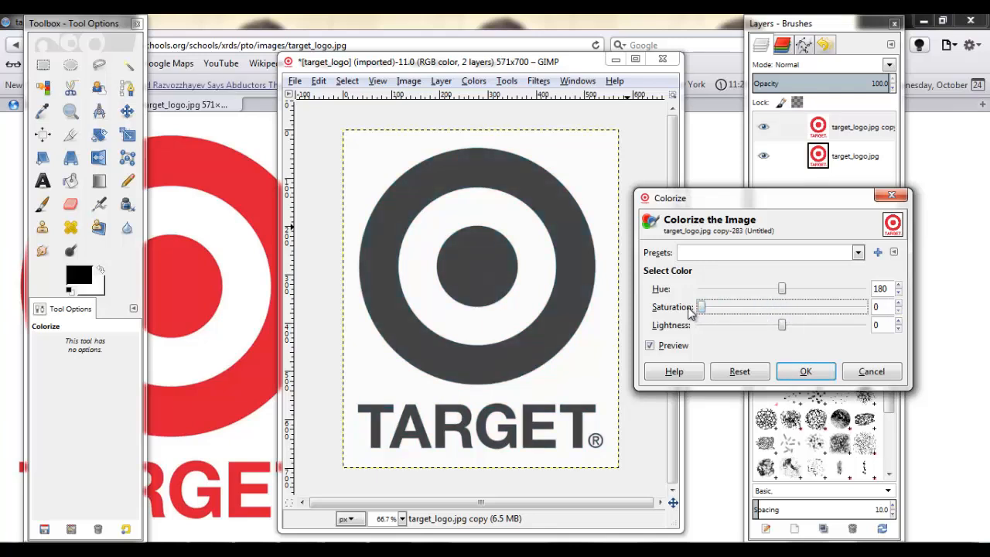
pyautogui.moveTo(797, 377)
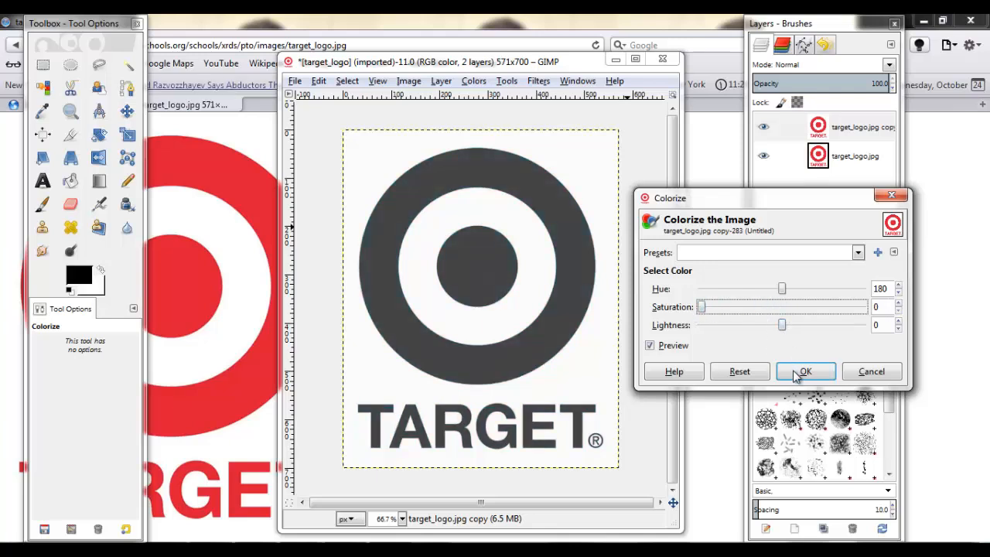
pyautogui.click(804, 372)
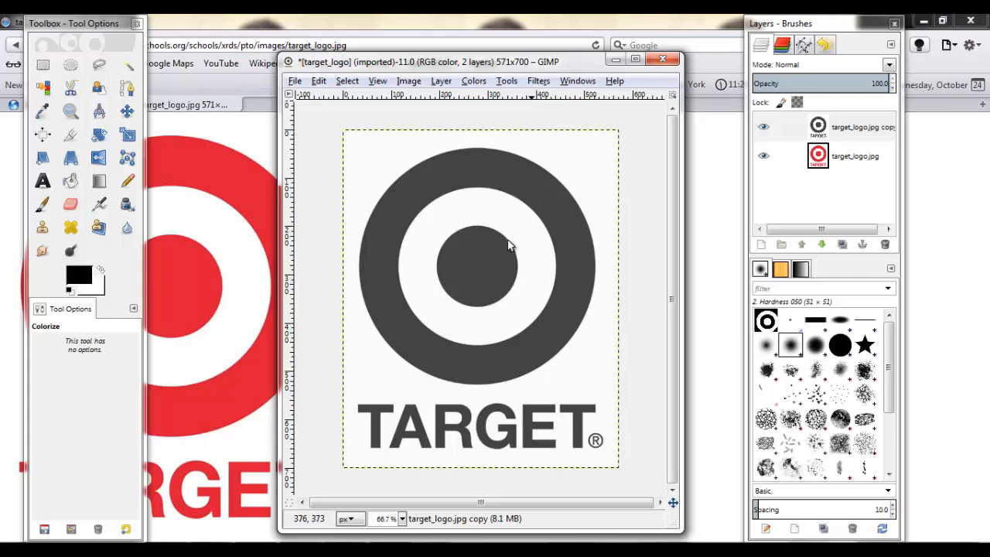
# - Apply Levels, lowering gamma and the white point, to make the logo solid black on pure white
pyautogui.click(473, 80)
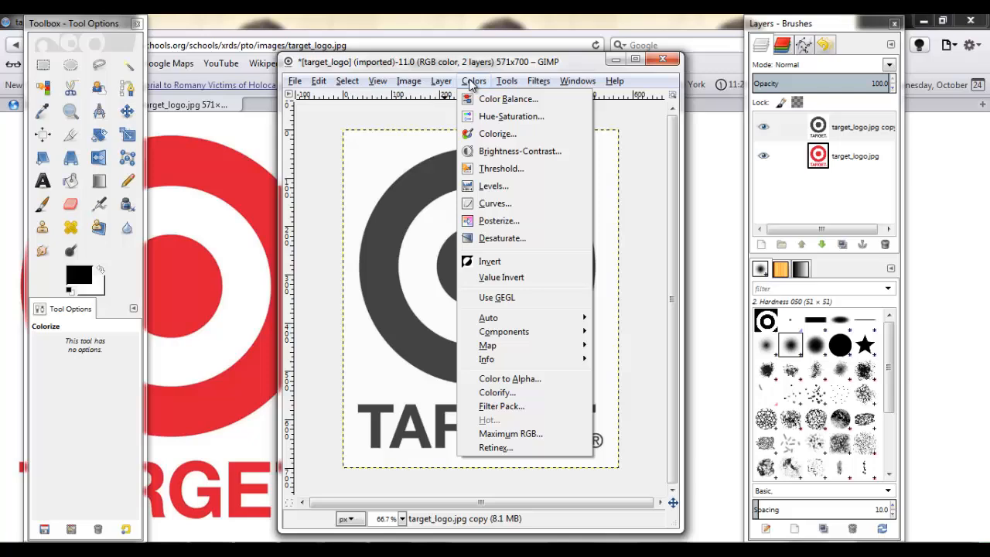
pyautogui.moveTo(492, 185)
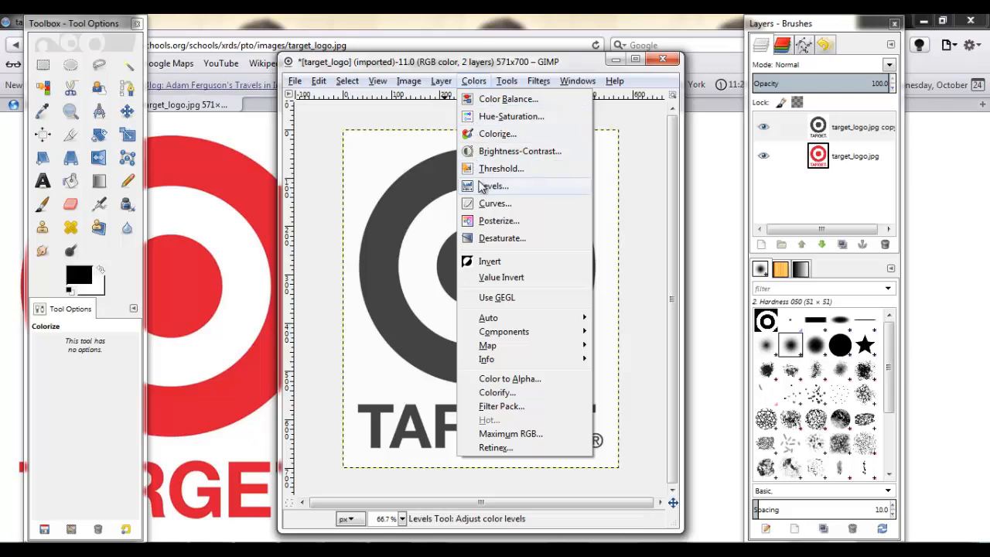
pyautogui.click(492, 185)
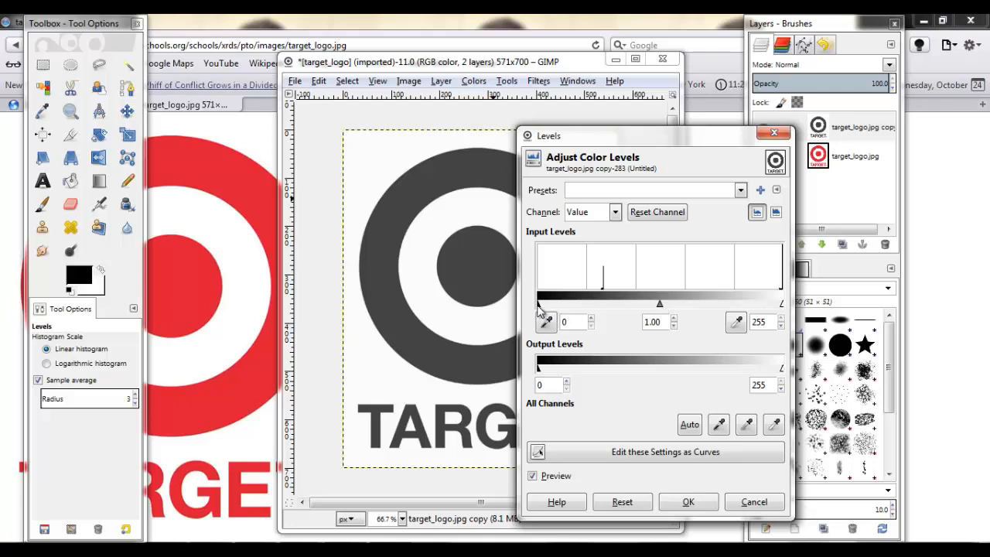
pyautogui.moveTo(576, 235)
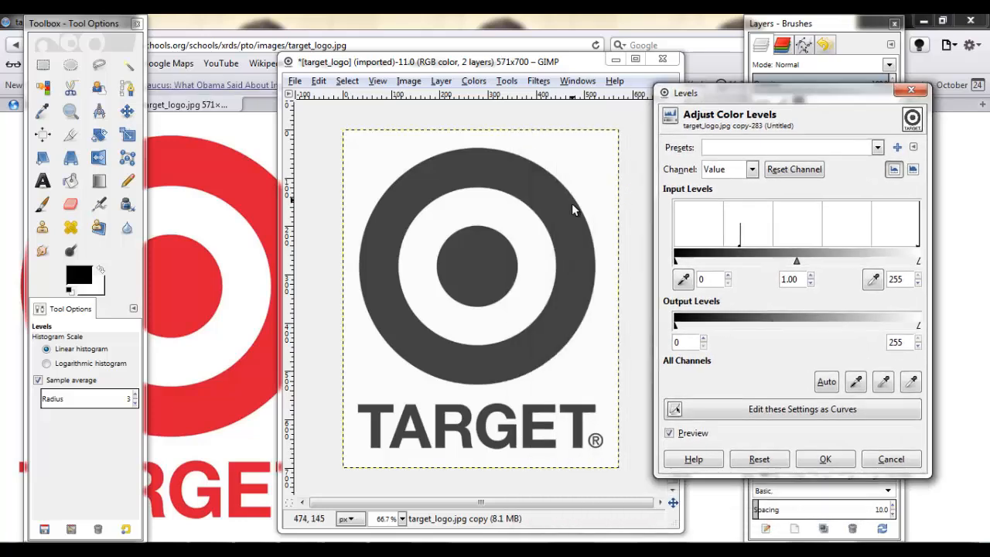
pyautogui.moveTo(389, 282)
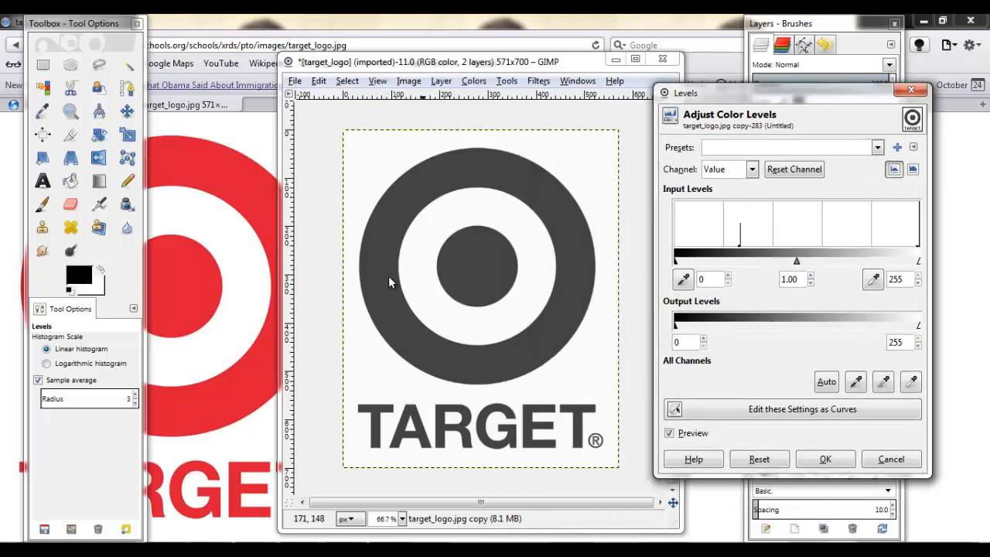
pyautogui.moveTo(499, 300)
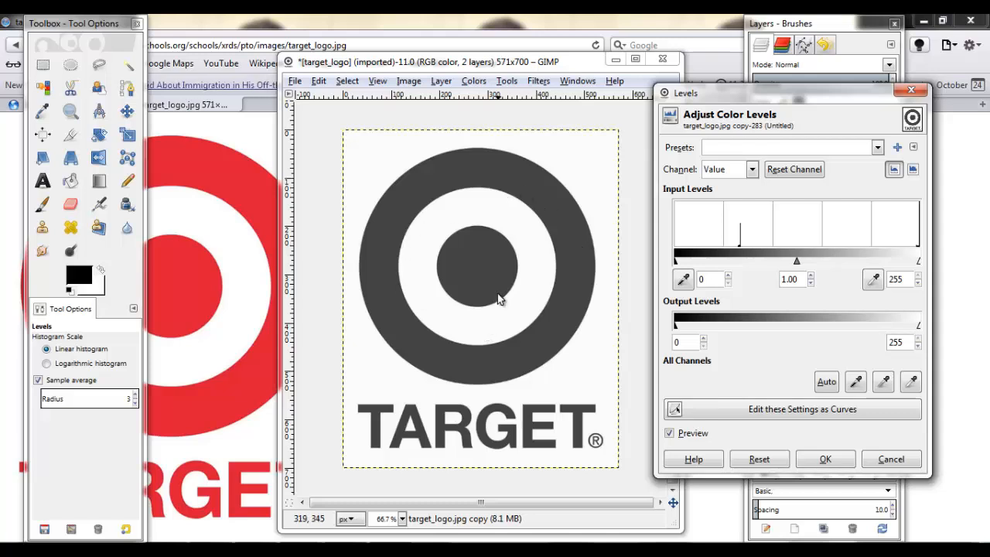
pyautogui.moveTo(509, 230)
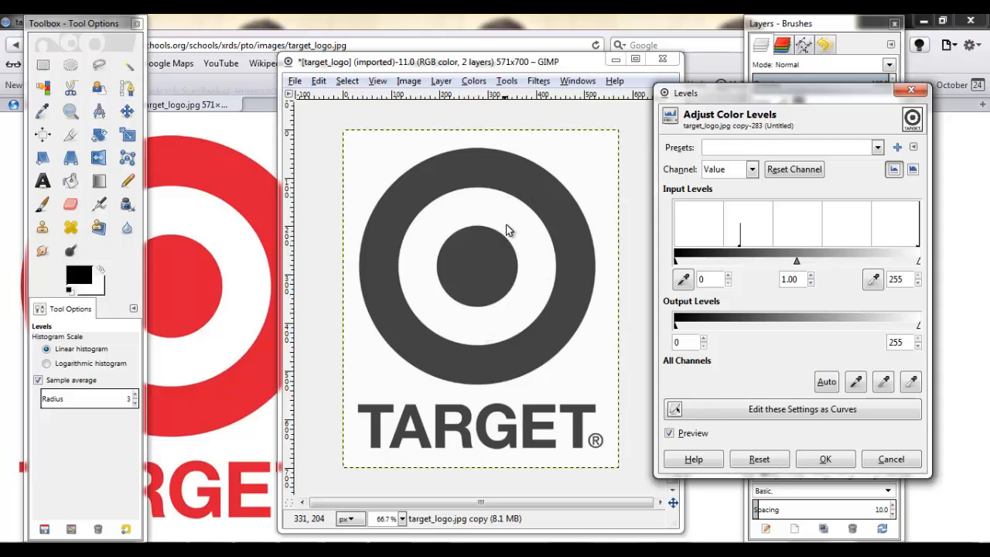
pyautogui.moveTo(796, 260); pyautogui.dragTo(799, 260)
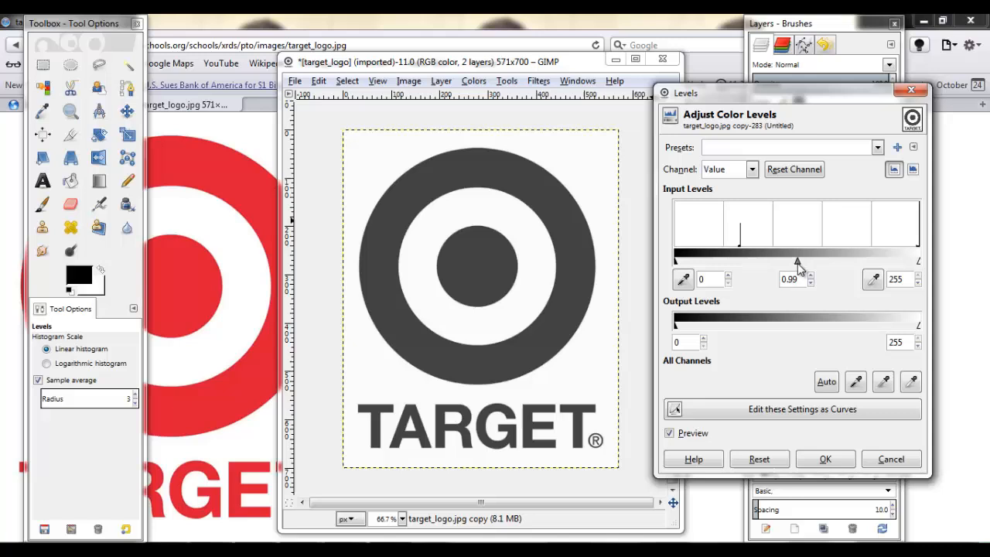
pyautogui.moveTo(798, 260); pyautogui.dragTo(847, 260)
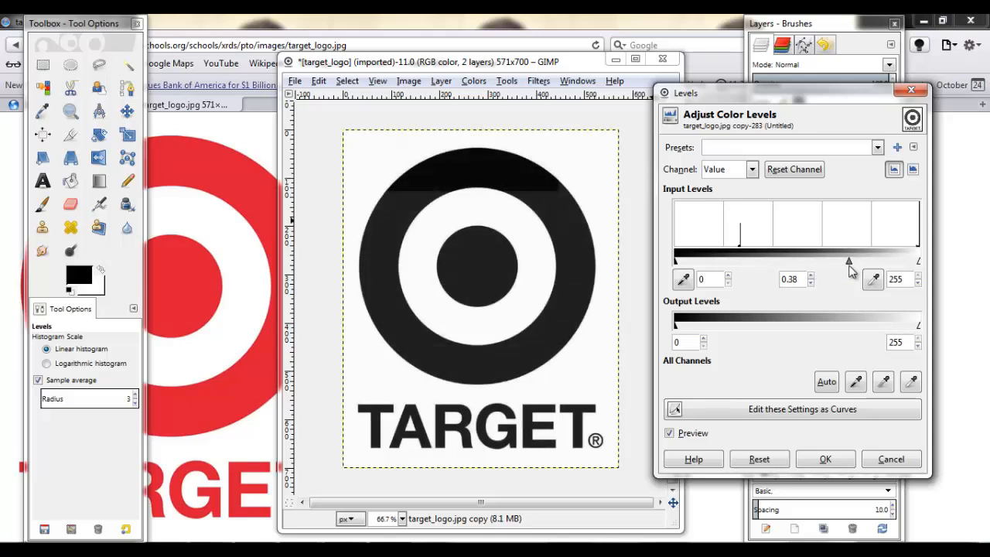
pyautogui.moveTo(849, 260); pyautogui.dragTo(870, 260)
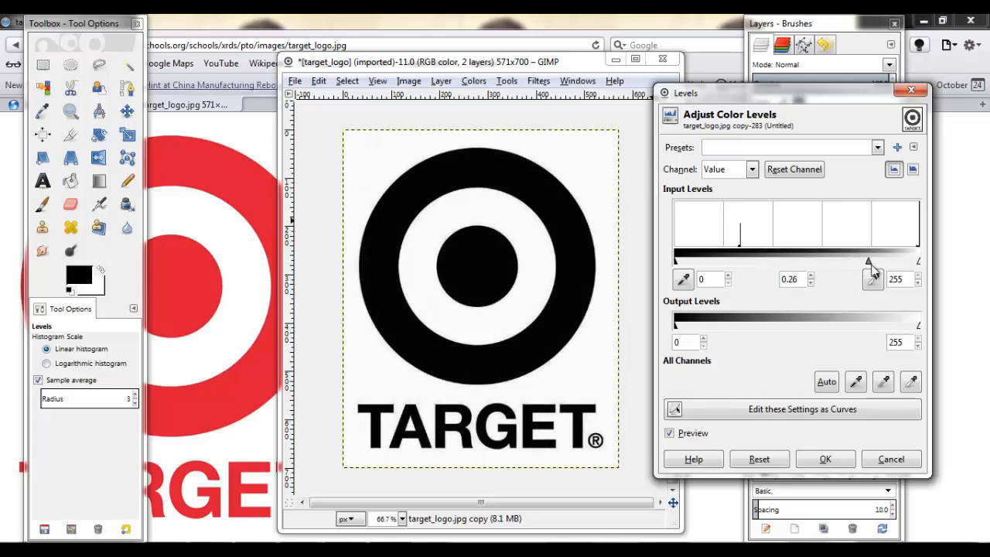
pyautogui.moveTo(894, 260); pyautogui.dragTo(885, 260)
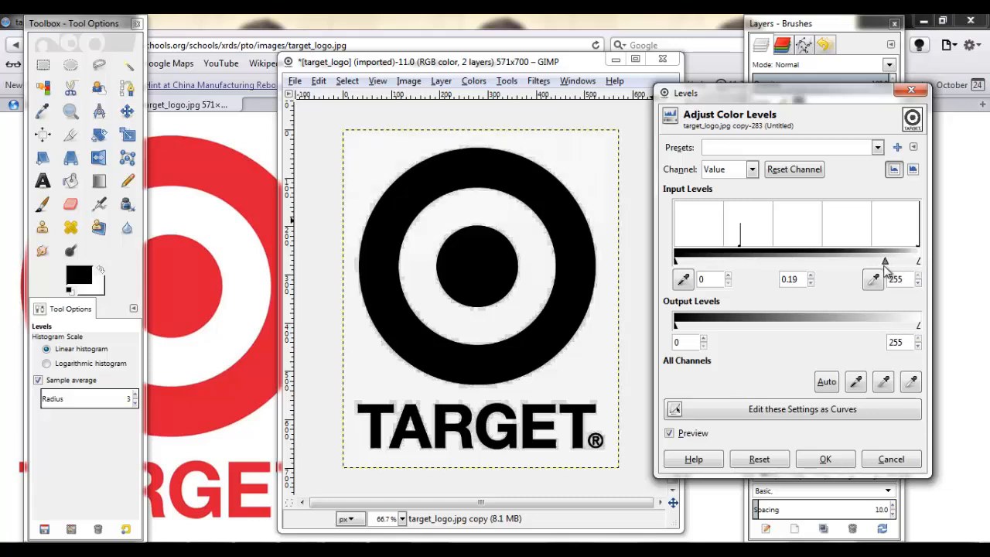
pyautogui.moveTo(884, 260); pyautogui.dragTo(826, 260)
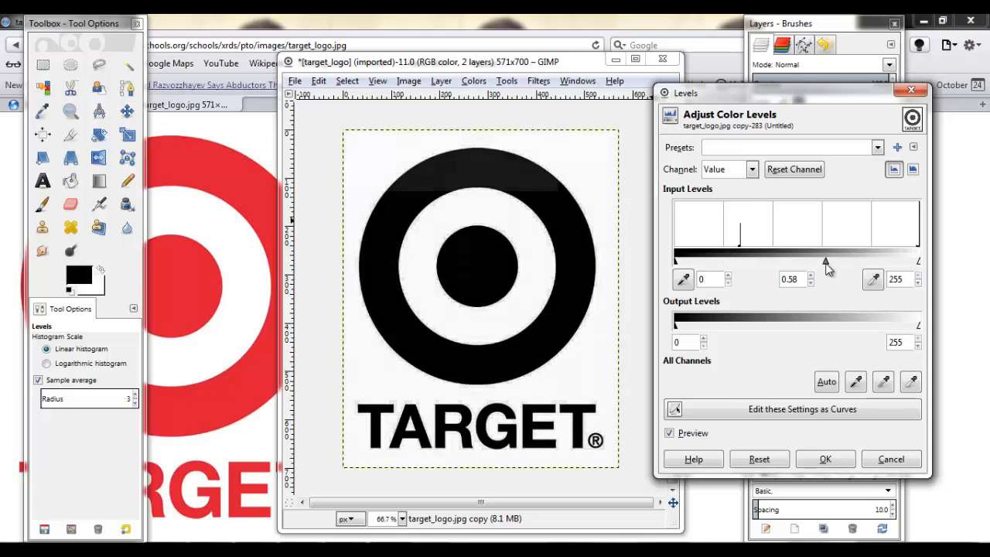
pyautogui.moveTo(826, 260); pyautogui.dragTo(857, 260)
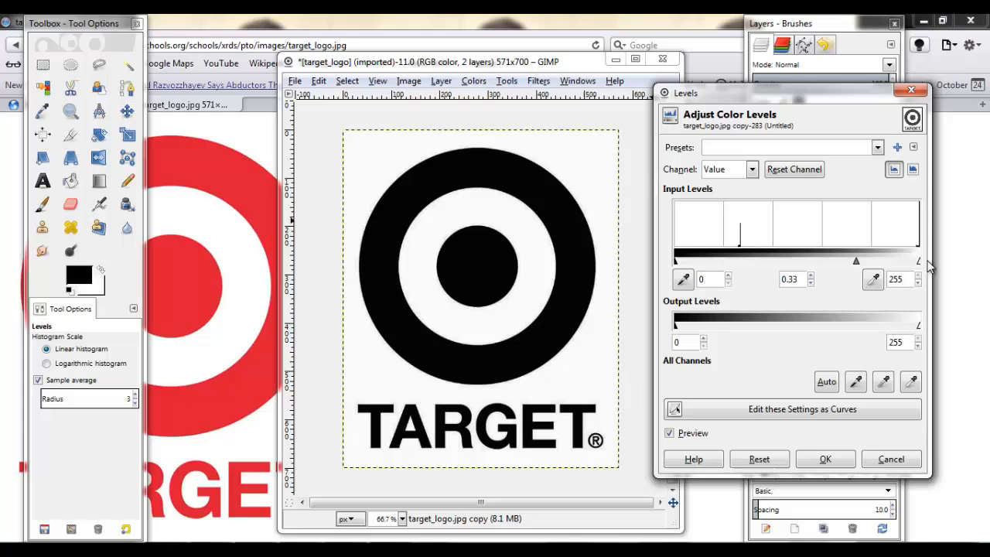
pyautogui.moveTo(916, 260); pyautogui.dragTo(872, 260)
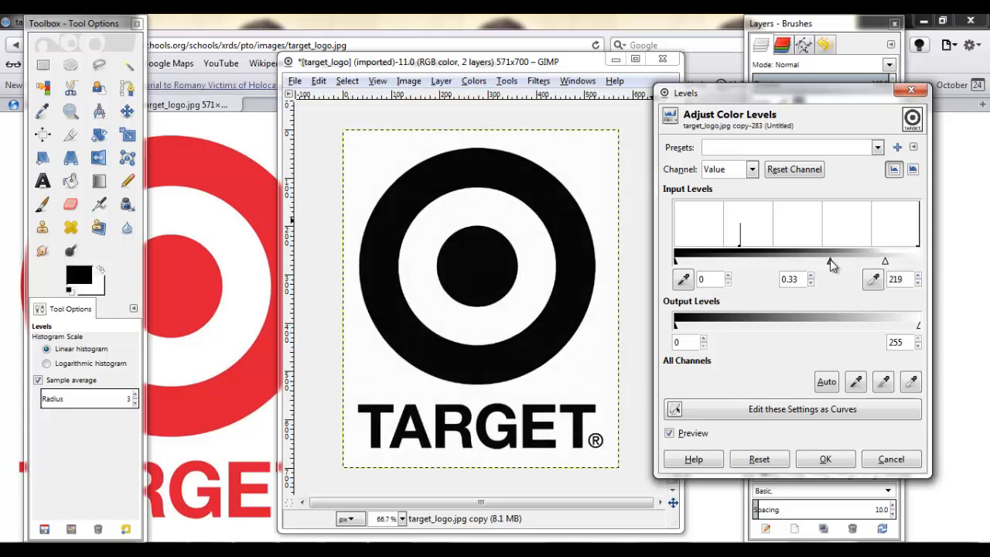
pyautogui.moveTo(849, 260); pyautogui.dragTo(841, 259)
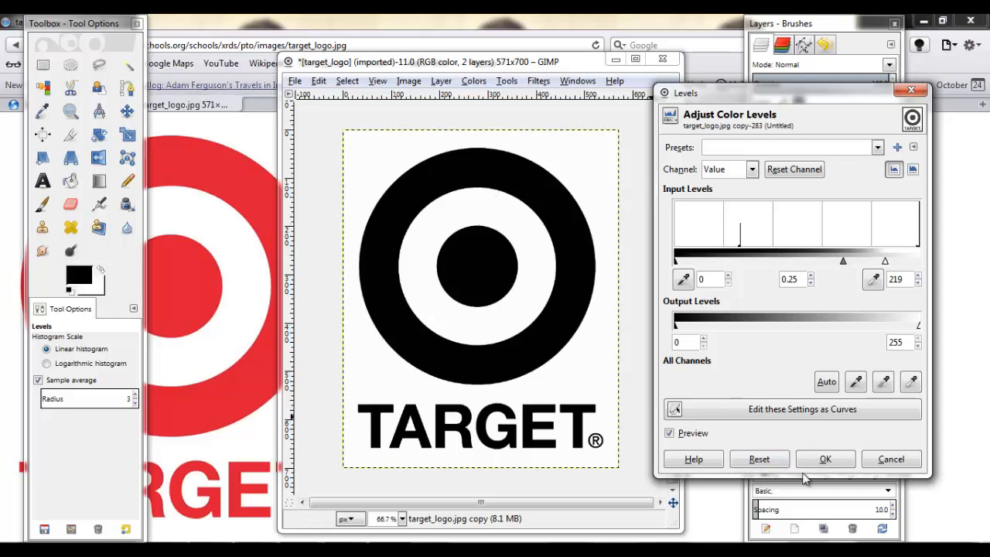
pyautogui.click(825, 458)
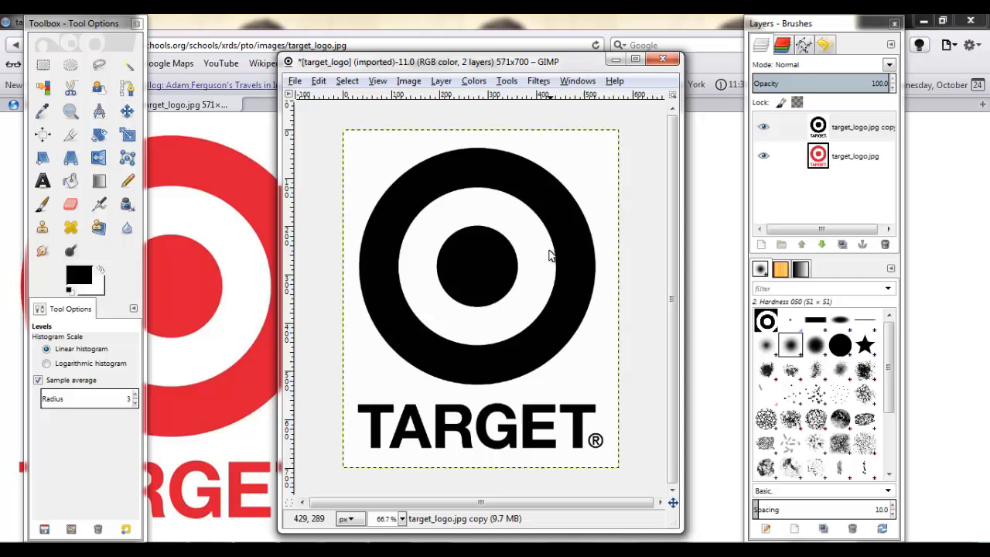
pyautogui.moveTo(538, 356)
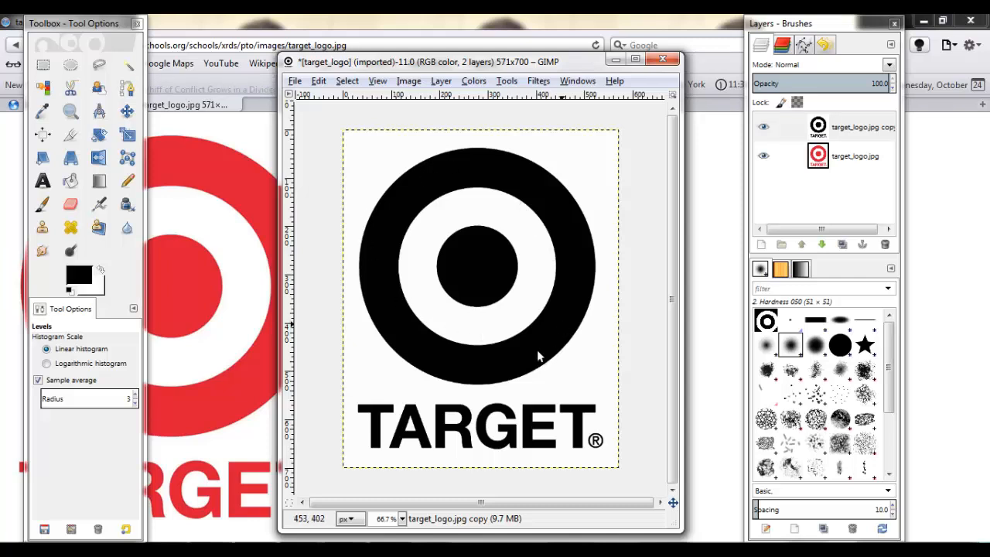
pyautogui.moveTo(607, 445)
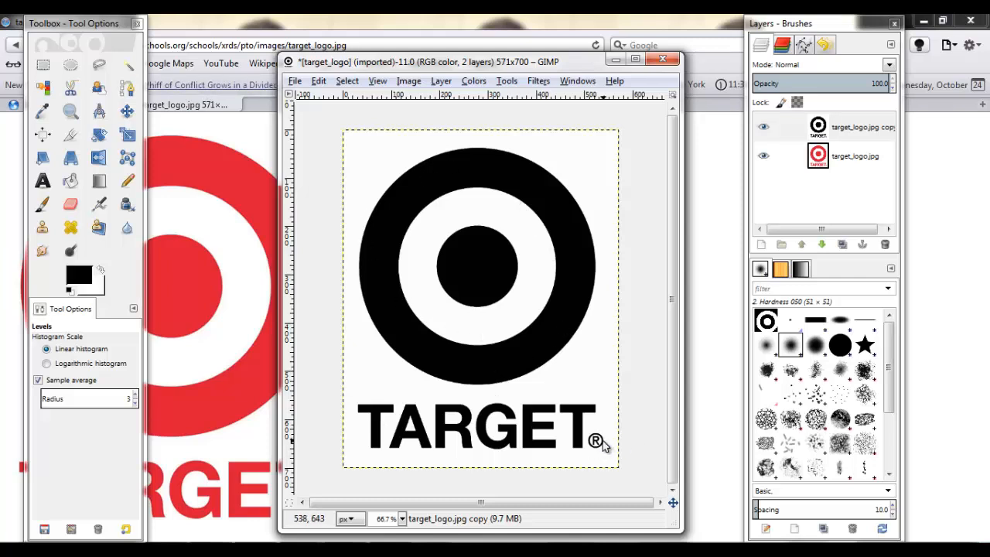
pyautogui.moveTo(384, 213)
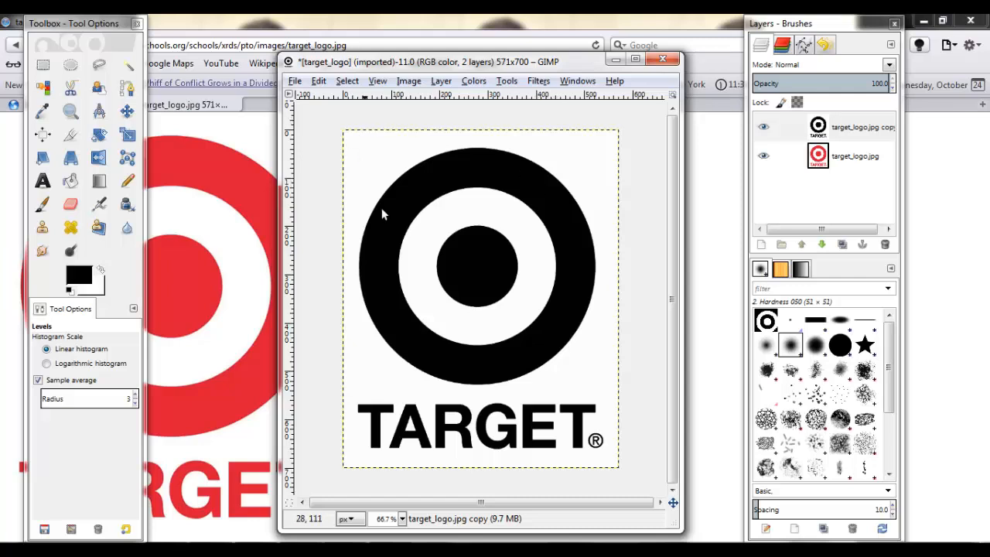
pyautogui.moveTo(495, 365)
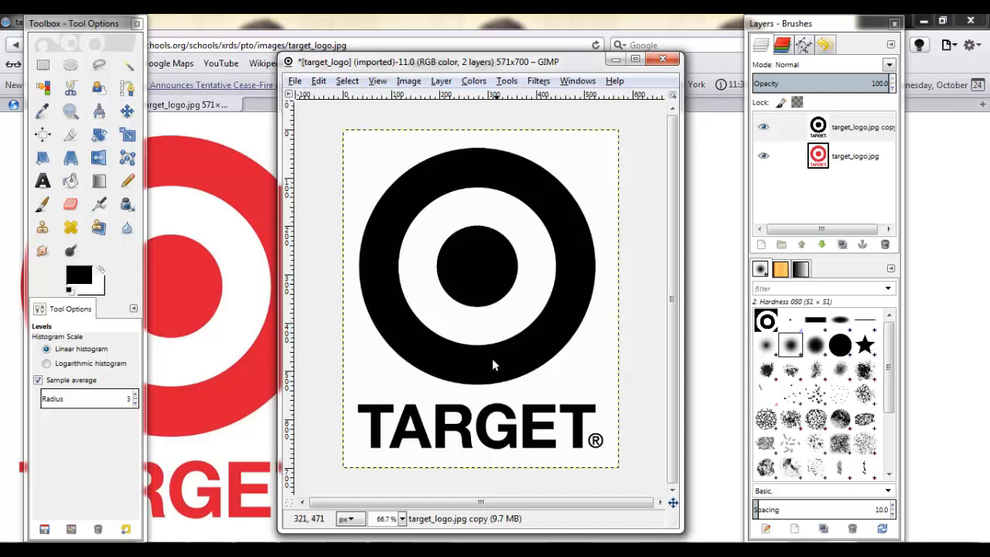
pyautogui.moveTo(492, 124)
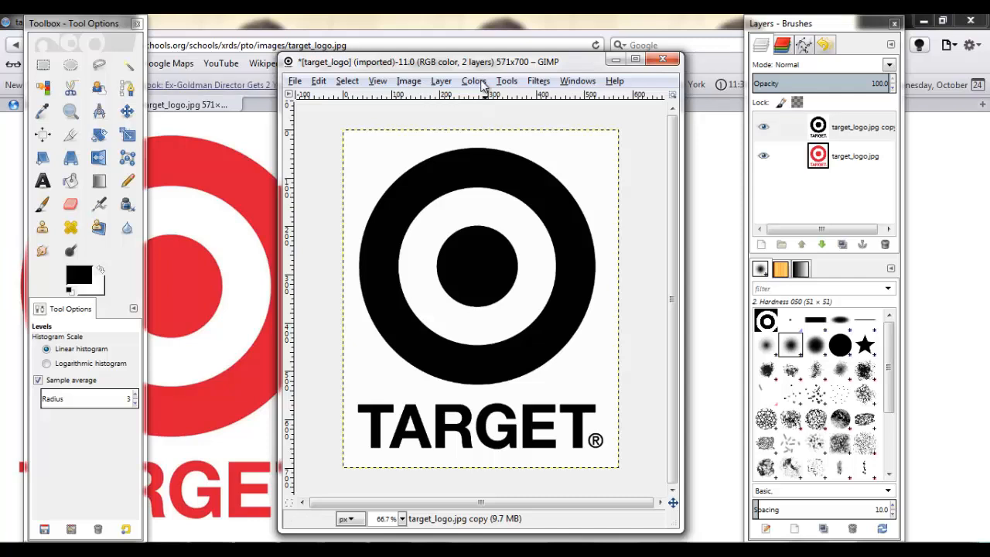
# - Invert the black-and-white logo copy to a white bullseye and wordmark on black
pyautogui.click(473, 80)
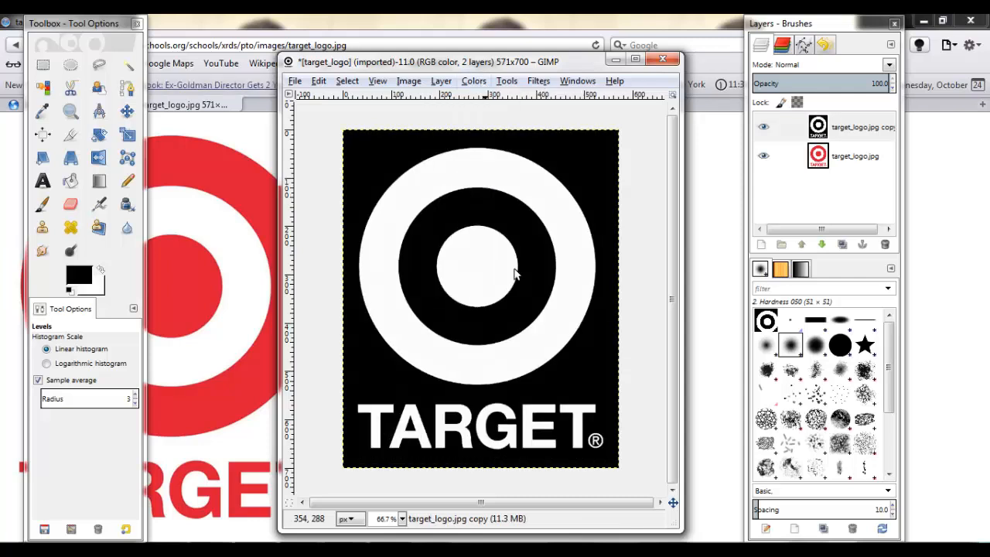
pyautogui.moveTo(481, 344)
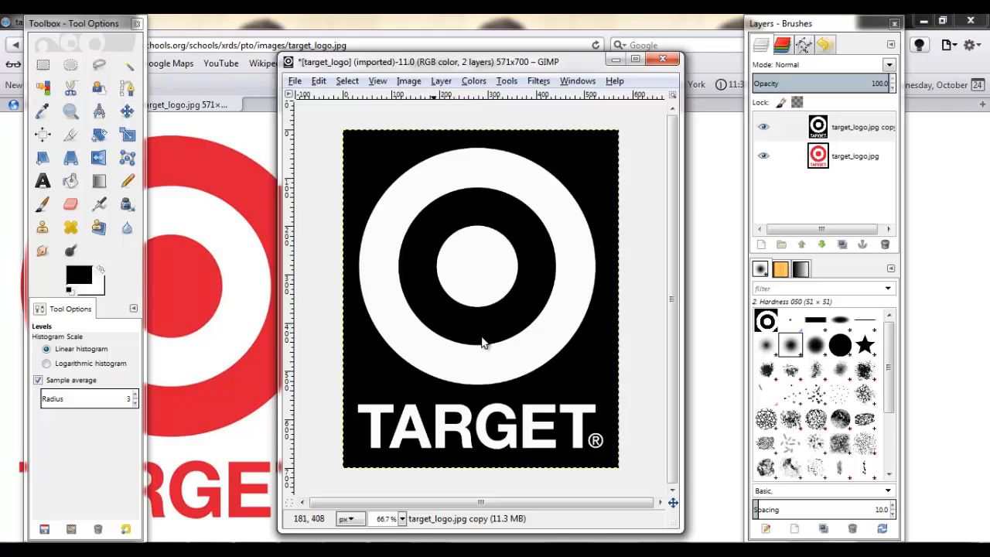
pyautogui.moveTo(457, 325)
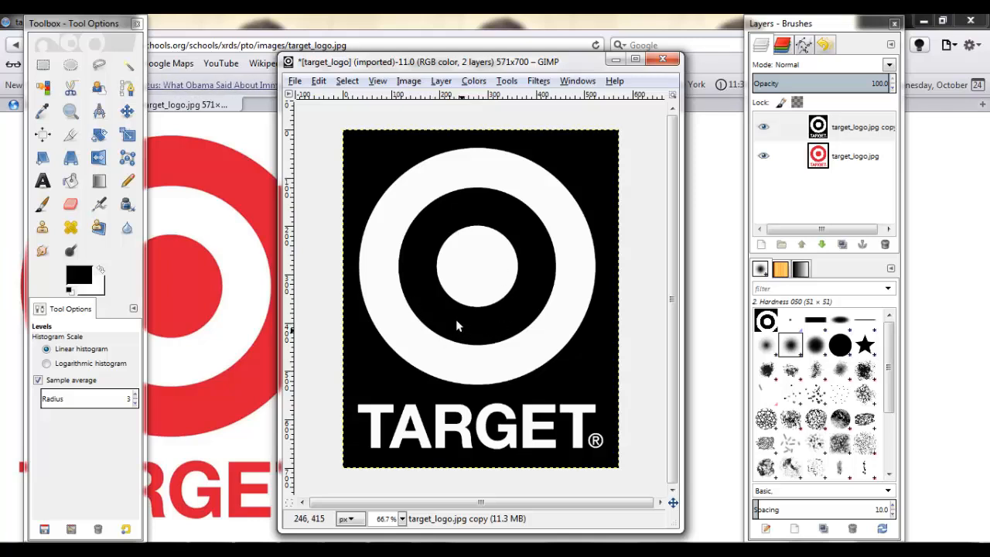
pyautogui.moveTo(554, 195)
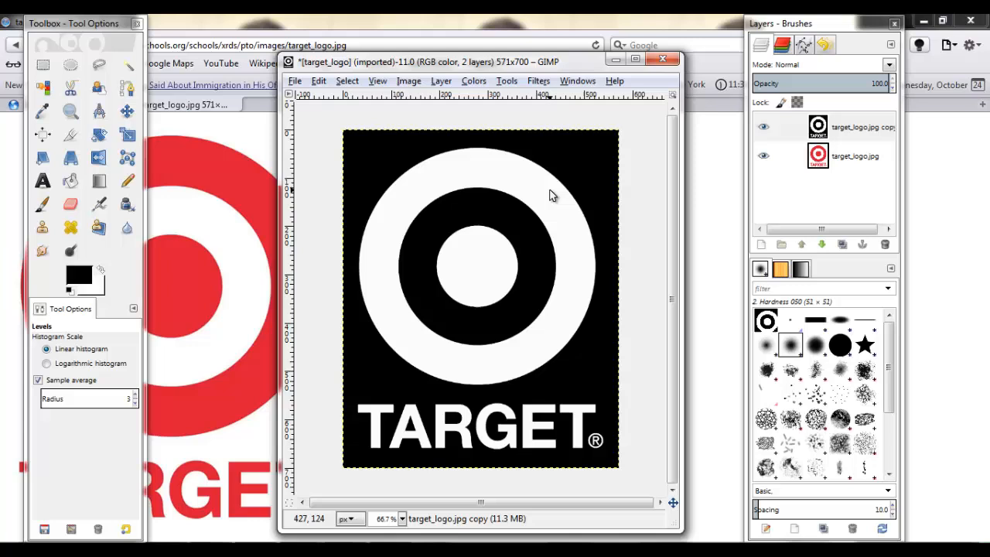
pyautogui.moveTo(387, 316)
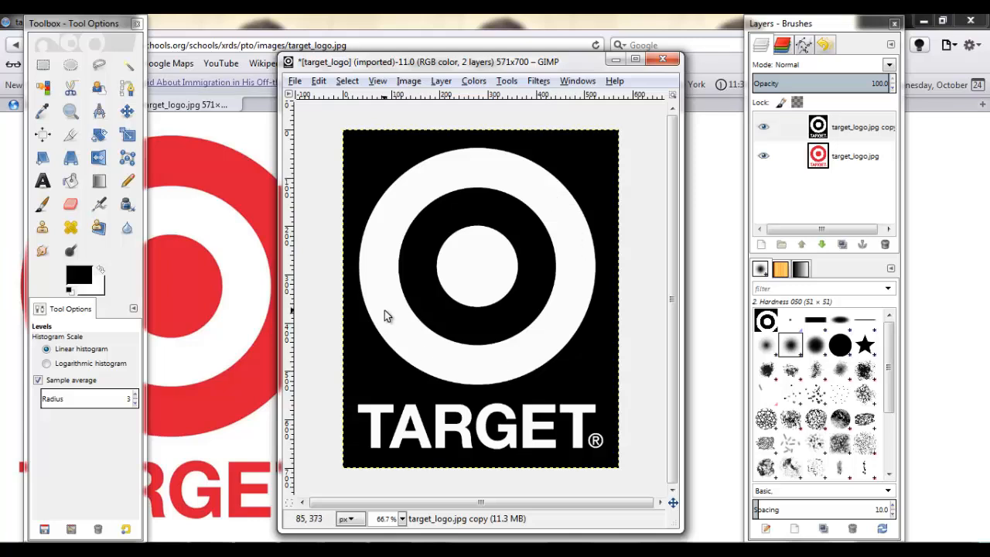
pyautogui.moveTo(536, 192)
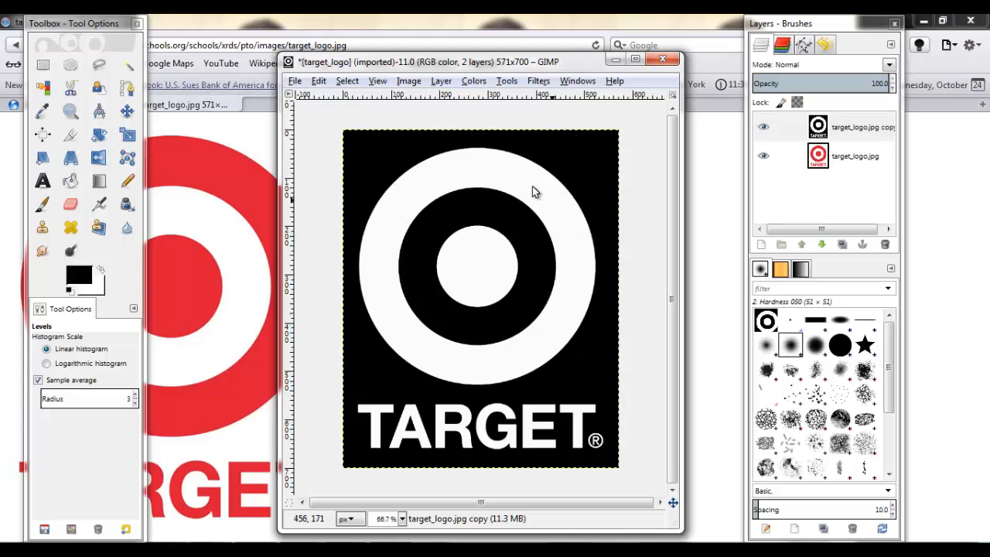
pyautogui.moveTo(585, 308)
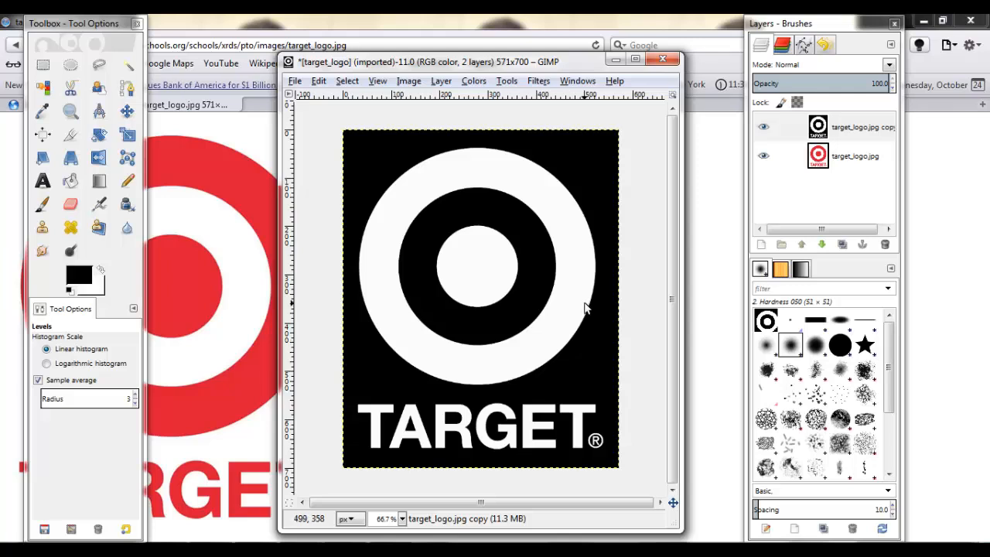
pyautogui.moveTo(455, 316)
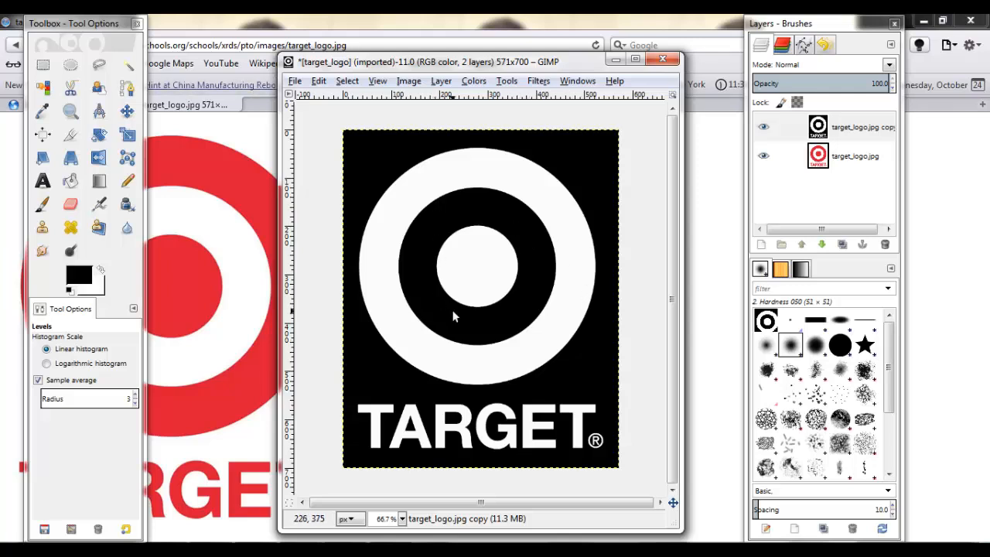
pyautogui.moveTo(445, 278)
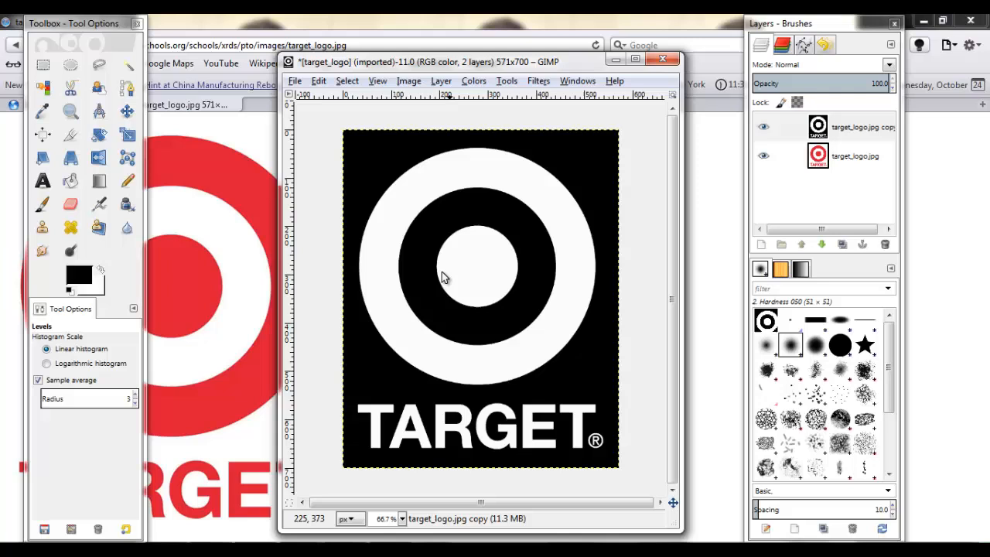
pyautogui.moveTo(559, 277)
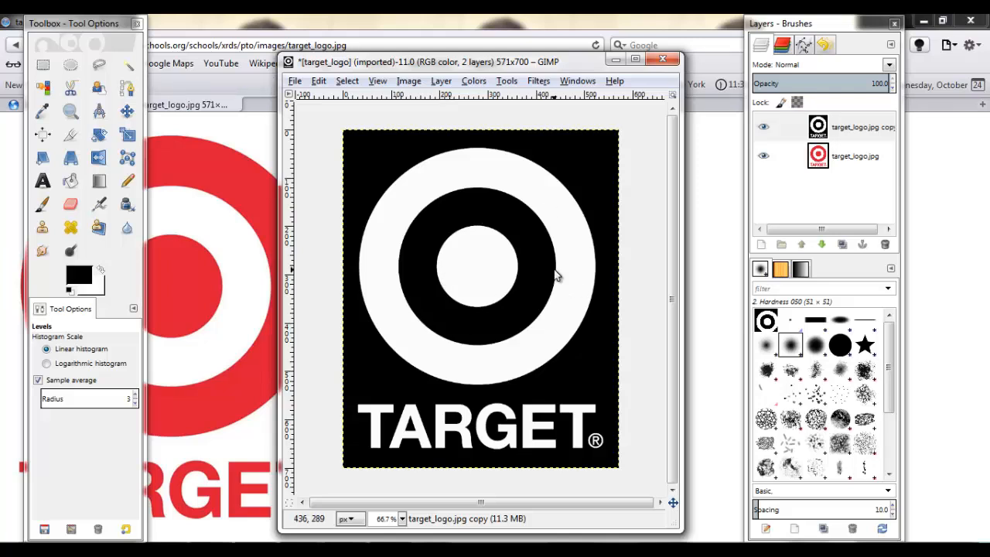
pyautogui.moveTo(348, 203)
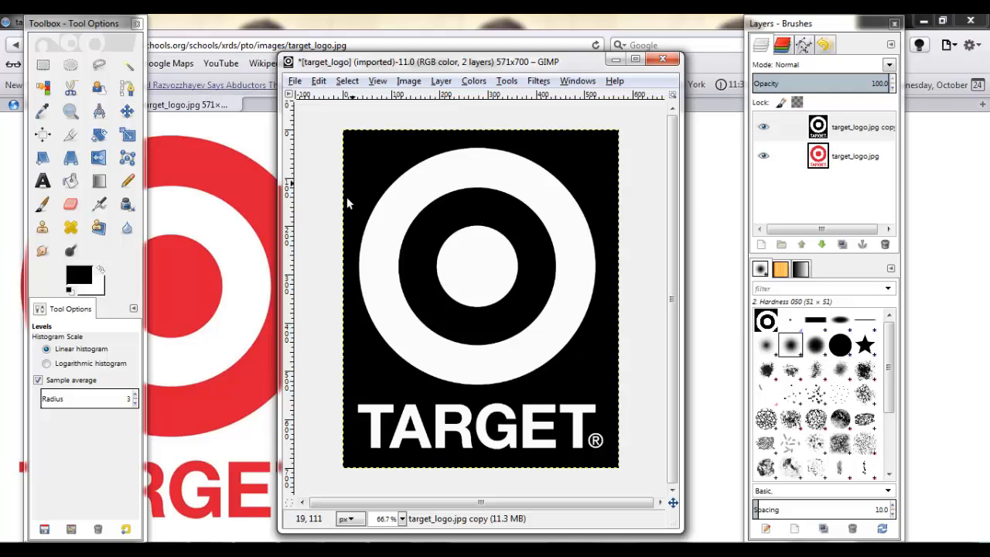
pyautogui.moveTo(415, 302)
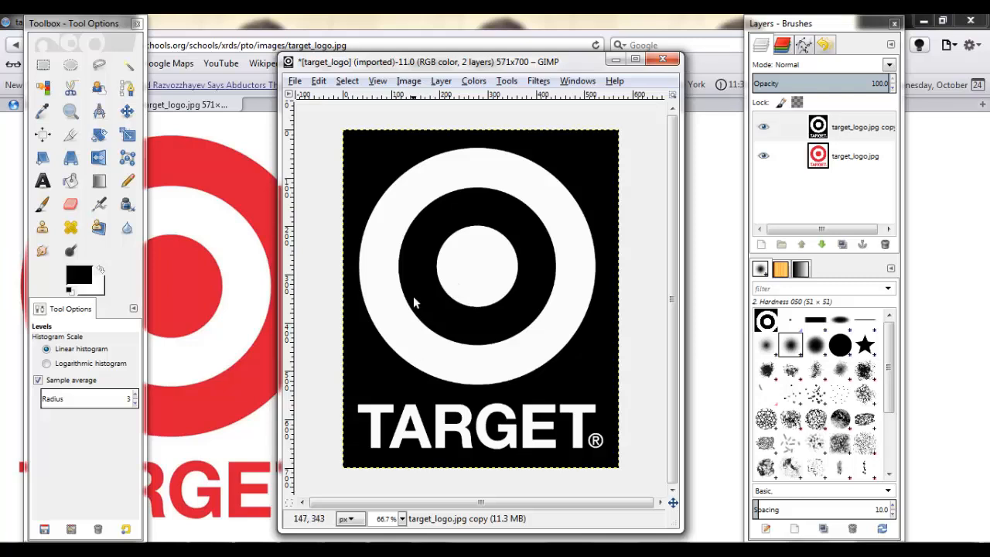
pyautogui.moveTo(386, 353)
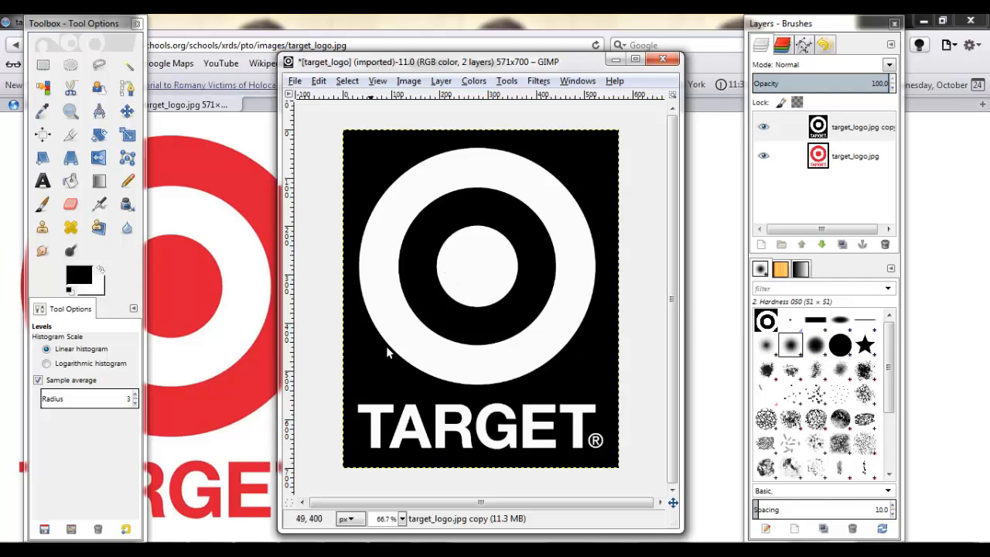
# - Add a white, full-opacity layer mask to the original red logo layer
pyautogui.click(764, 154)
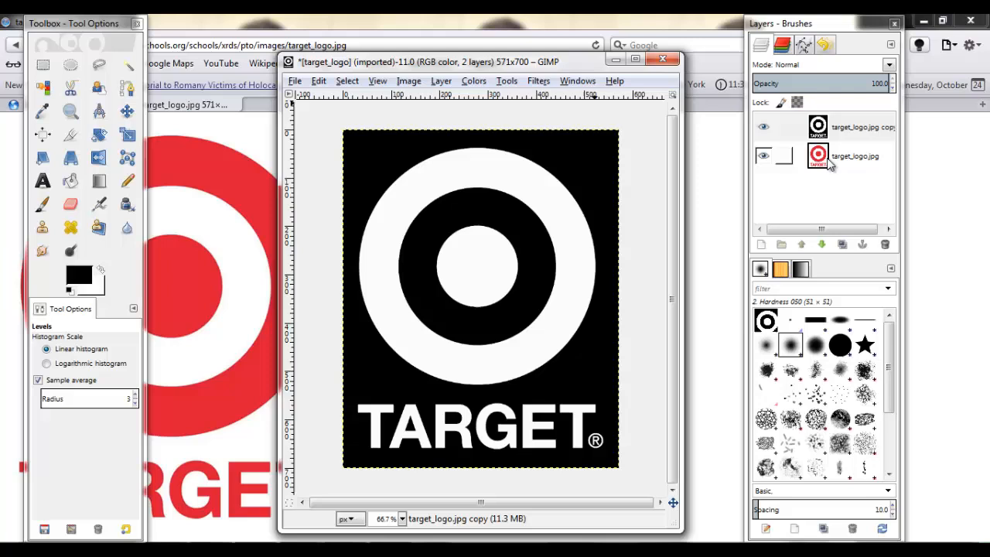
pyautogui.click(854, 155)
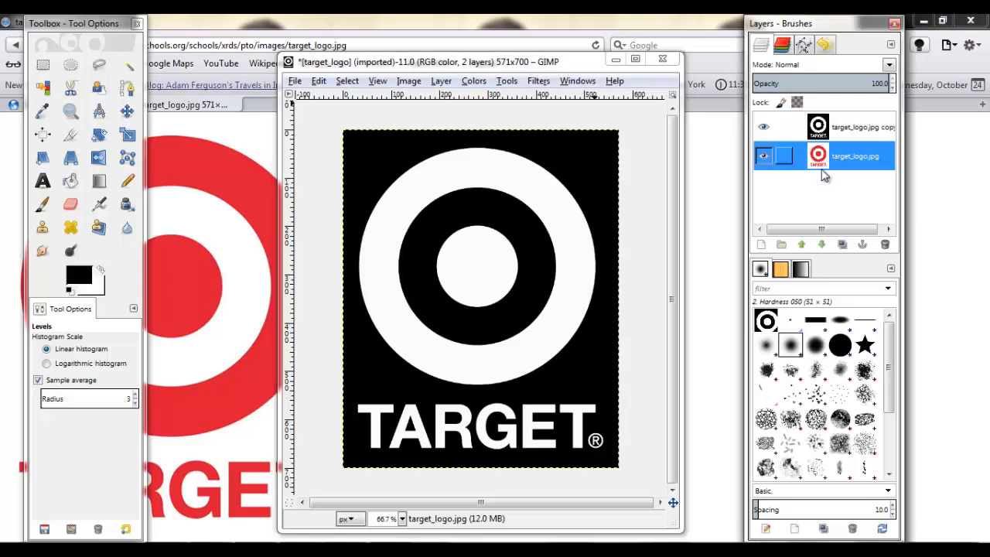
pyautogui.rightClick(850, 155)
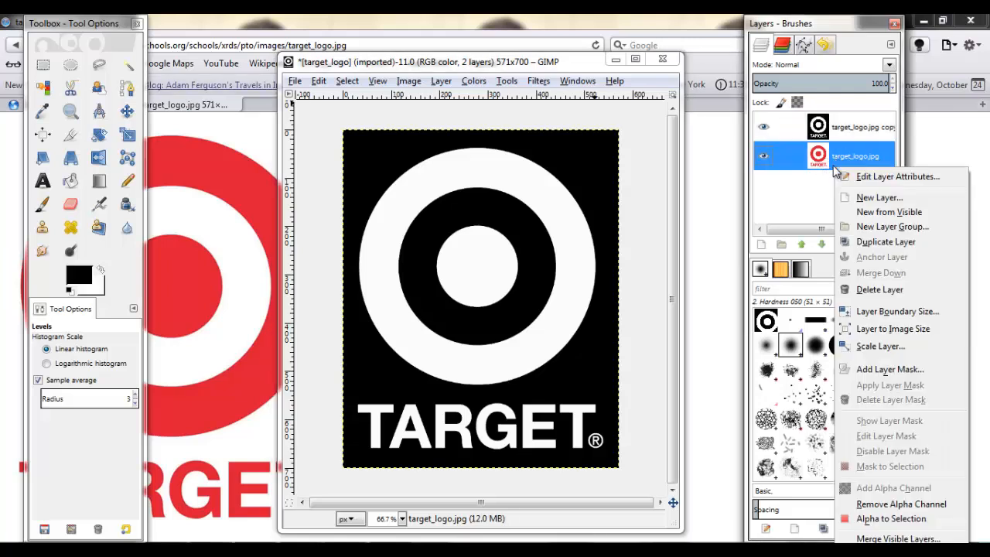
pyautogui.moveTo(877, 266)
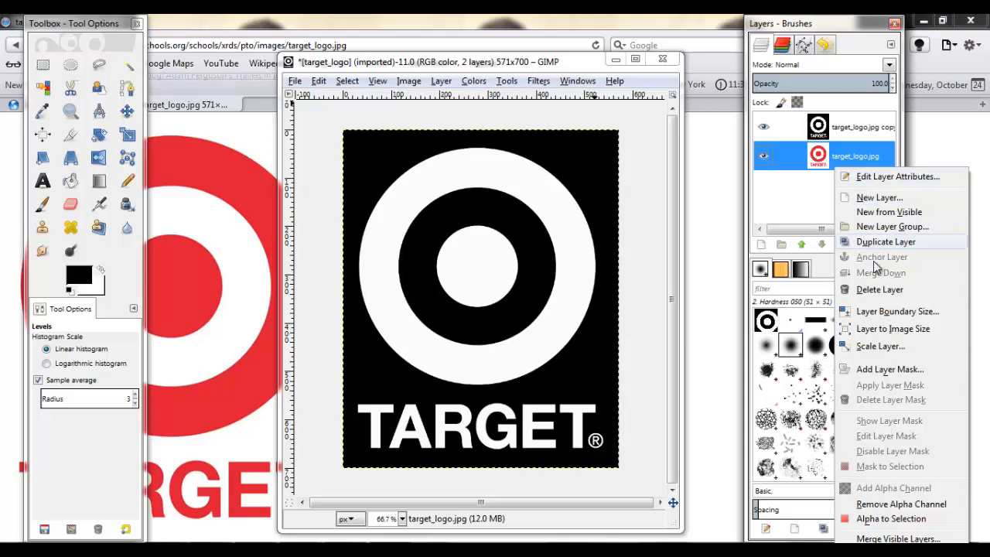
pyautogui.moveTo(888, 390)
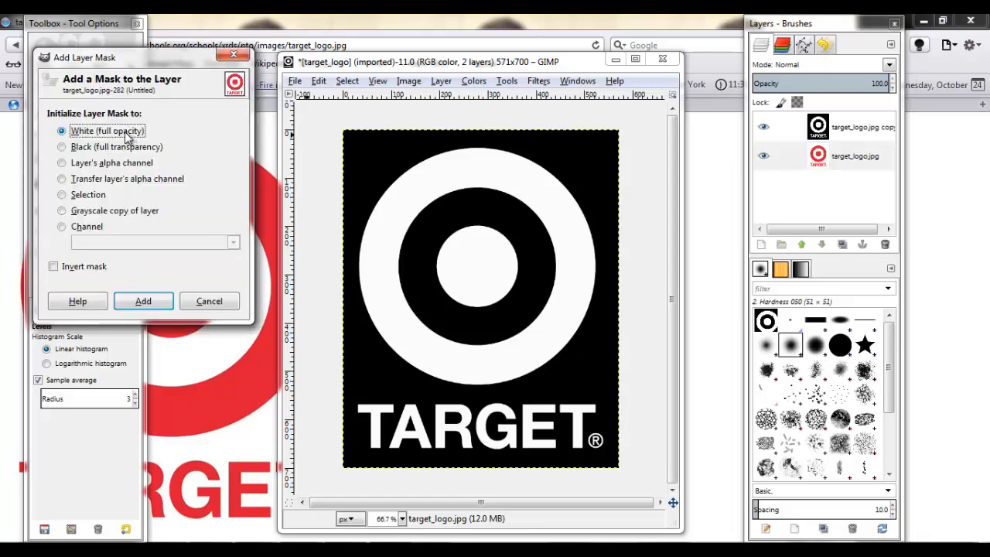
pyautogui.moveTo(141, 269)
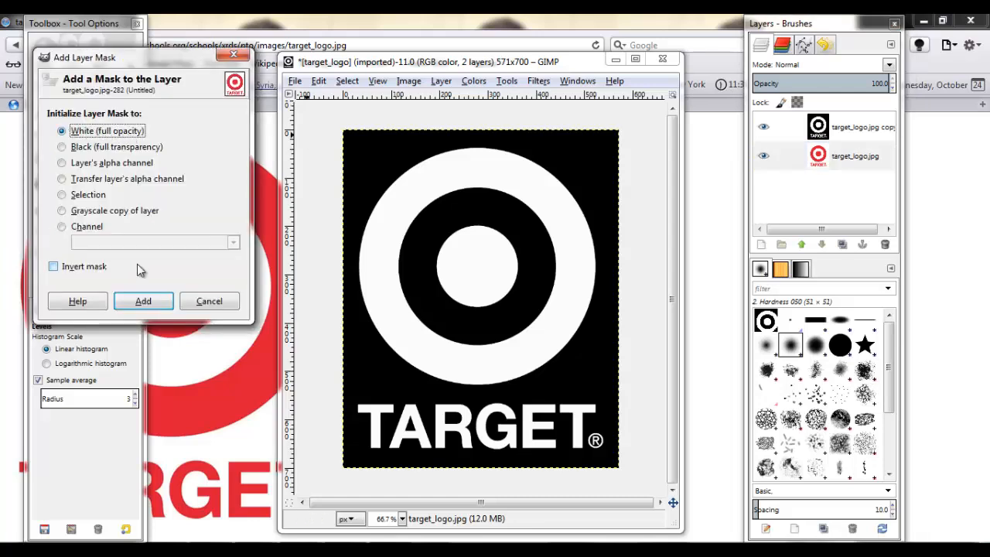
pyautogui.click(142, 300)
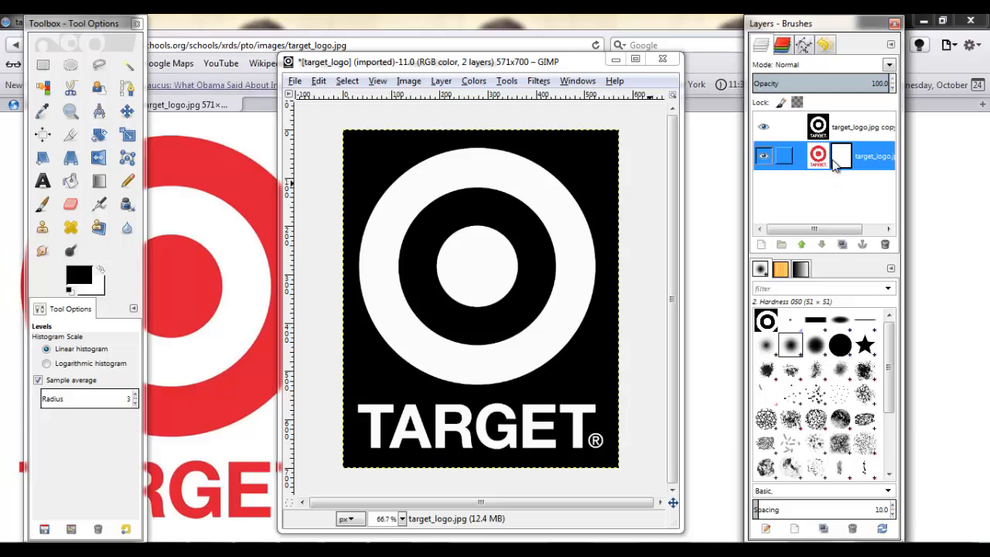
# - Select the mask, check the black-and-white layer's visibility, and copy that layer for pasting into the mask
pyautogui.click(841, 154)
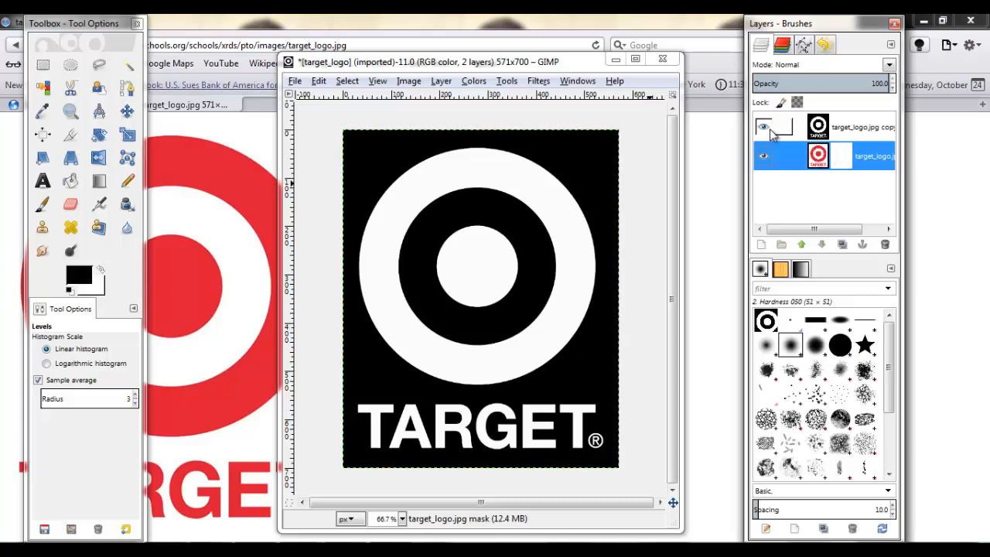
pyautogui.click(764, 127)
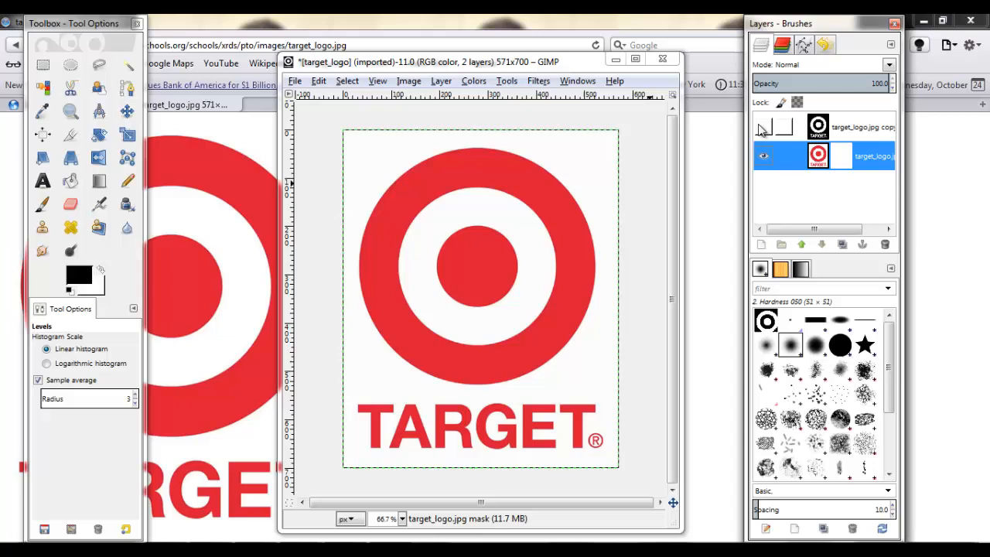
pyautogui.moveTo(443, 257)
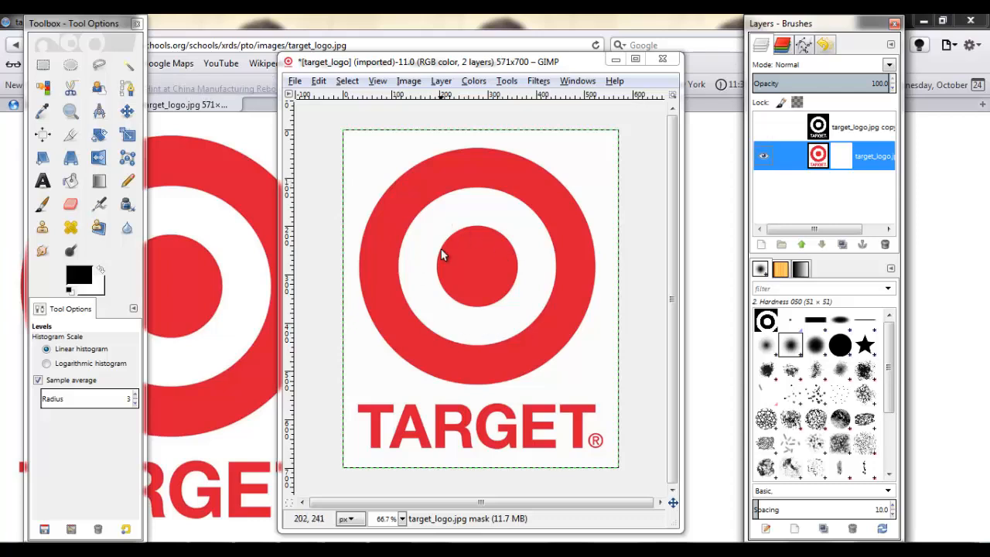
pyautogui.moveTo(662, 212)
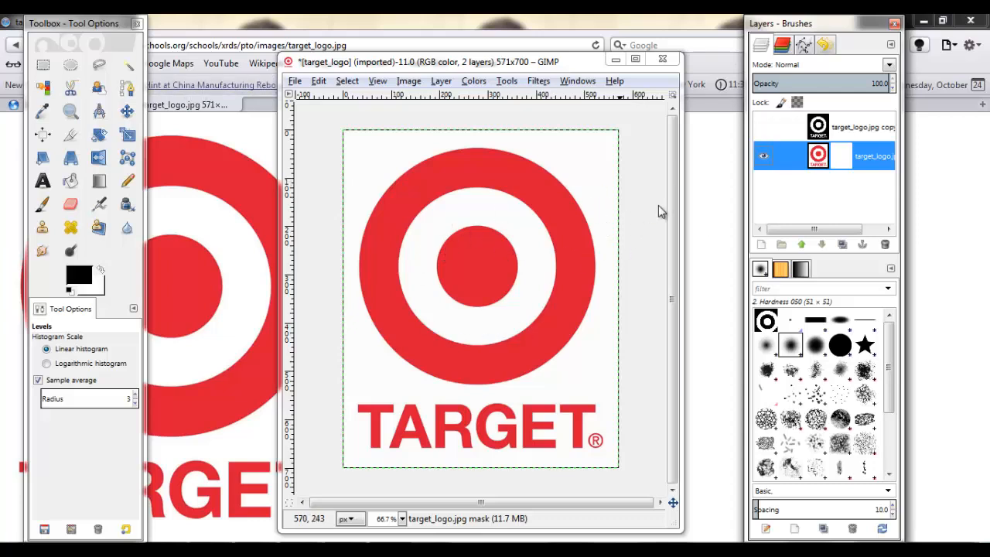
pyautogui.click(763, 127)
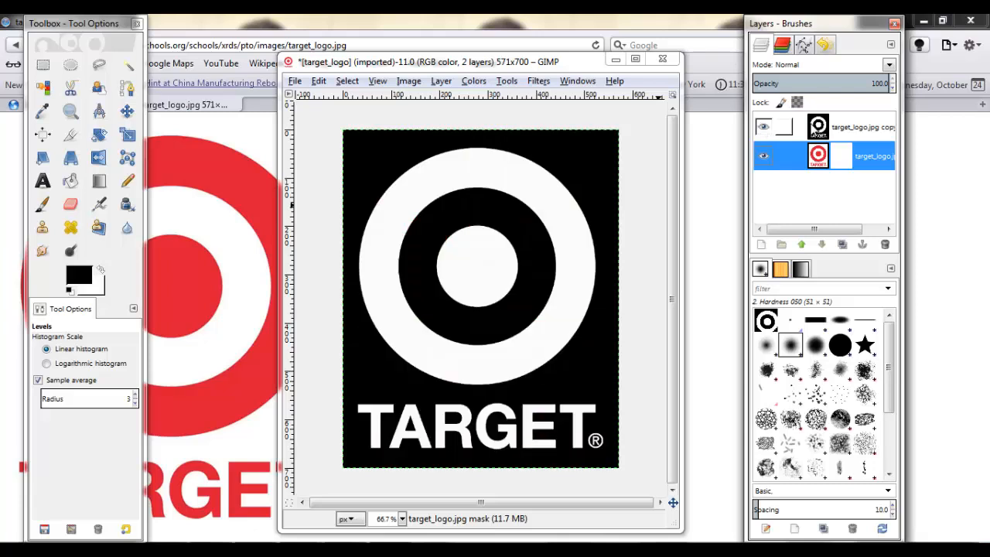
pyautogui.click(851, 127)
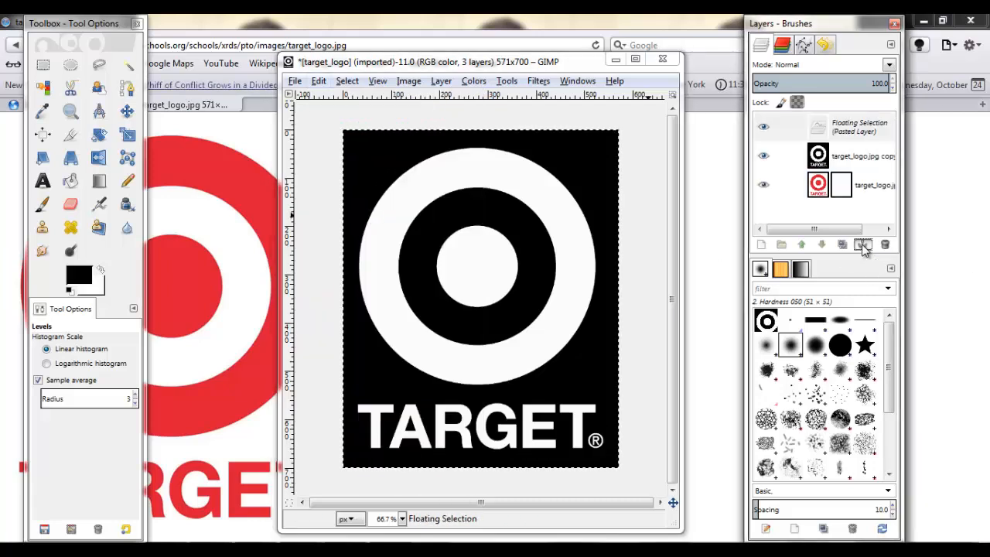
# - Anchor the pasted white-on-black logo into the red layer's mask
pyautogui.click(863, 245)
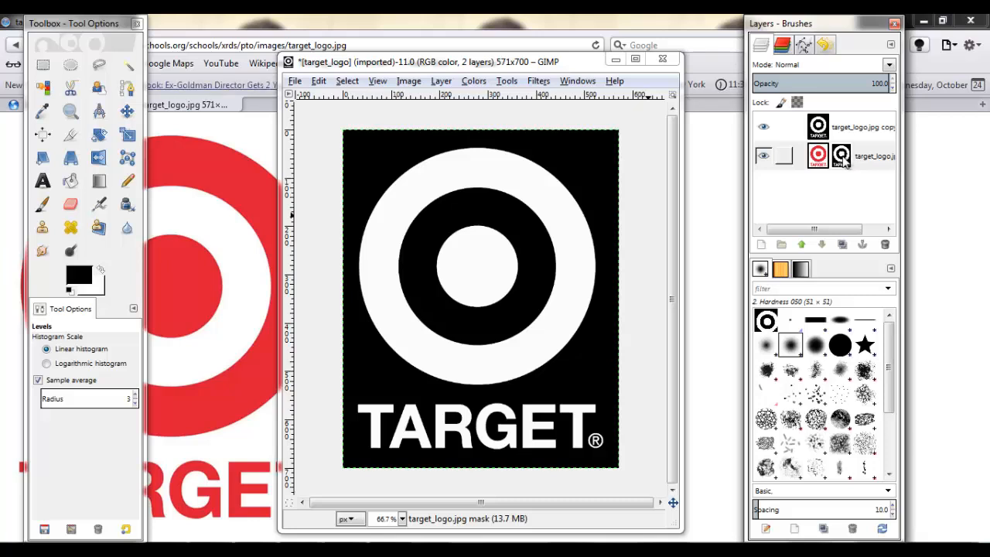
pyautogui.moveTo(843, 162)
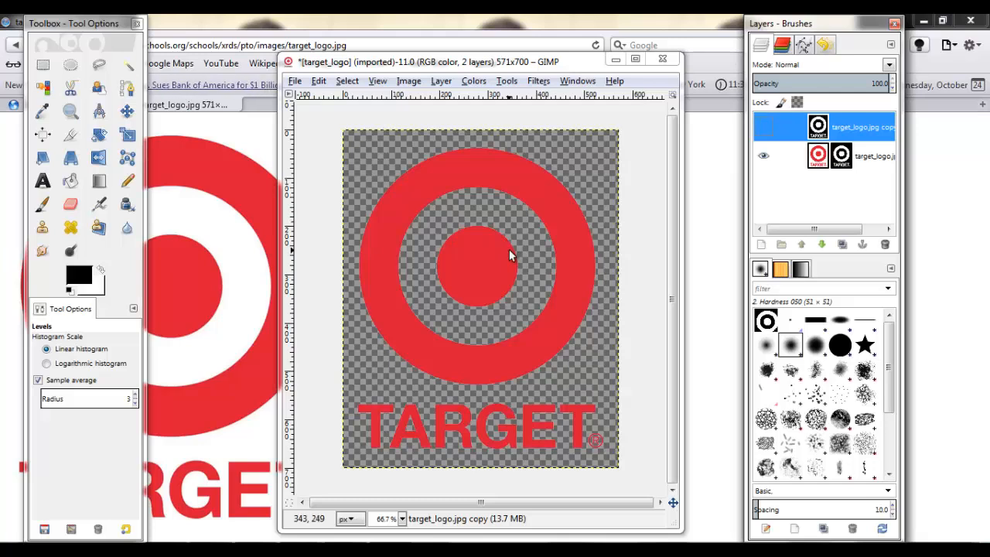
pyautogui.moveTo(441, 269)
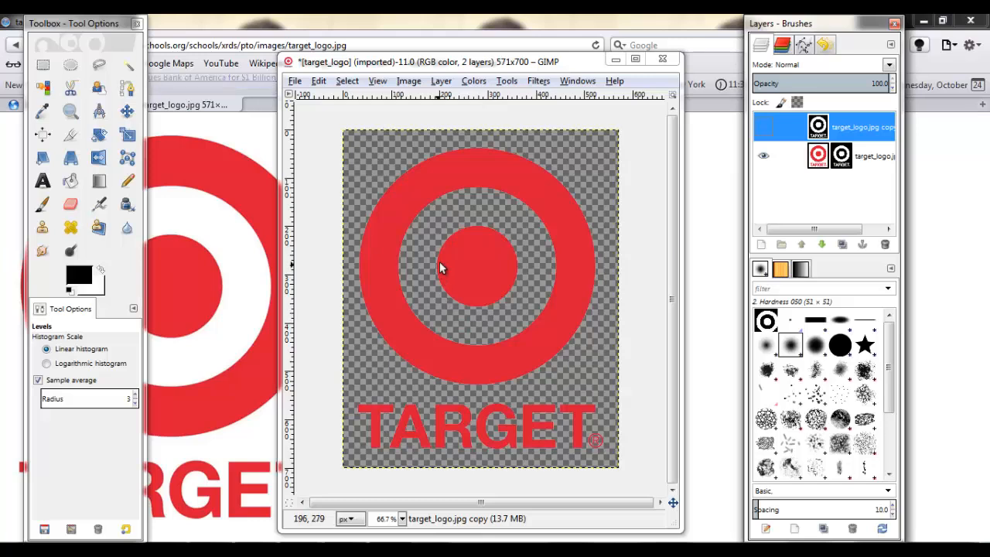
pyautogui.moveTo(529, 182)
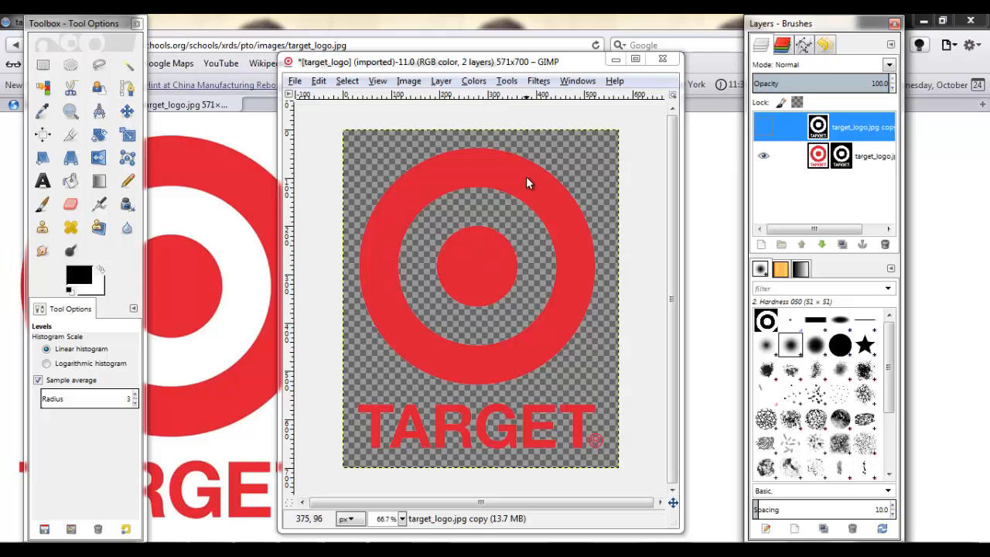
pyautogui.moveTo(426, 420)
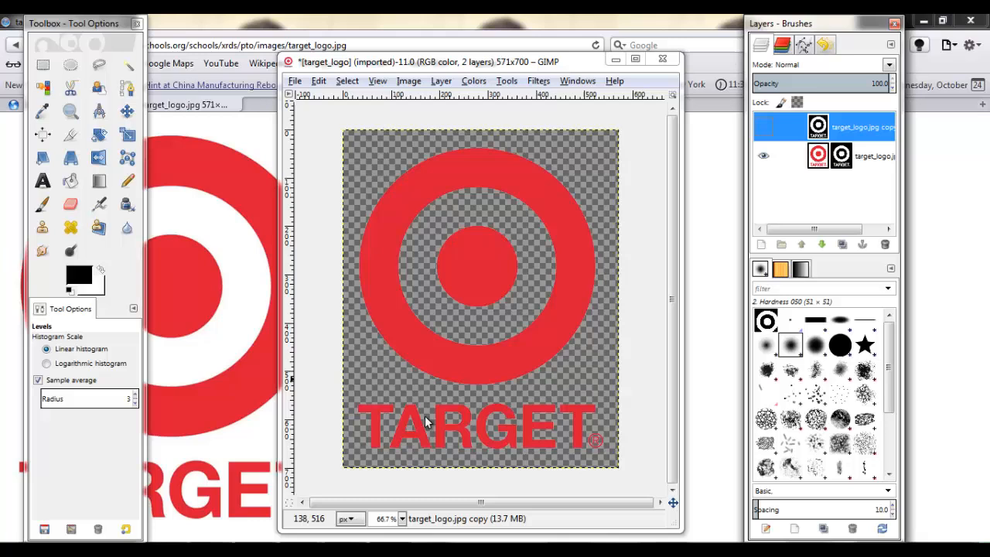
pyautogui.click(72, 111)
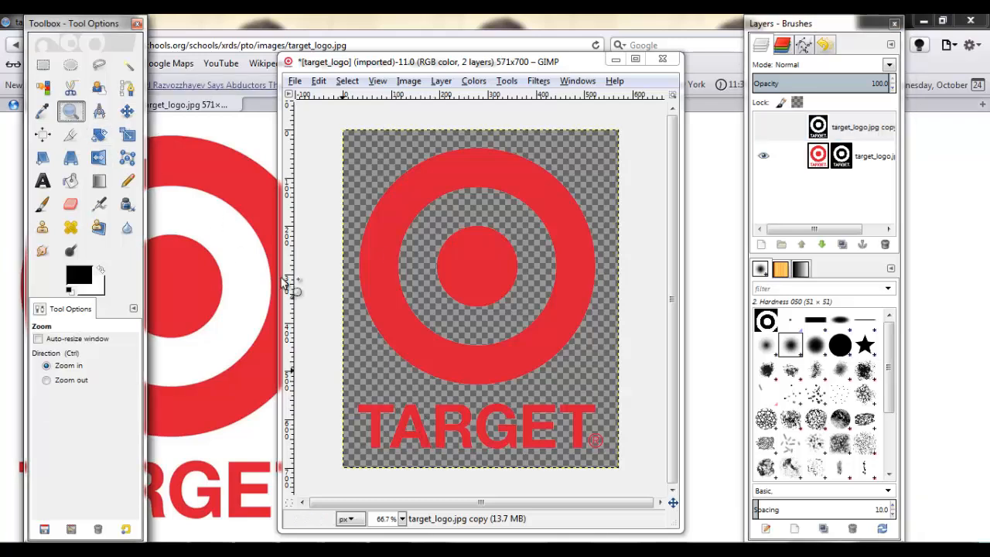
pyautogui.moveTo(356, 251)
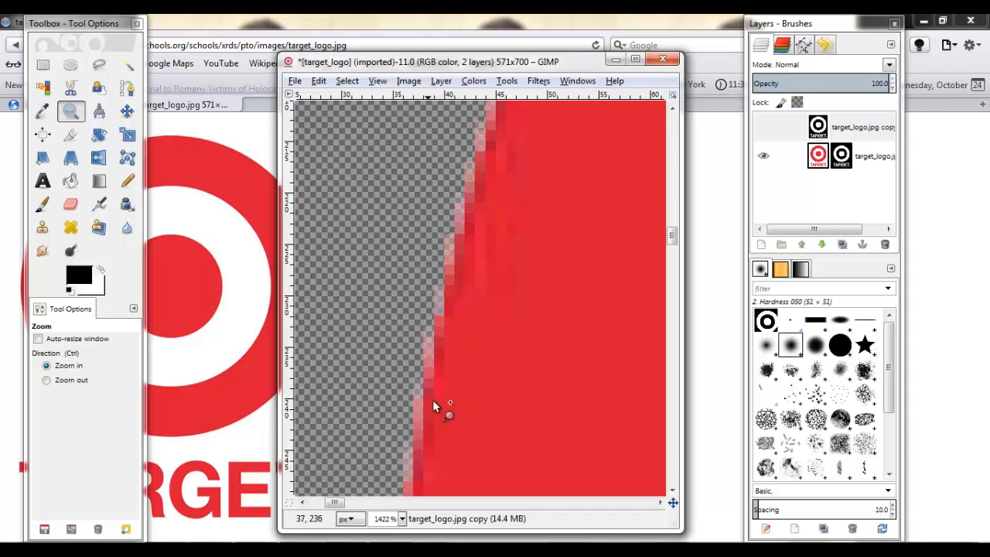
pyautogui.moveTo(158, 85)
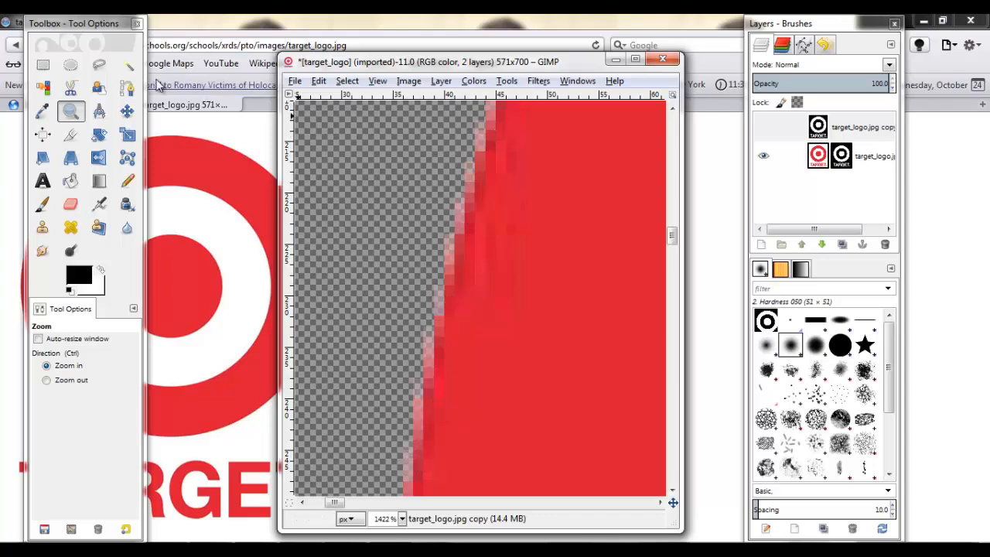
pyautogui.click(402, 178)
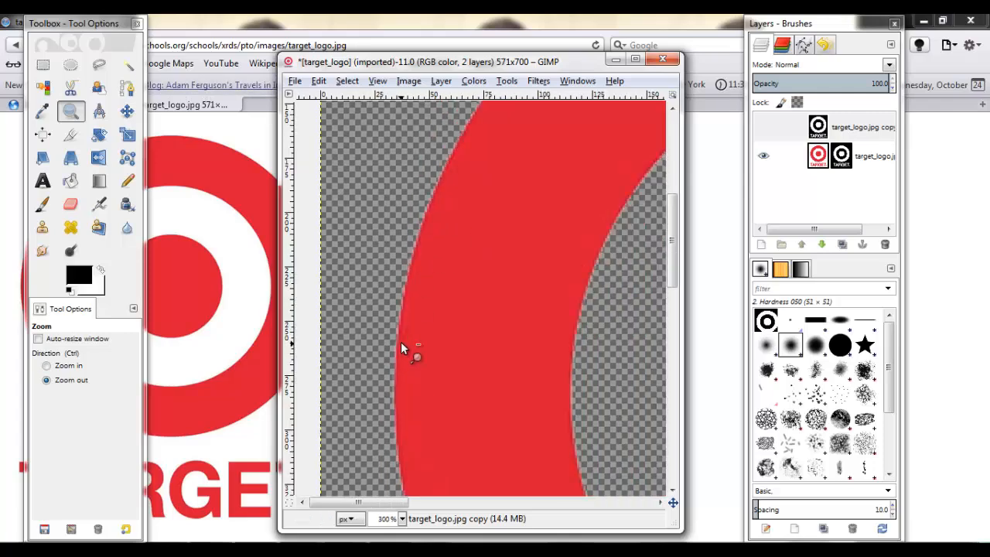
pyautogui.click(47, 365)
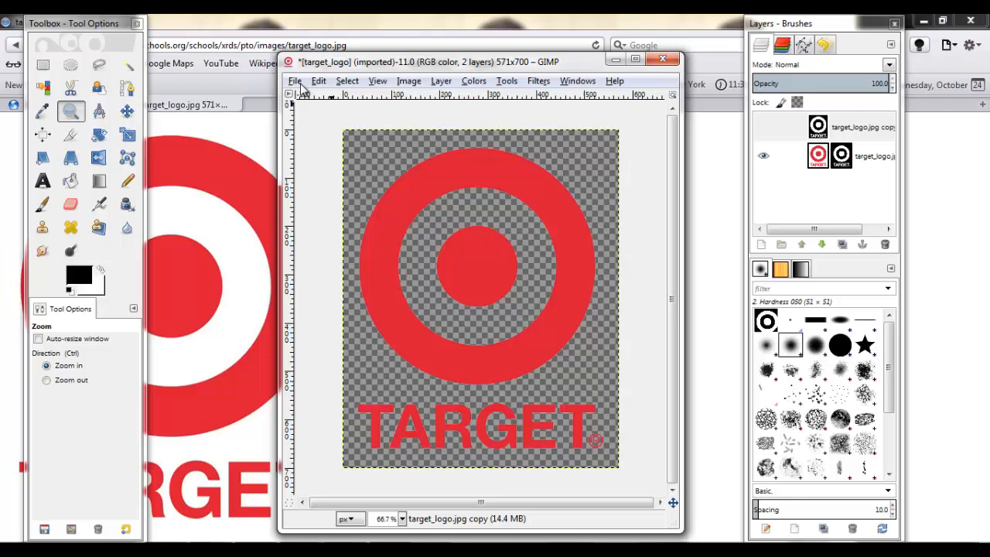
# - Export the red logo as target_logo.png to the iRacing Logostuff folder with default PNG options
pyautogui.click(294, 80)
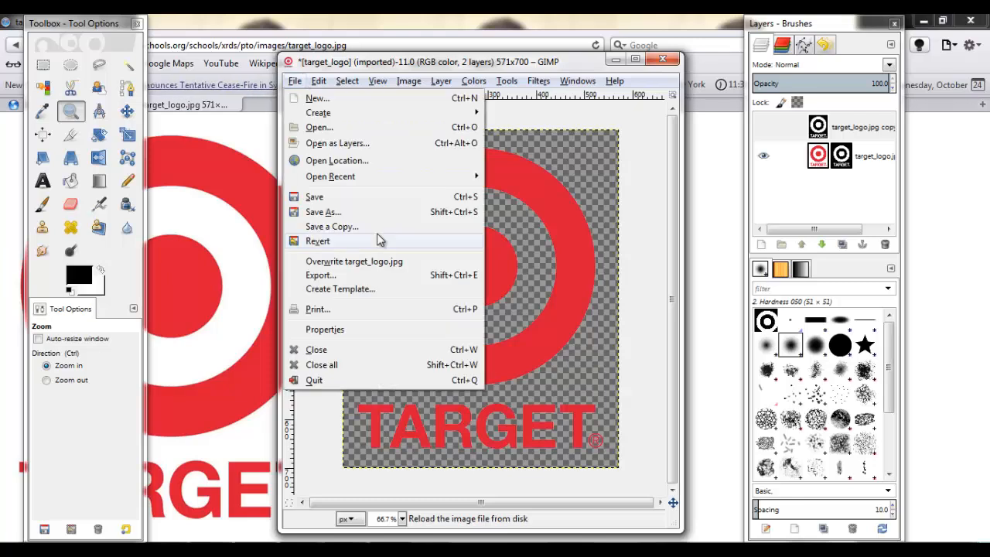
pyautogui.moveTo(315, 196)
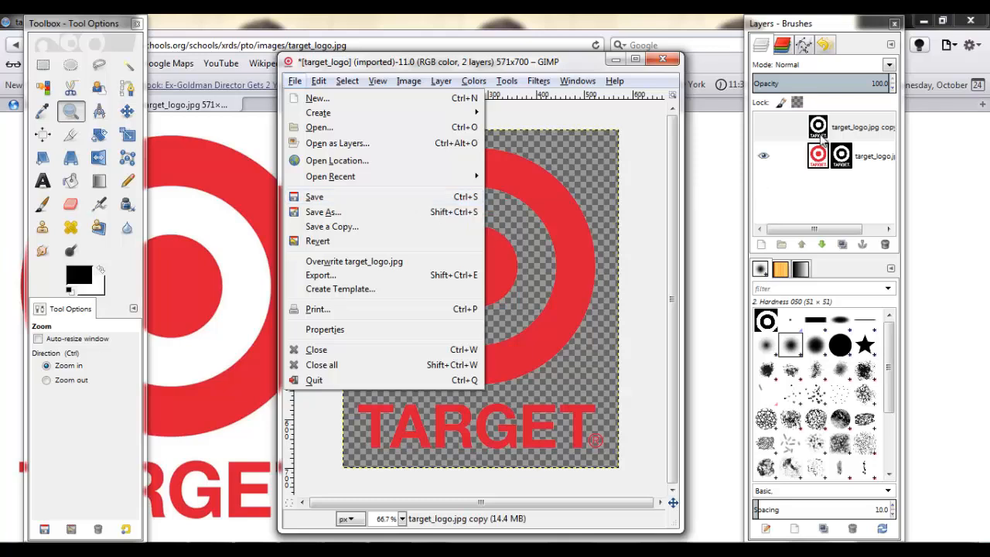
pyautogui.moveTo(346, 263)
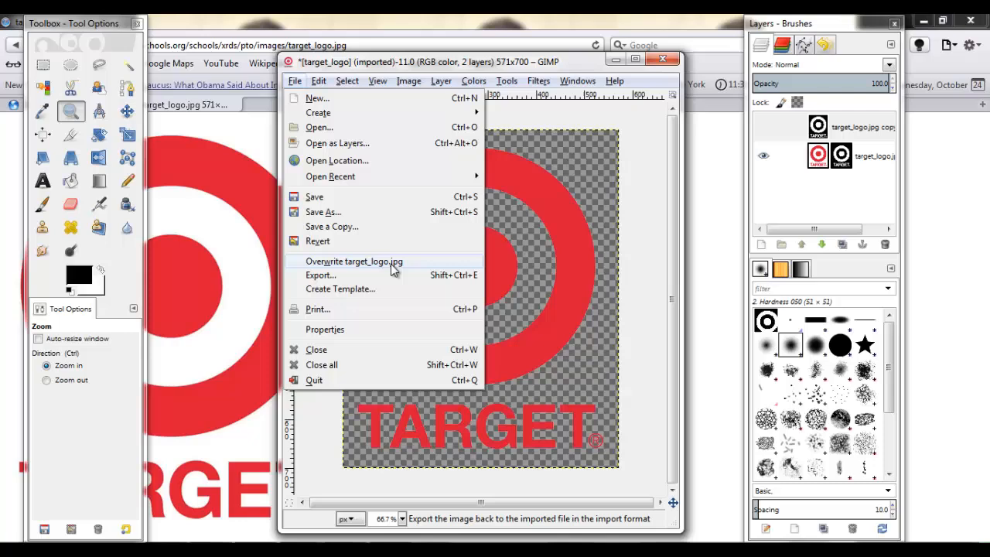
pyautogui.moveTo(353, 266)
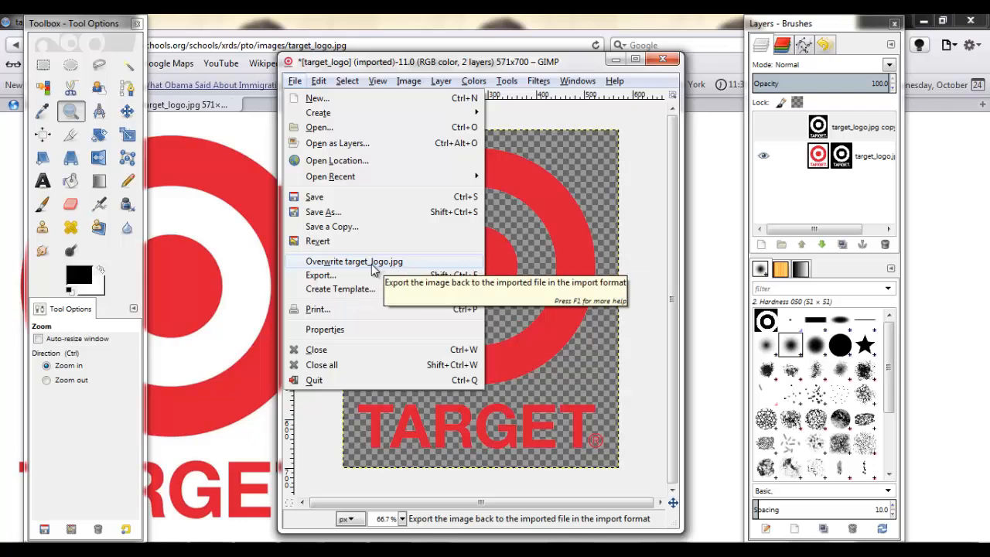
pyautogui.moveTo(322, 275)
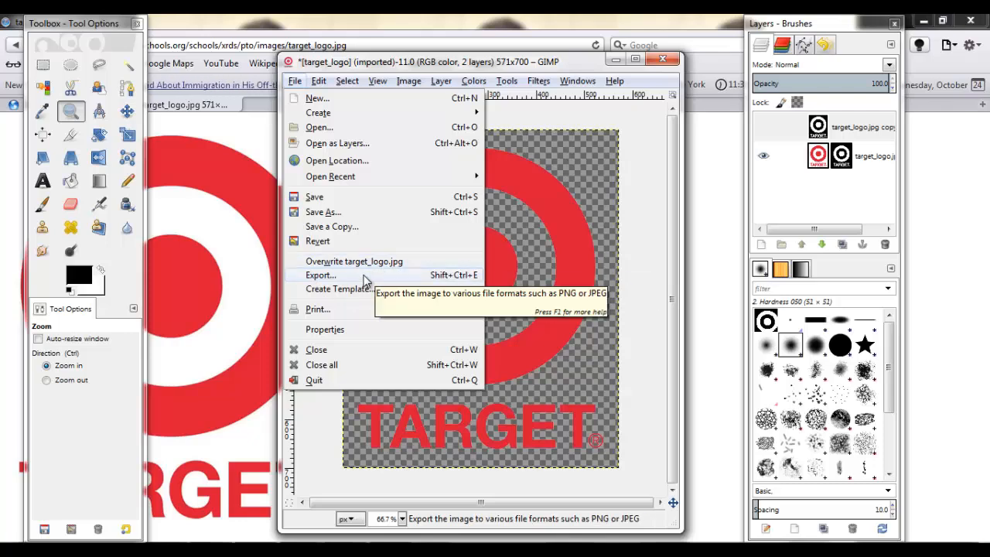
pyautogui.click(320, 275)
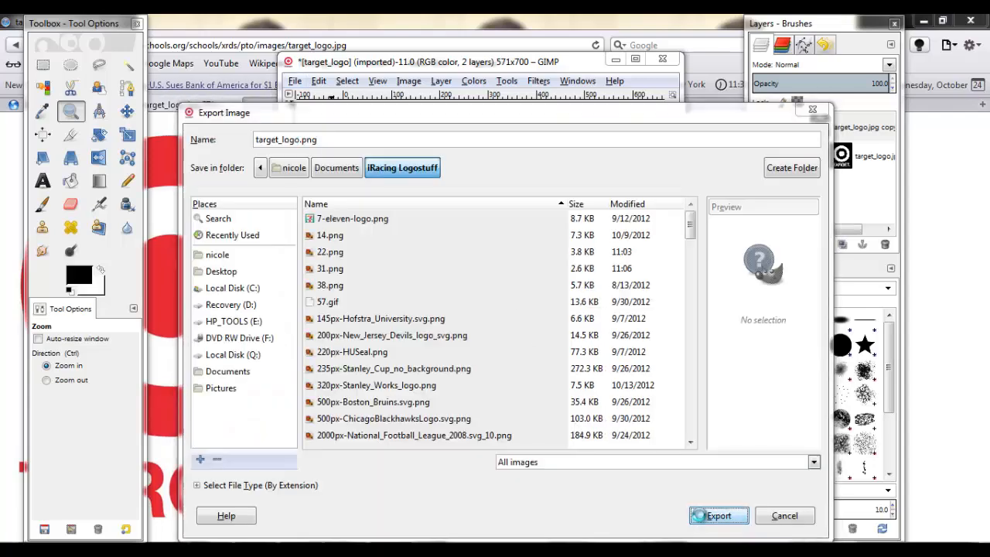
pyautogui.click(718, 515)
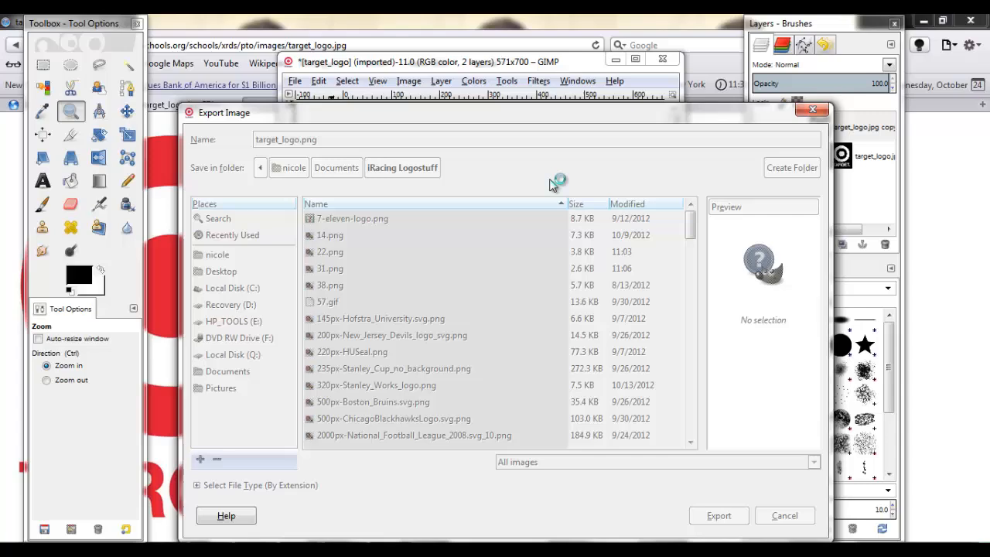
pyautogui.click(718, 515)
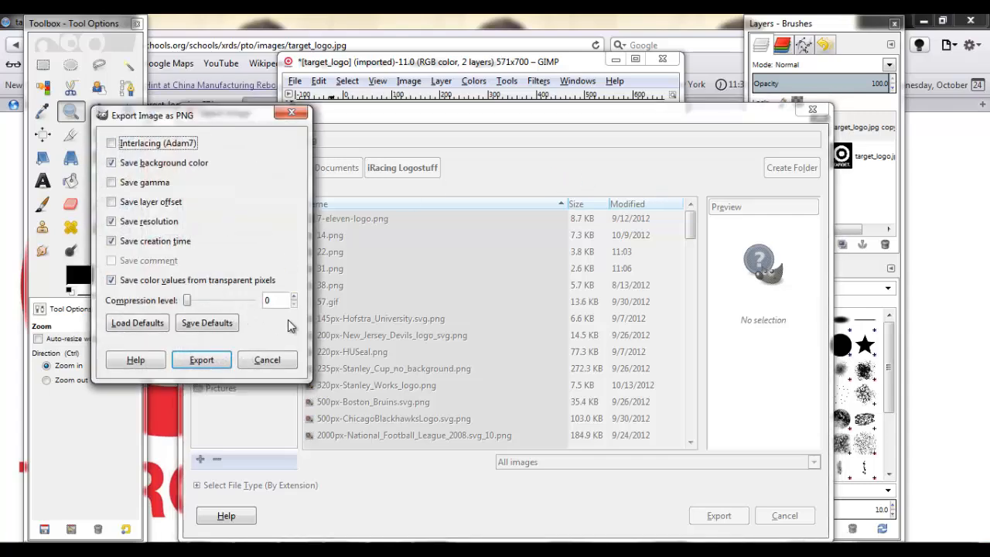
pyautogui.click(201, 359)
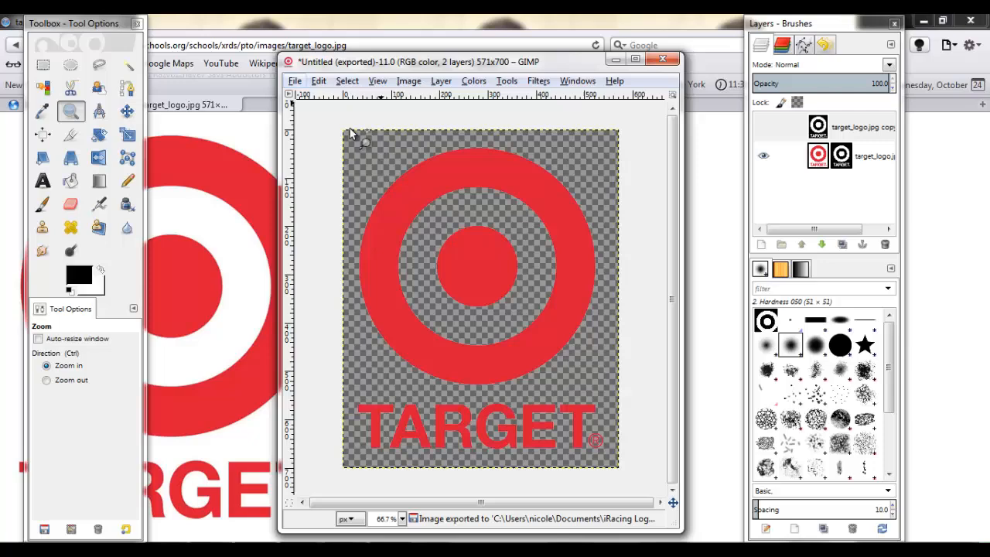
# - Browse from Documents into the Stock Cars paint scheme folder in the Open Image dialog
pyautogui.click(294, 80)
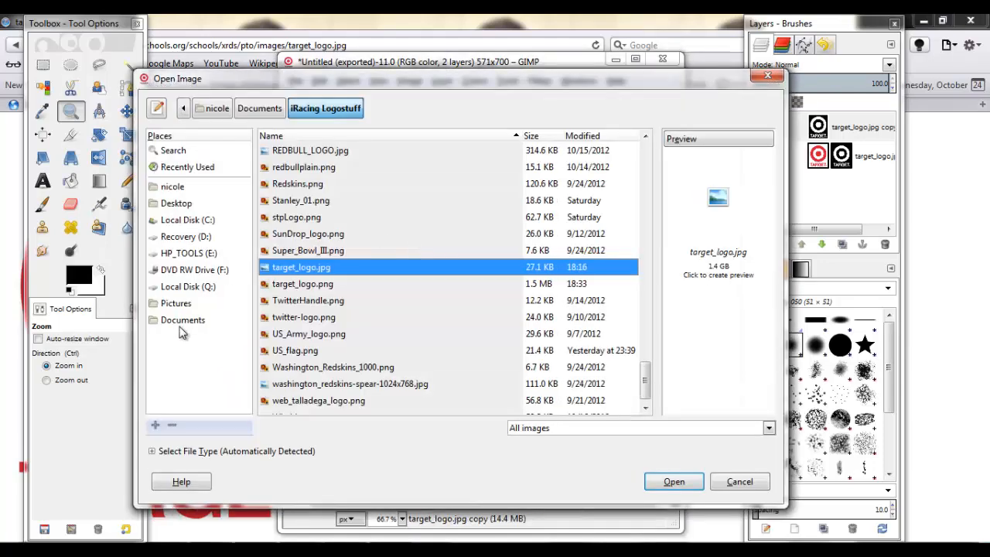
pyautogui.click(260, 108)
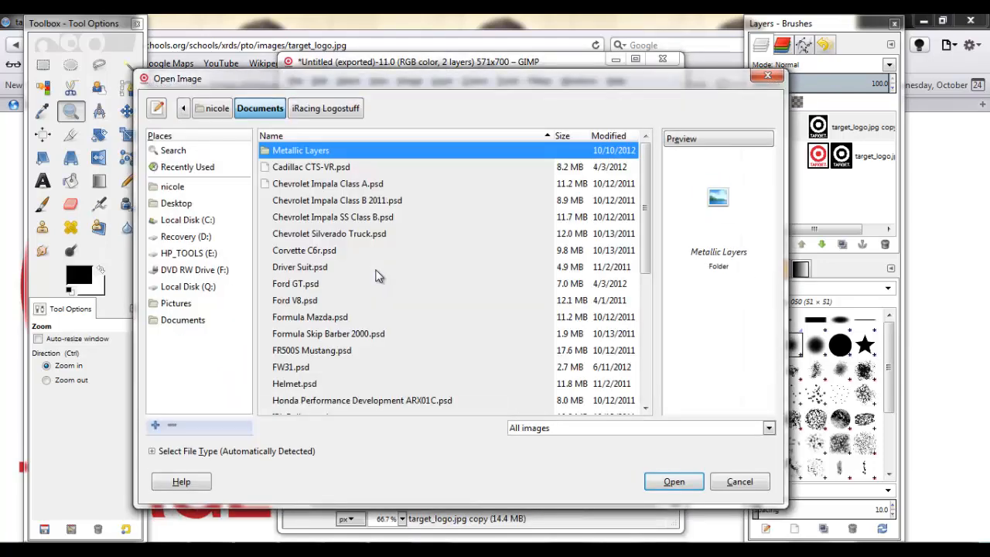
pyautogui.click(327, 108)
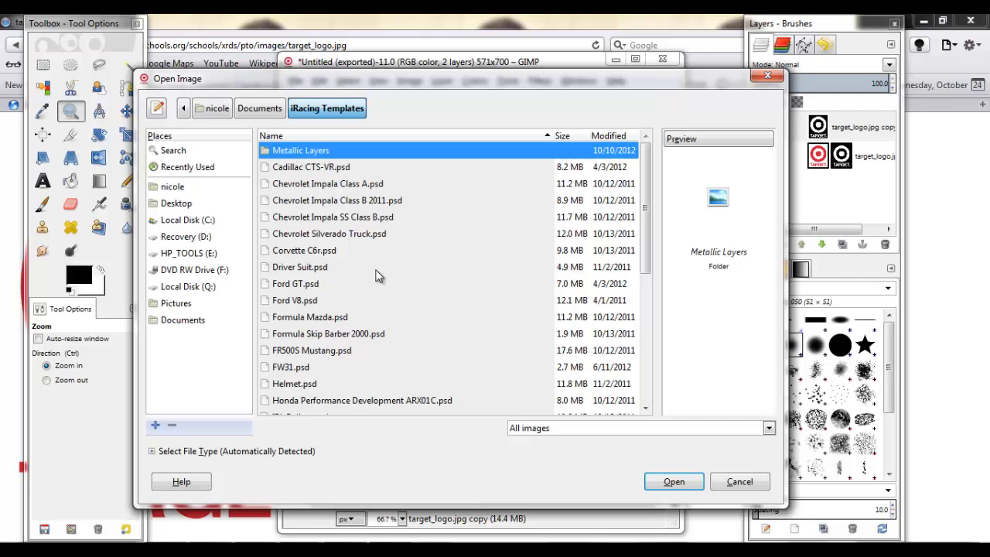
pyautogui.click(260, 108)
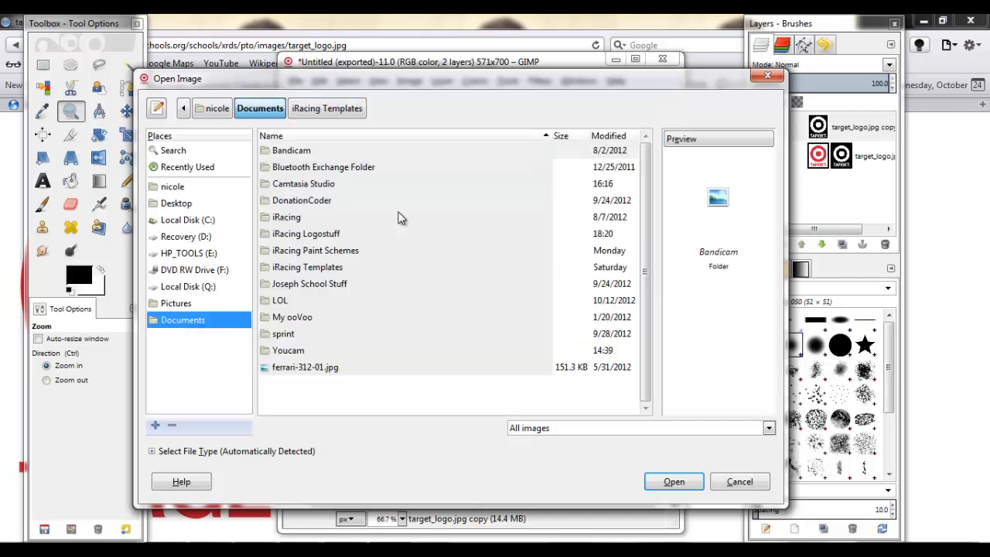
pyautogui.doubleClick(316, 251)
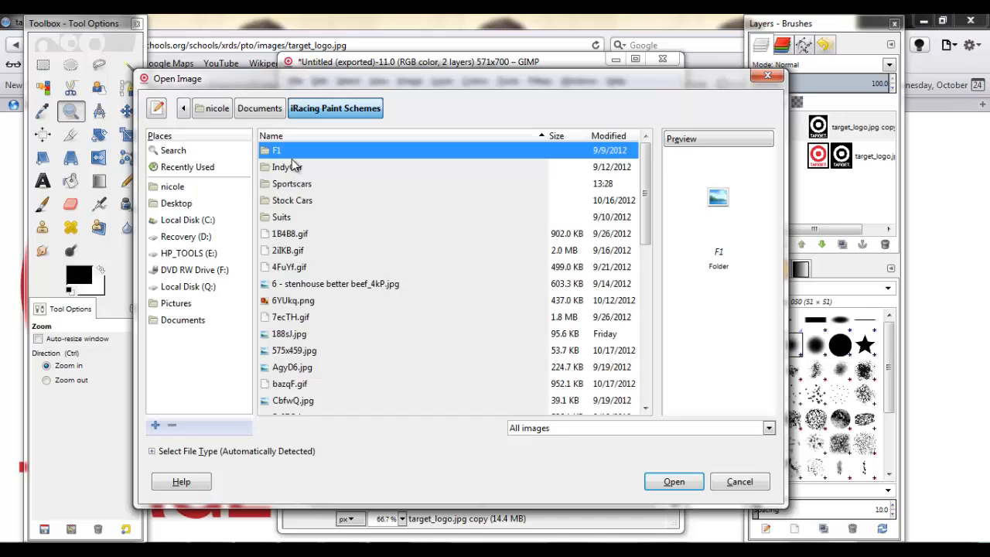
pyautogui.moveTo(304, 207)
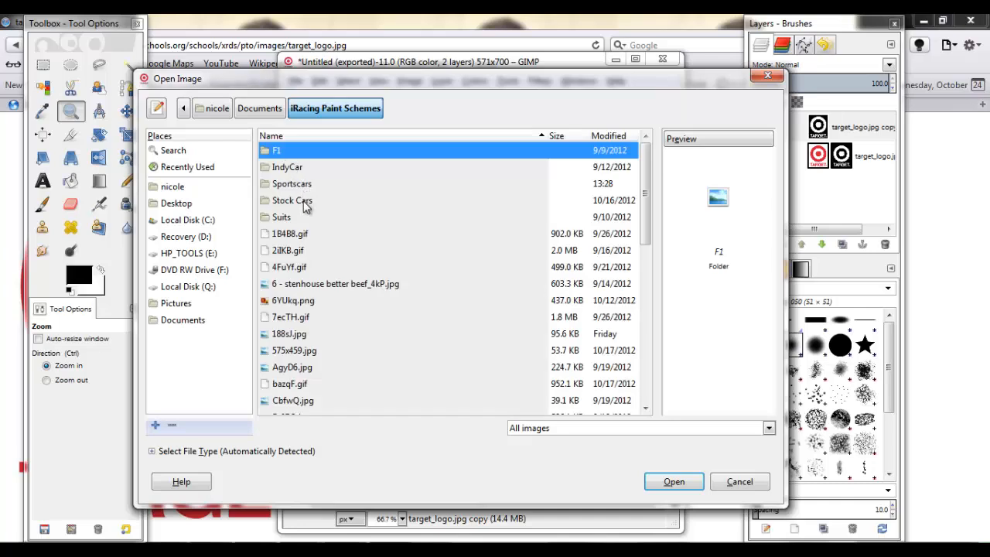
pyautogui.doubleClick(293, 201)
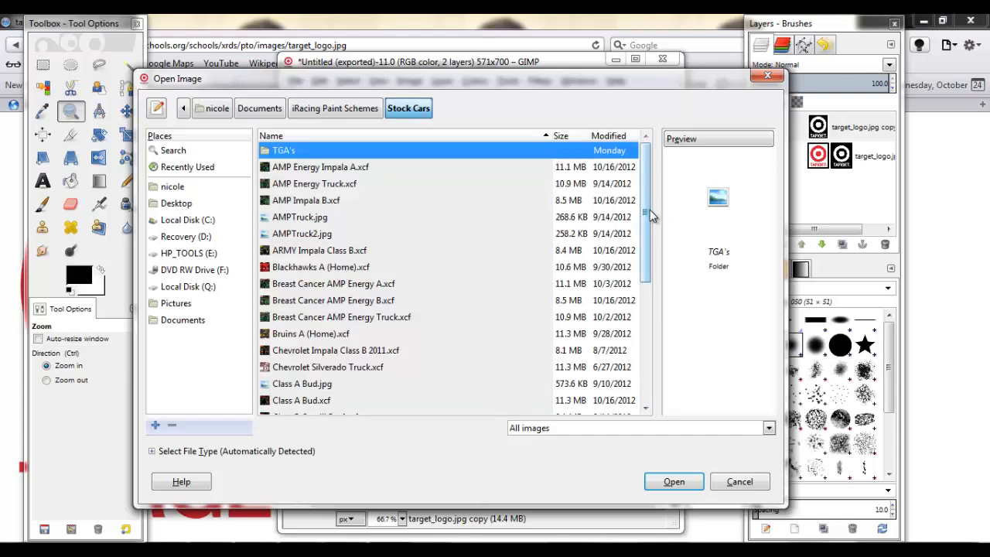
# - Open the GM Goodwrench Truck.xcf paint scheme file
pyautogui.scroll(-3)
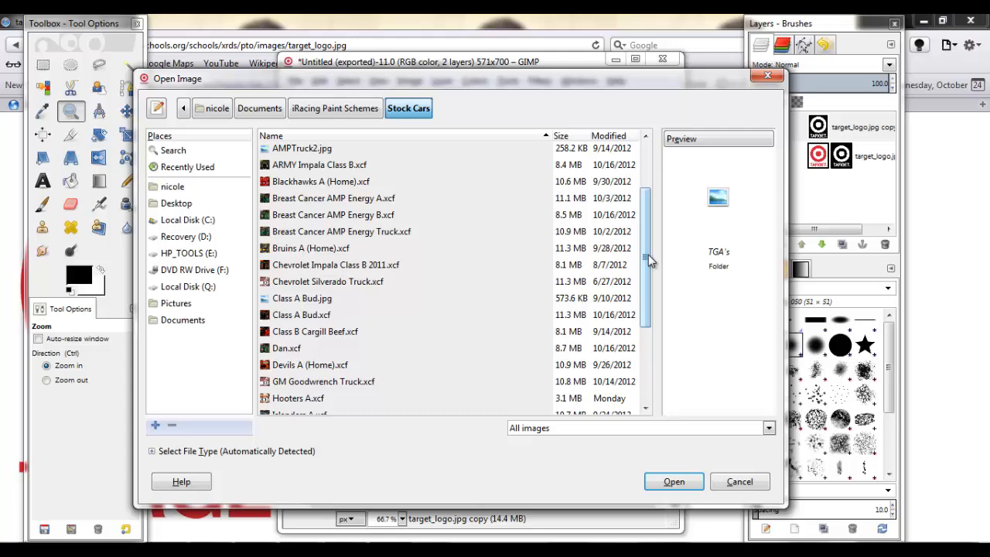
pyautogui.scroll(-3)
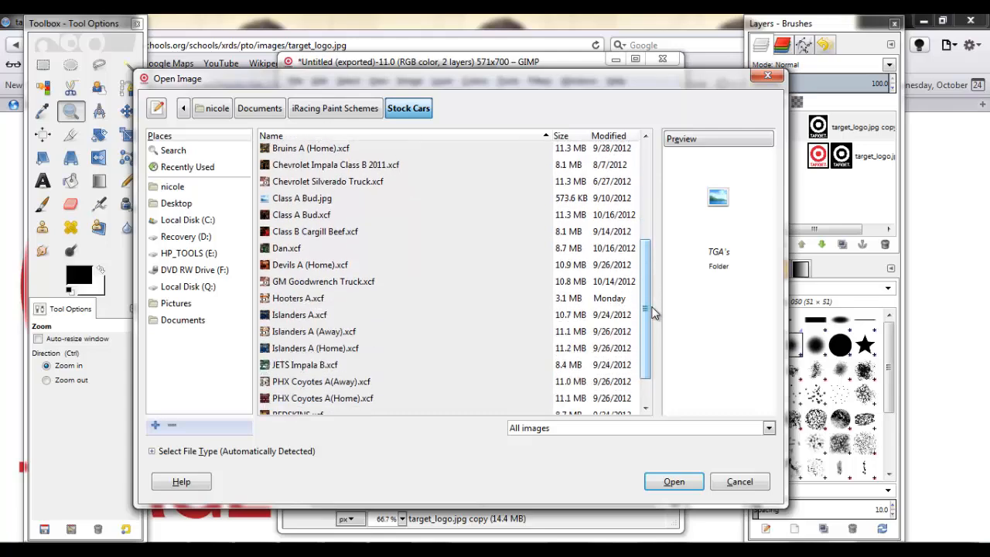
pyautogui.scroll(-3)
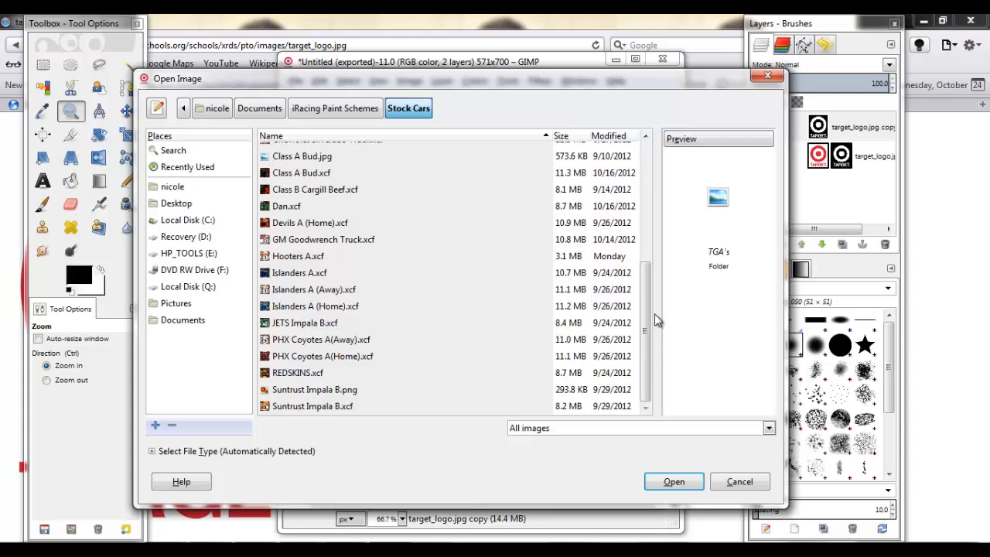
pyautogui.click(324, 238)
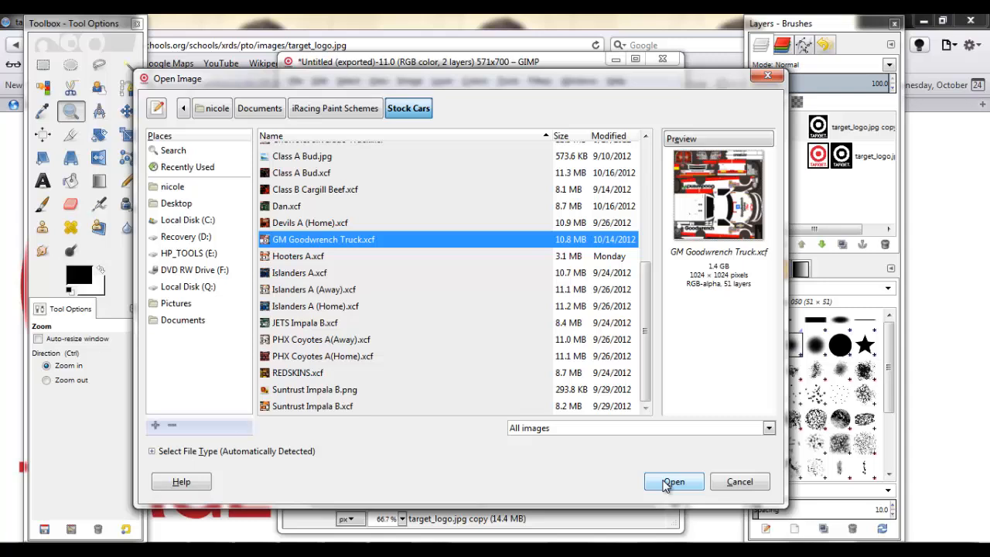
pyautogui.click(673, 481)
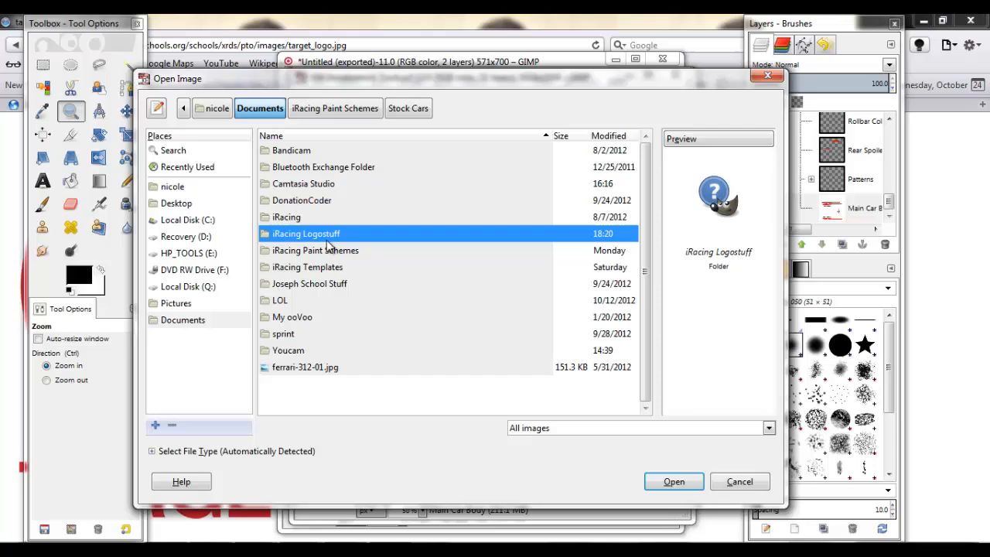
# - Add target_logo.png from iRacing Logostuff as a new layer over the truck scheme
pyautogui.doubleClick(306, 232)
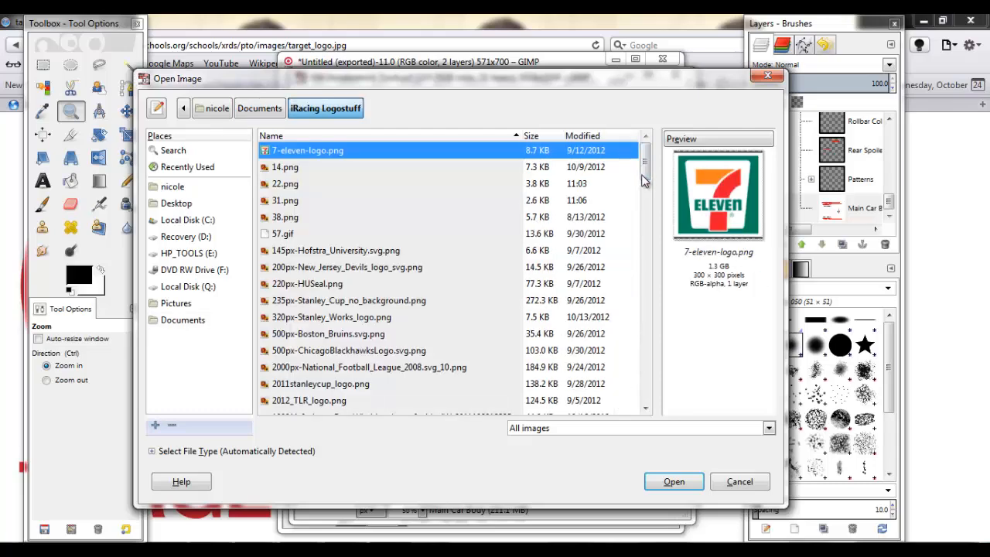
pyautogui.scroll(-3)
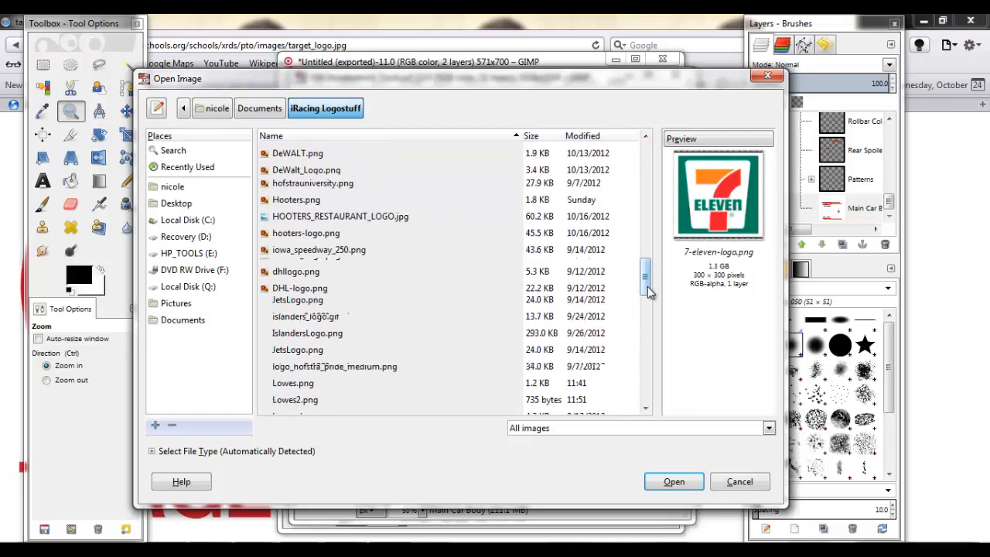
pyautogui.scroll(-3)
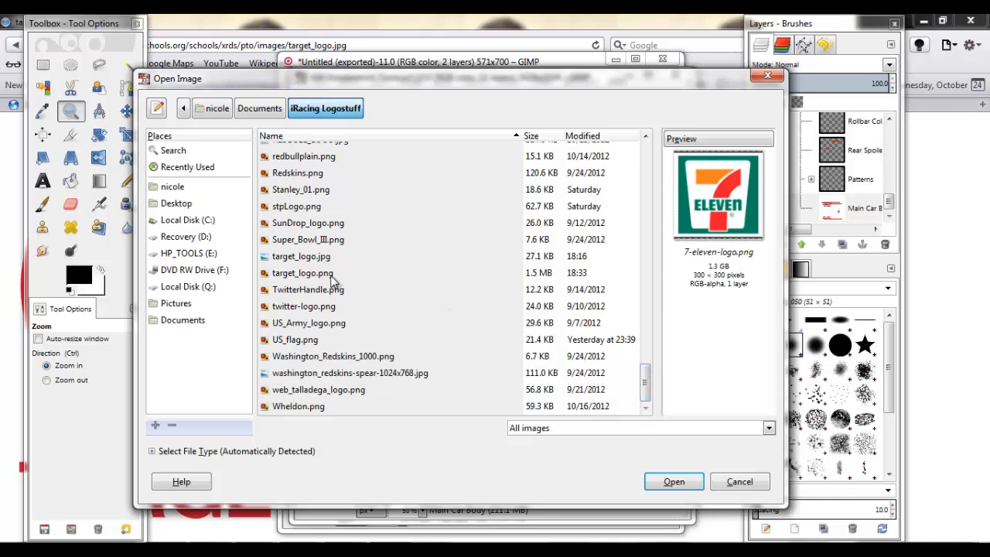
pyautogui.click(301, 272)
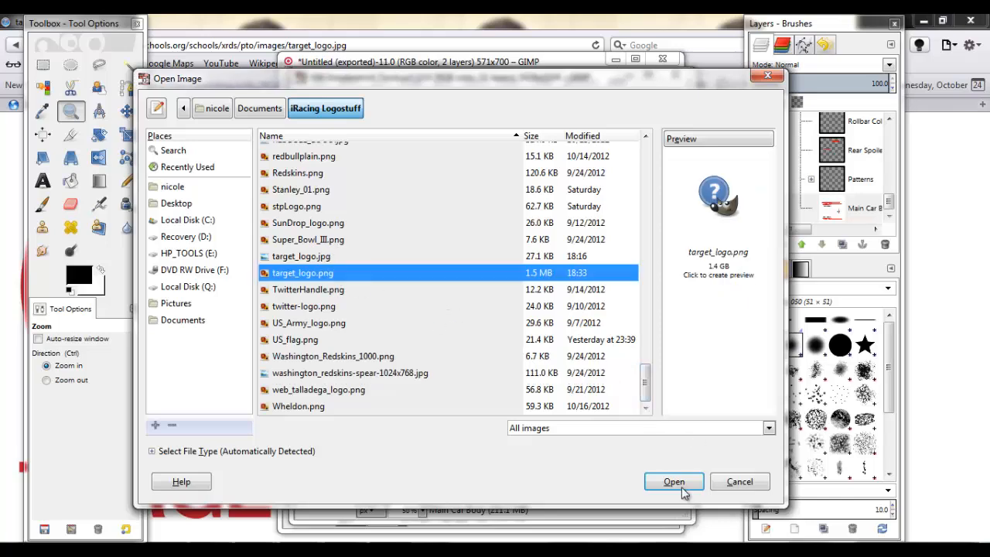
pyautogui.click(674, 481)
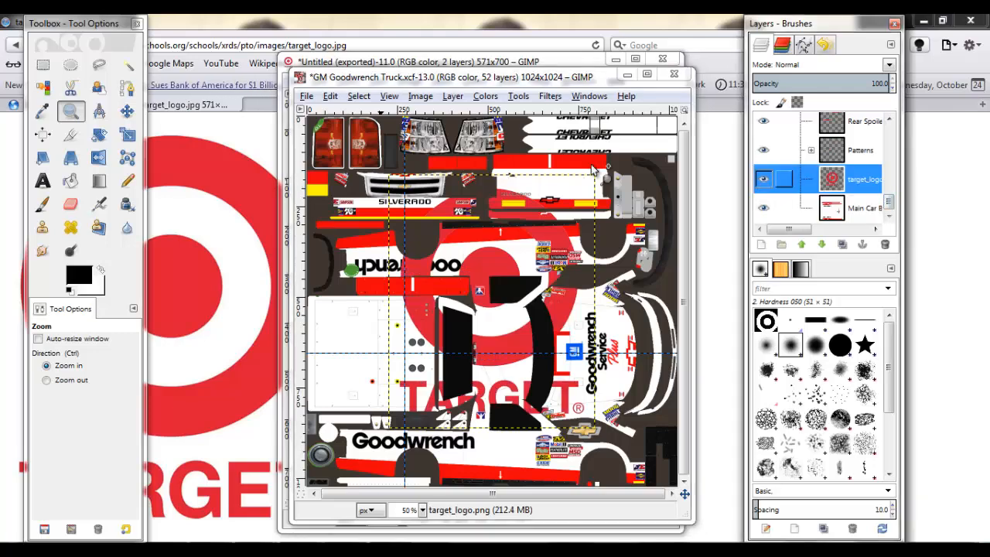
# - Drag the Target logo layer to the left side of the truck template with the Move tool
pyautogui.click(127, 111)
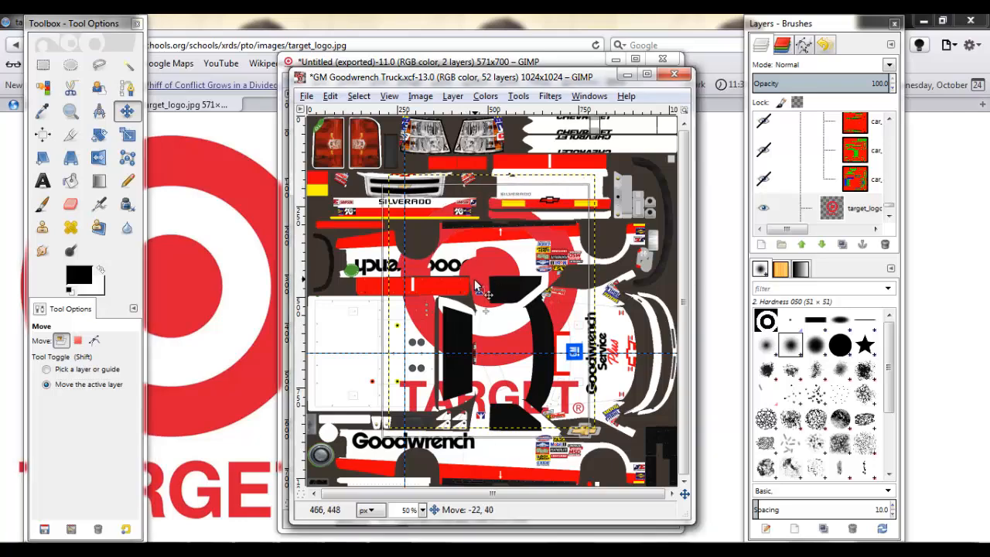
pyautogui.moveTo(477, 286); pyautogui.dragTo(410, 293)
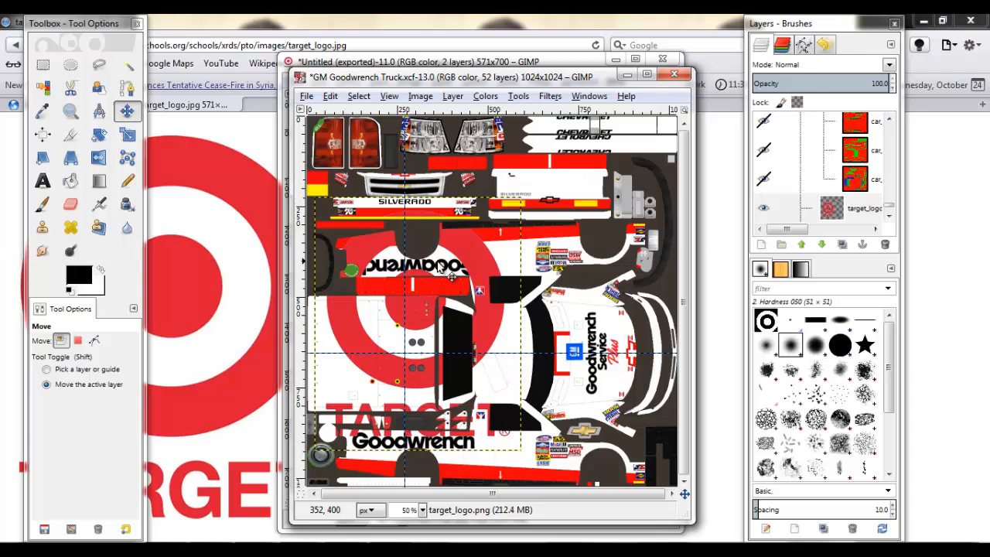
pyautogui.moveTo(430, 313)
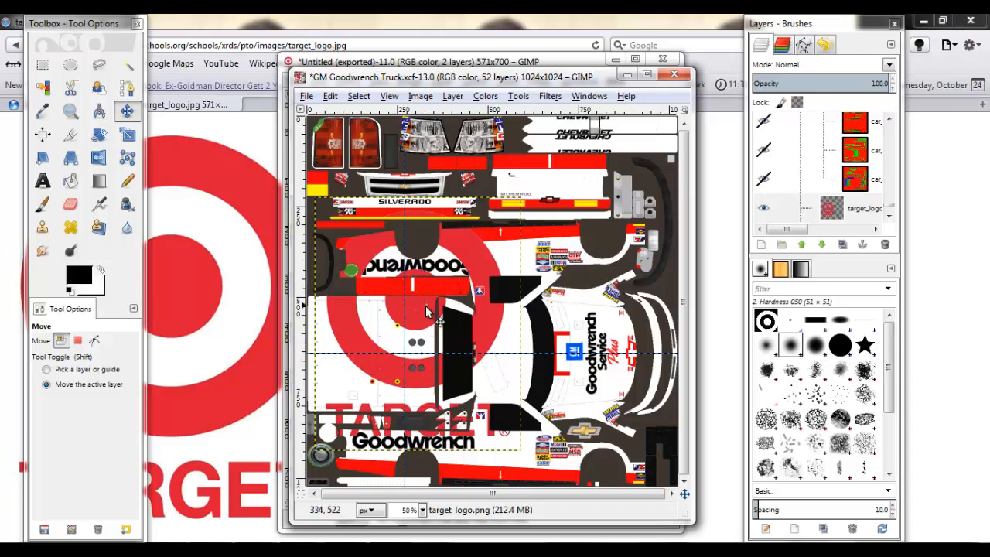
pyautogui.moveTo(425, 313); pyautogui.dragTo(483, 276)
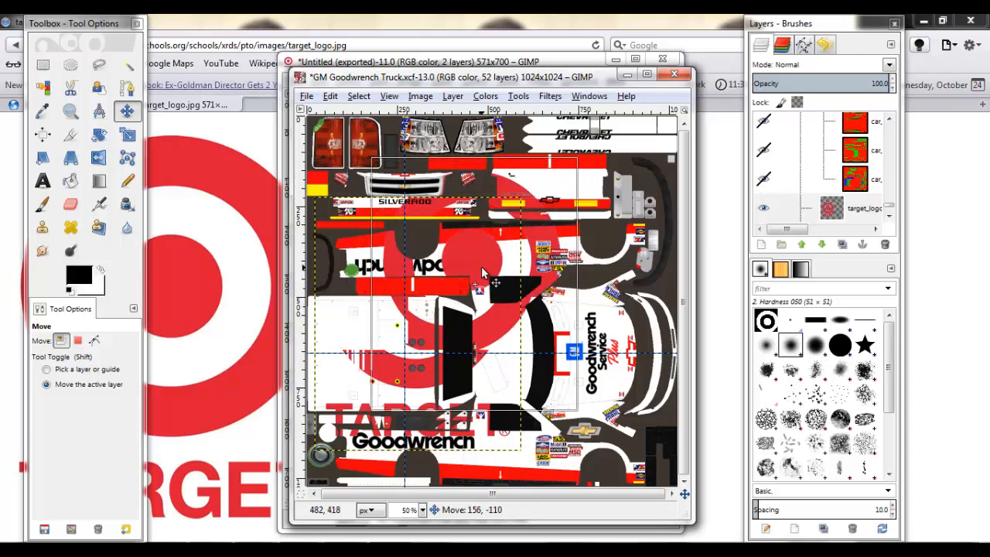
pyautogui.moveTo(483, 271); pyautogui.dragTo(418, 339)
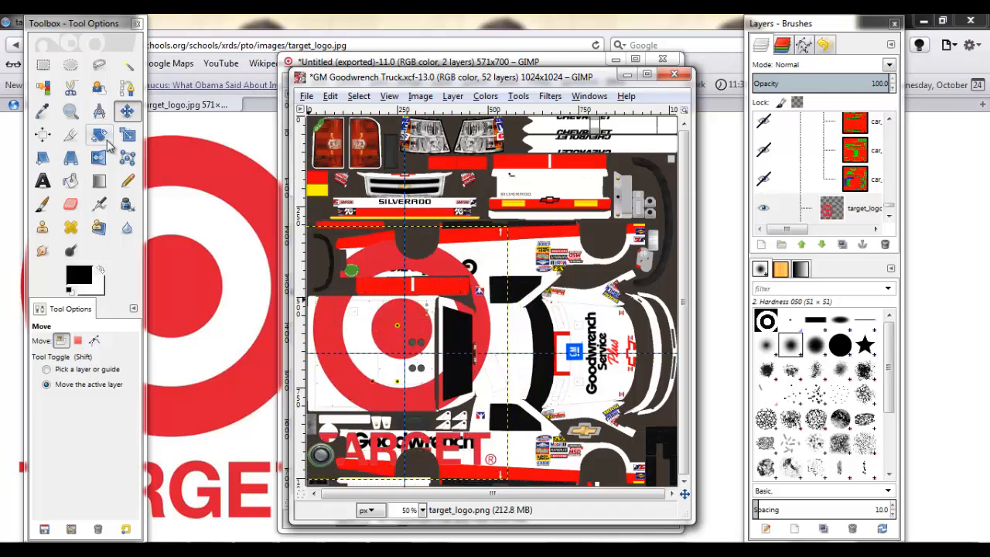
pyautogui.click(99, 135)
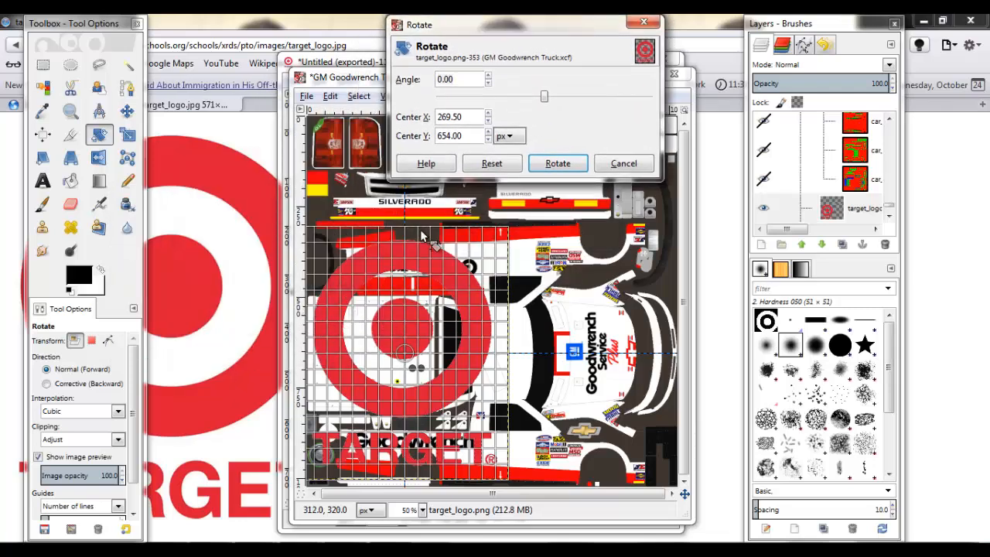
# - Rotate the Target logo layer by 90 degrees
pyautogui.moveTo(545, 96); pyautogui.dragTo(595, 96)
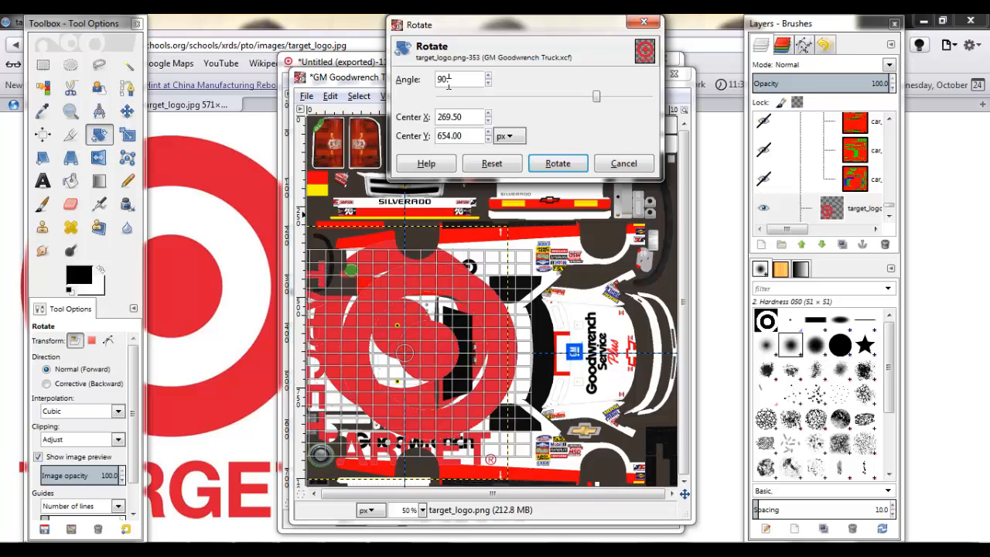
pyautogui.click(557, 164)
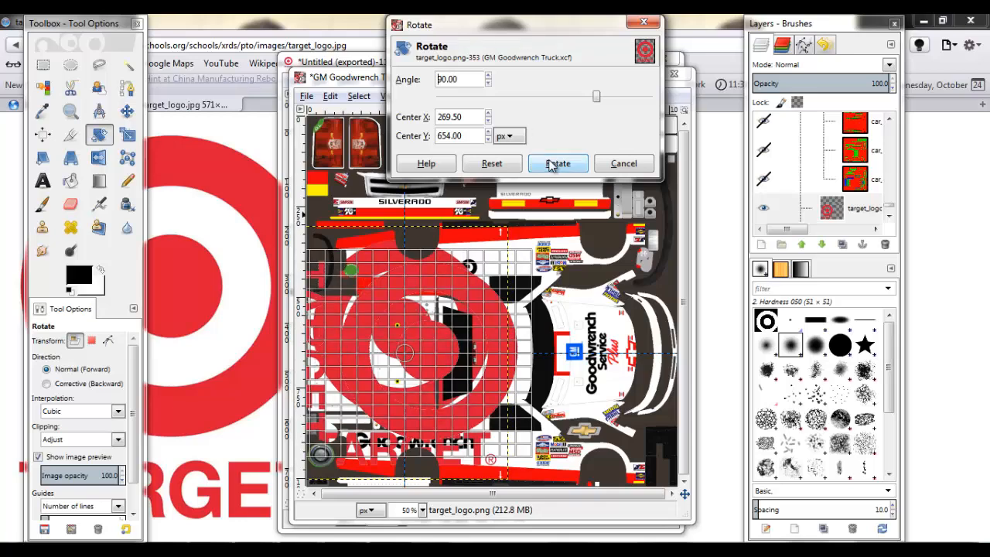
pyautogui.click(557, 164)
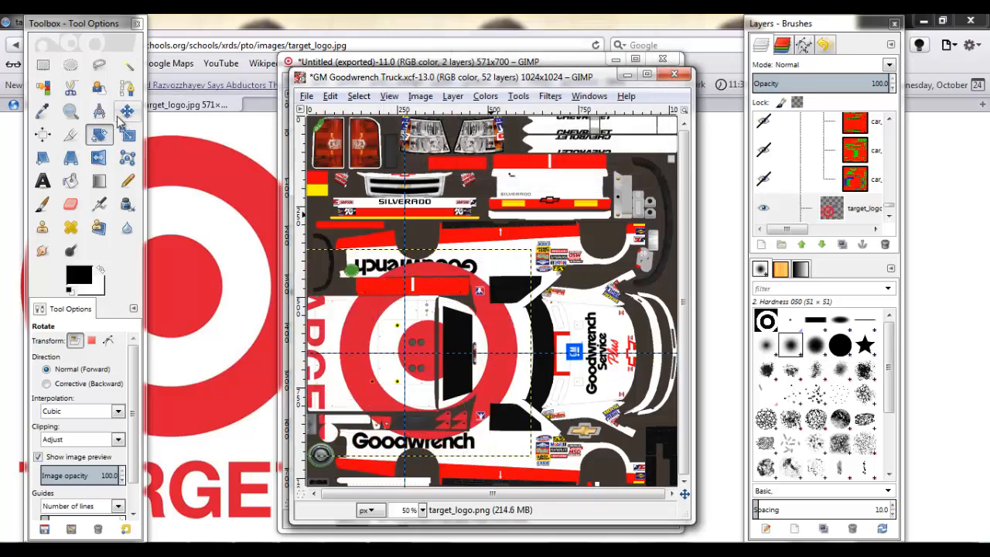
# - Scale the rotated logo layer down to 358 × 292 pixels
pyautogui.click(127, 133)
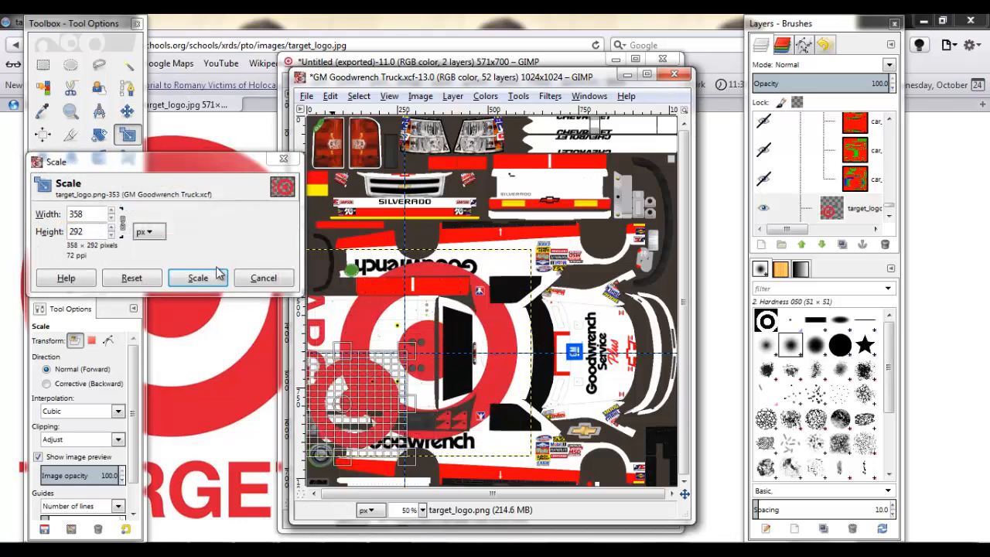
pyautogui.click(198, 278)
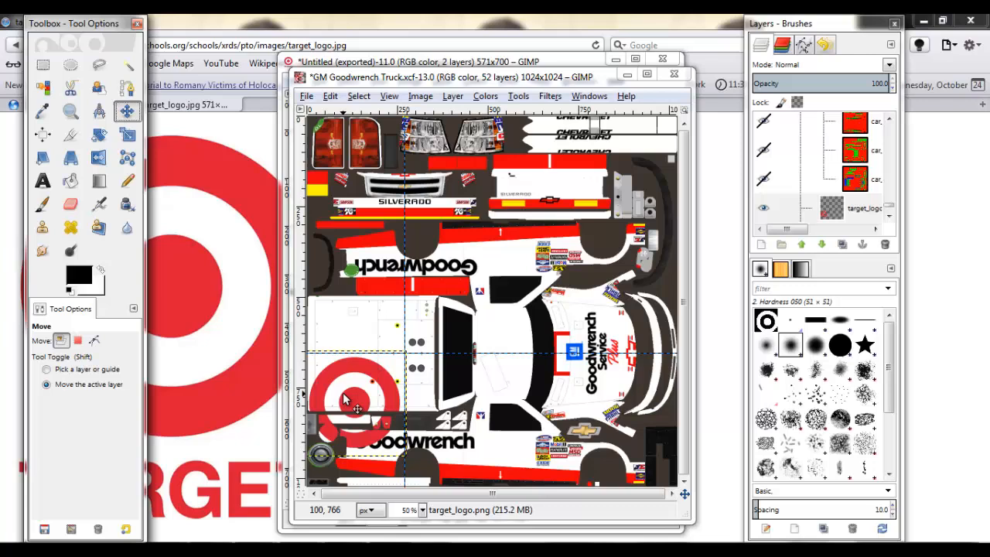
# - Position the logo on the white side panel just above the lower Goodwrench lettering
pyautogui.moveTo(343, 399); pyautogui.dragTo(379, 348)
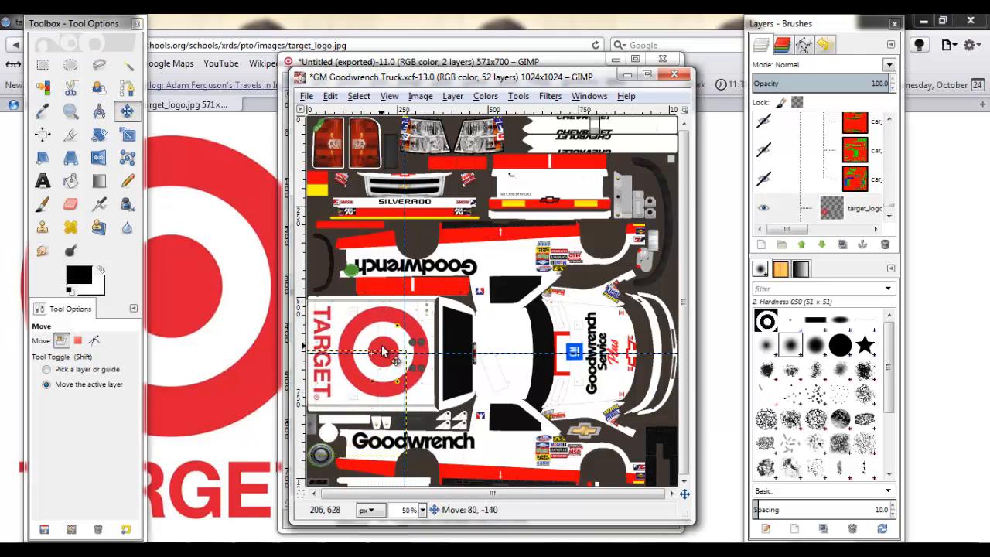
pyautogui.moveTo(379, 348); pyautogui.dragTo(424, 402)
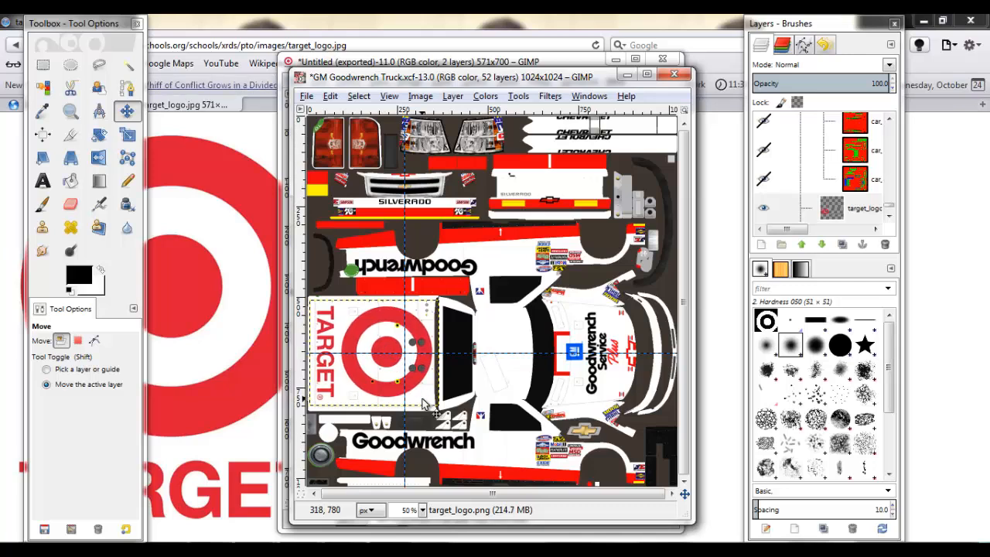
pyautogui.moveTo(185, 301)
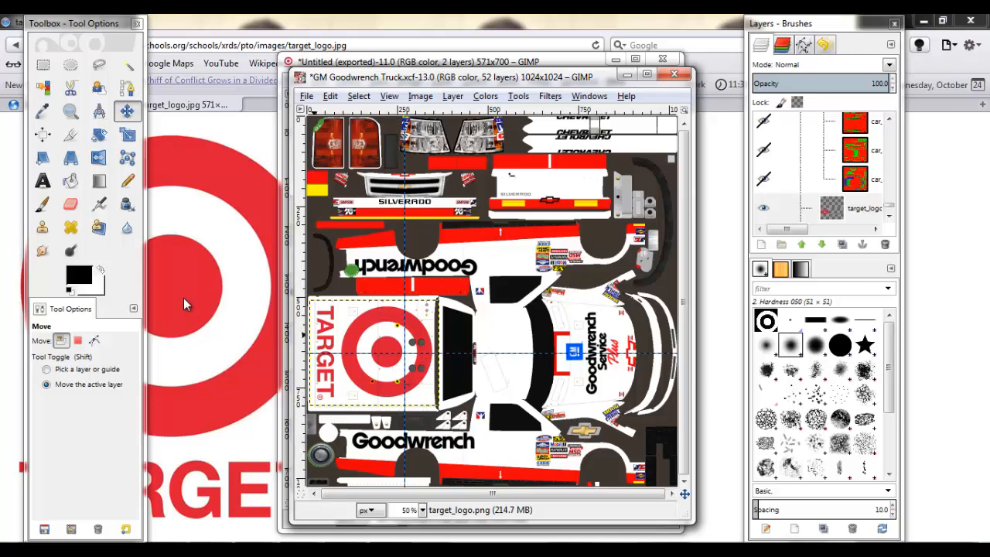
pyautogui.moveTo(390, 357)
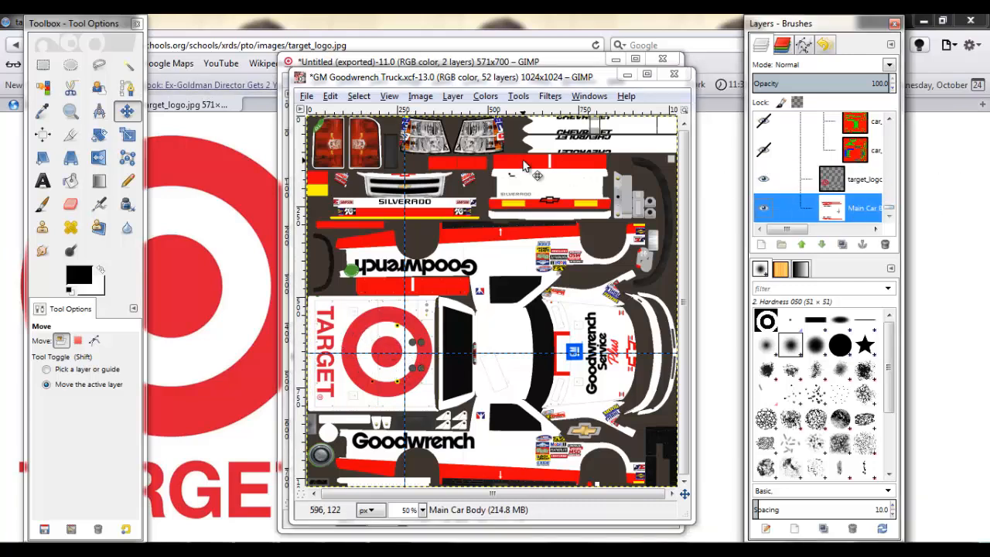
# - Select the Pencil tool and the truck's Main Car Body layer for freehand drawing
pyautogui.click(126, 181)
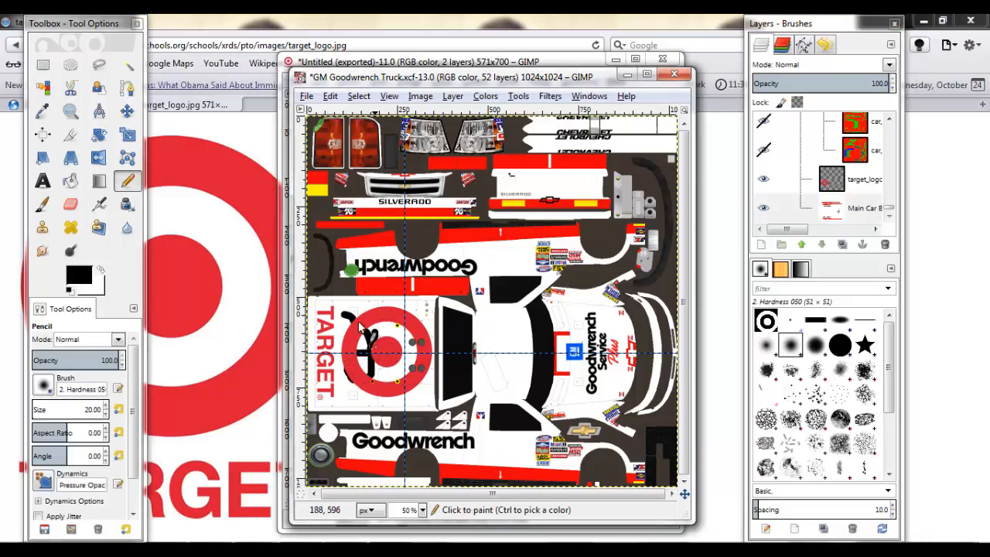
pyautogui.click(364, 355)
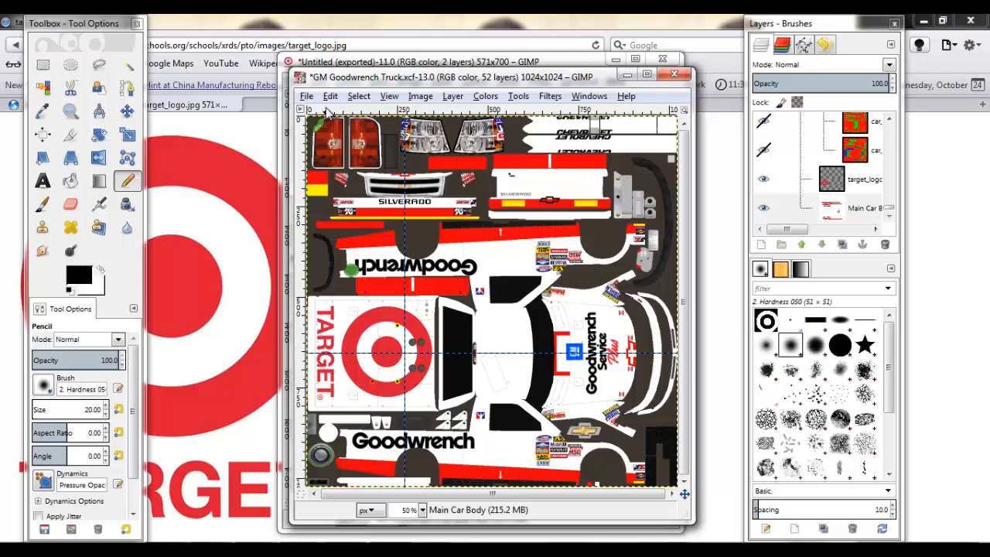
pyautogui.moveTo(480, 291)
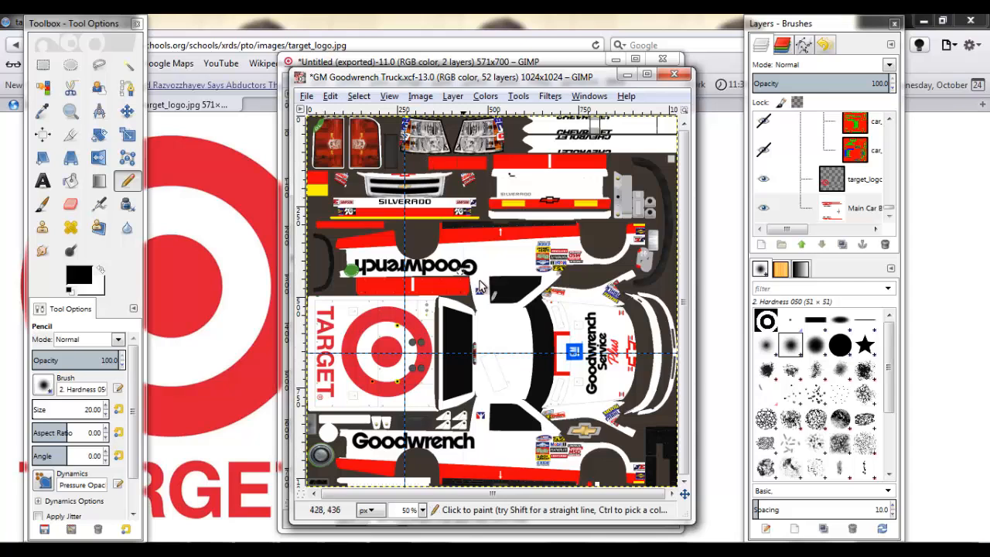